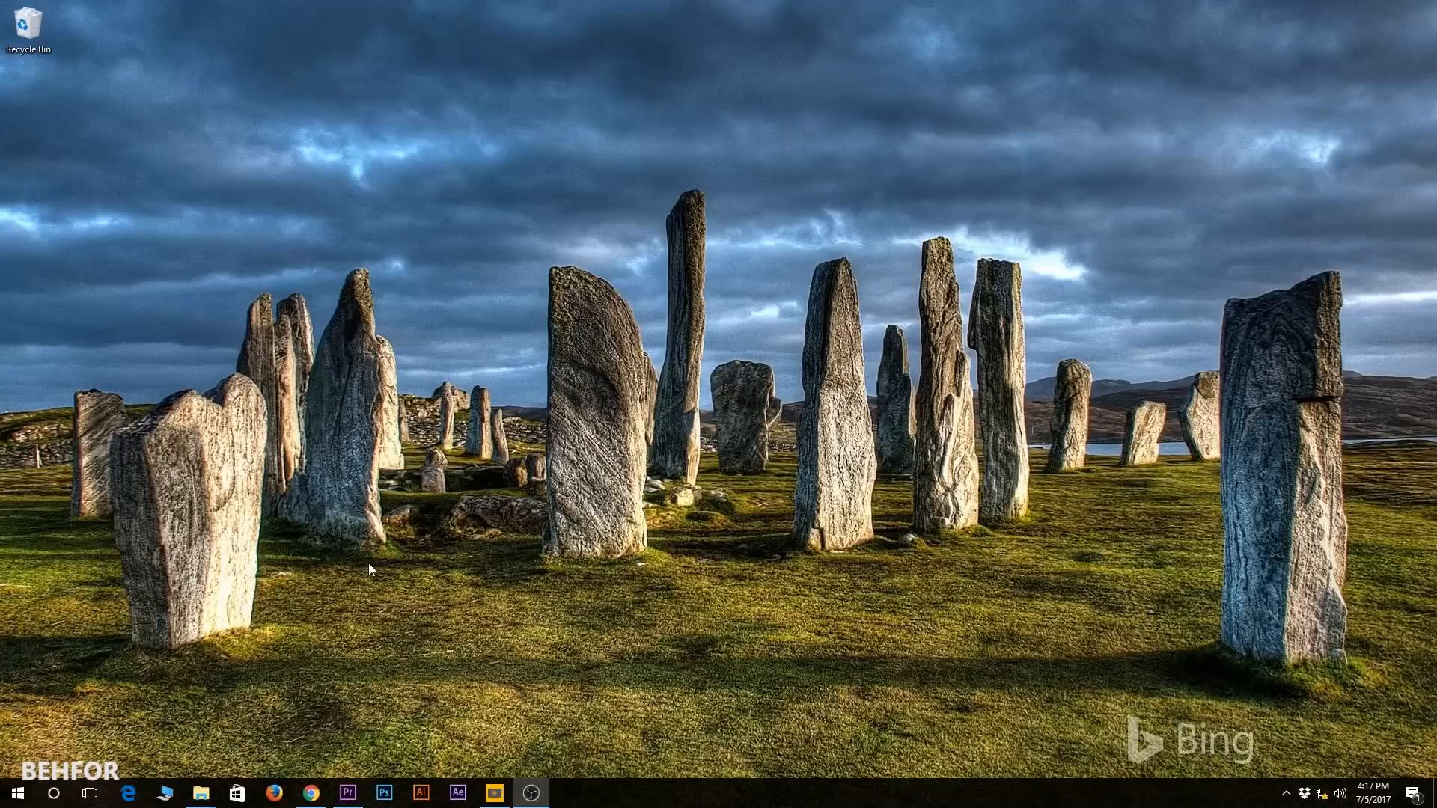
pyautogui.moveTo(476, 599)
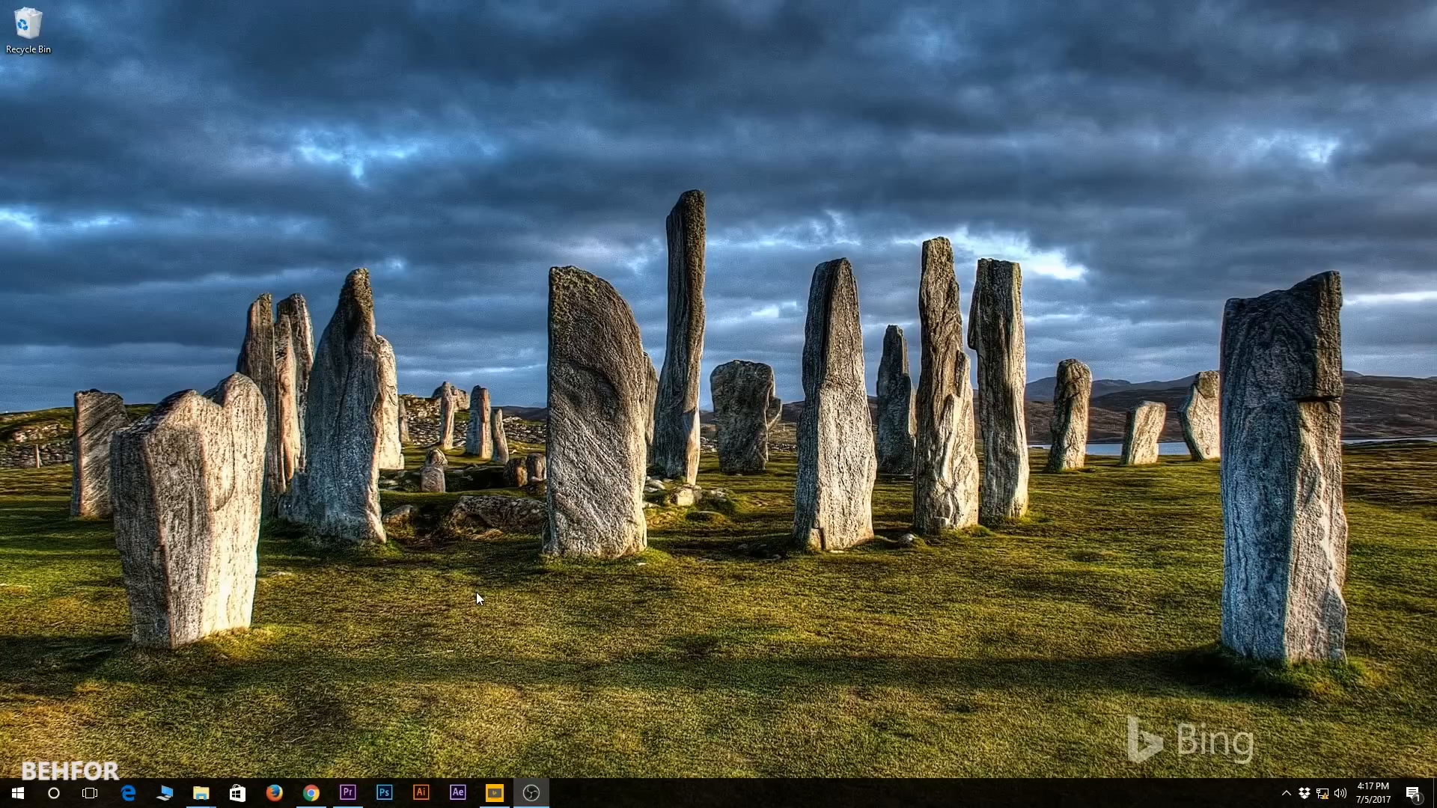
# Step: Search the Start menu for cmd and launch Command Prompt from the results
pyautogui.write('cmd')
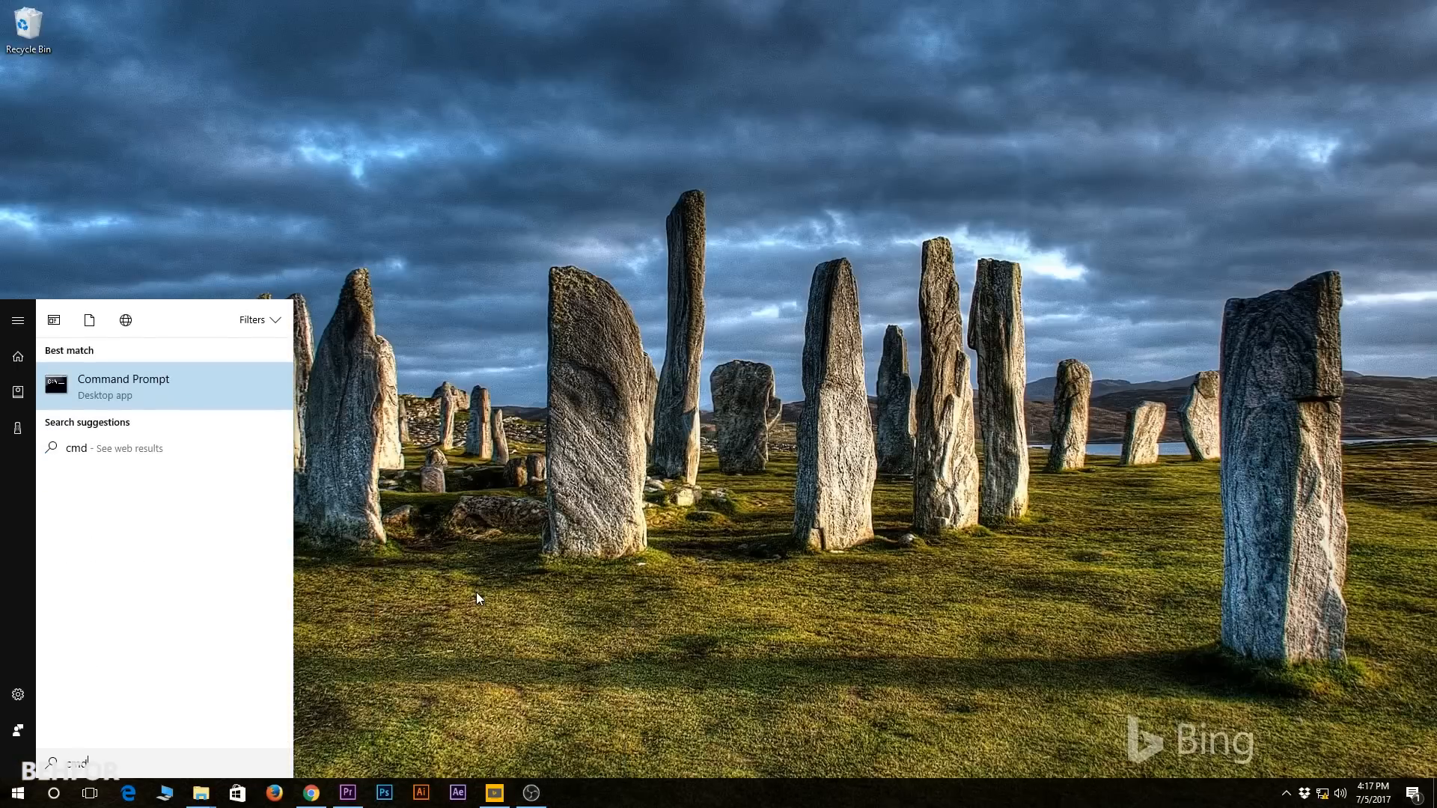
pyautogui.moveTo(323, 505)
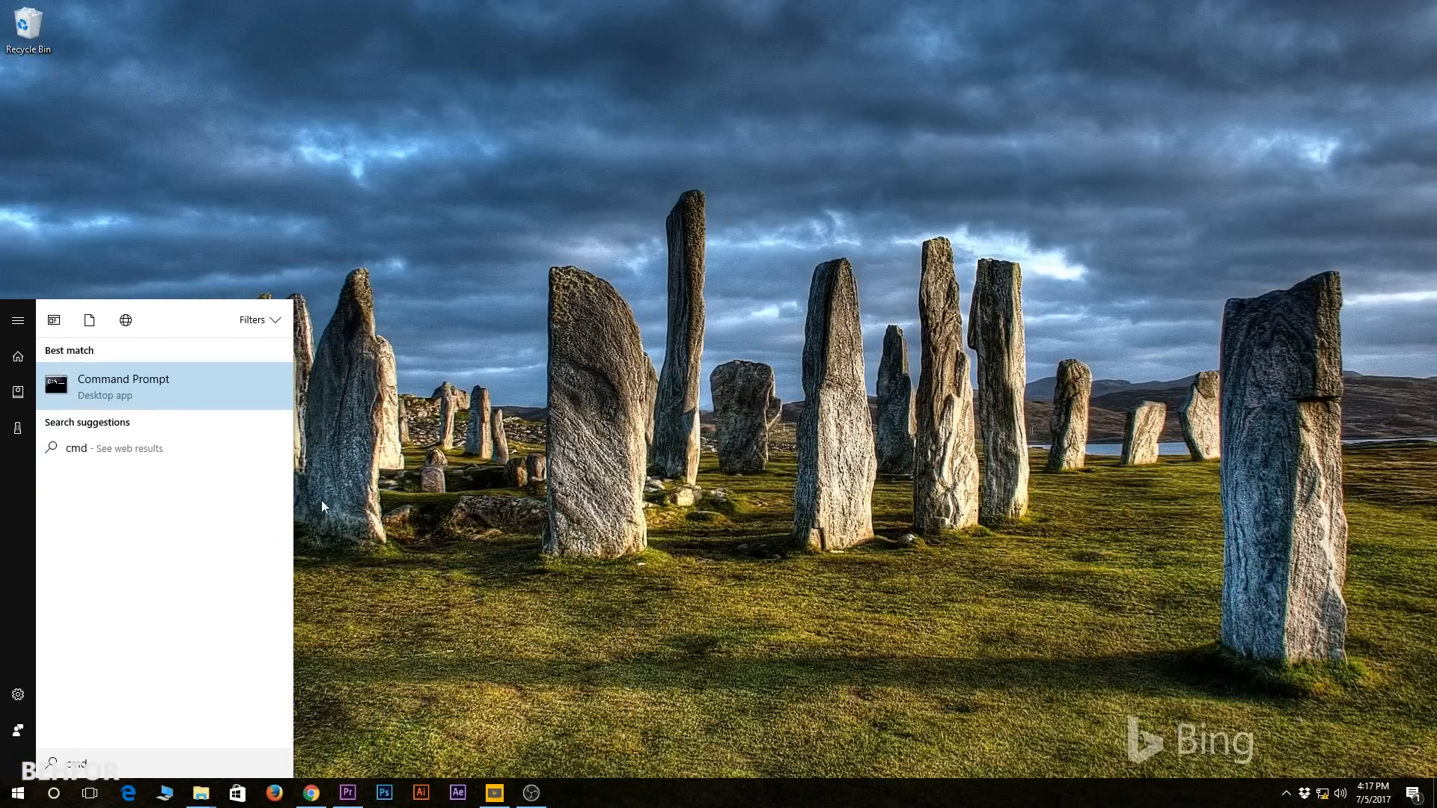
pyautogui.click(123, 386)
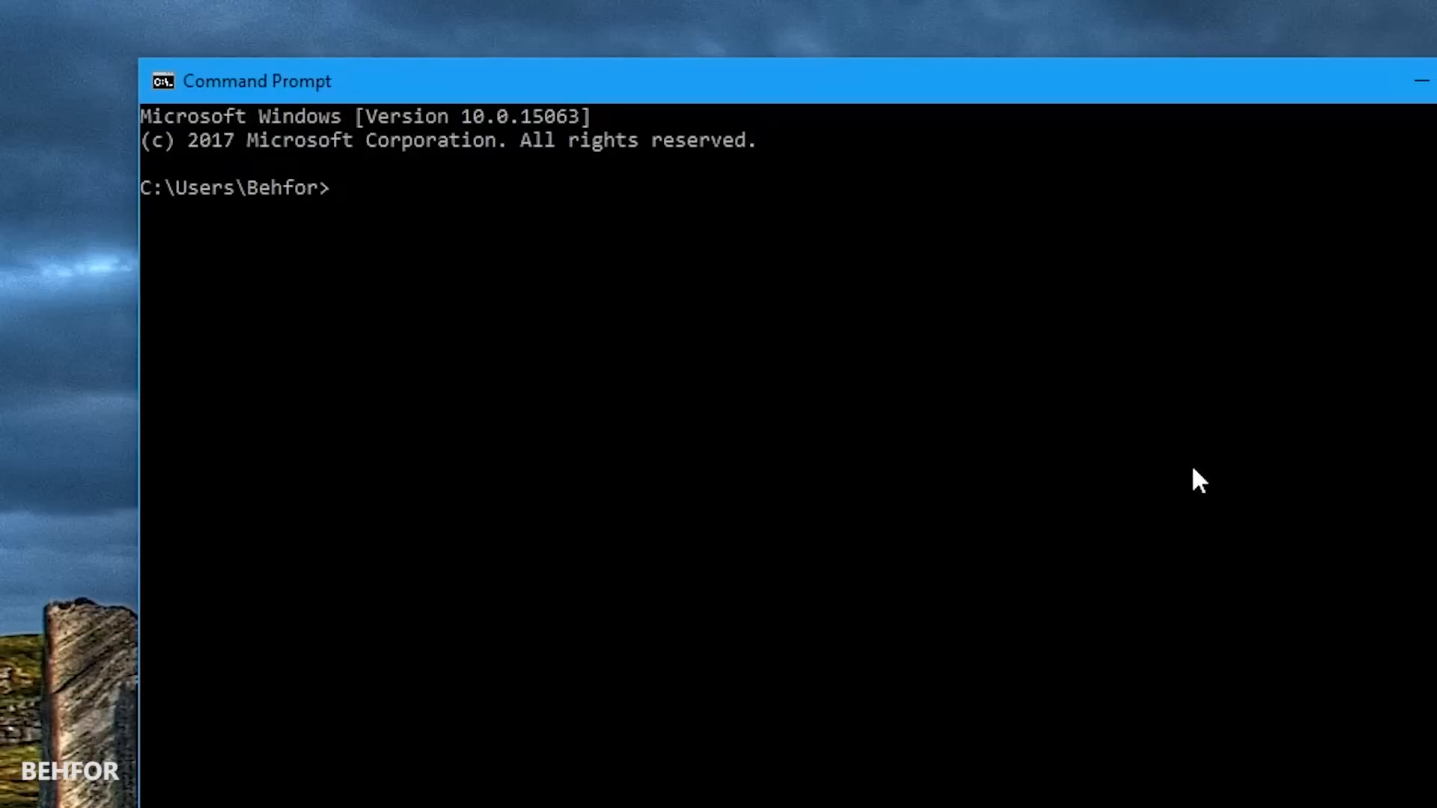
# Step: Run ipconfig to read the default gateway 192.168.1.1, then dismiss the window
pyautogui.write('ipconfig')
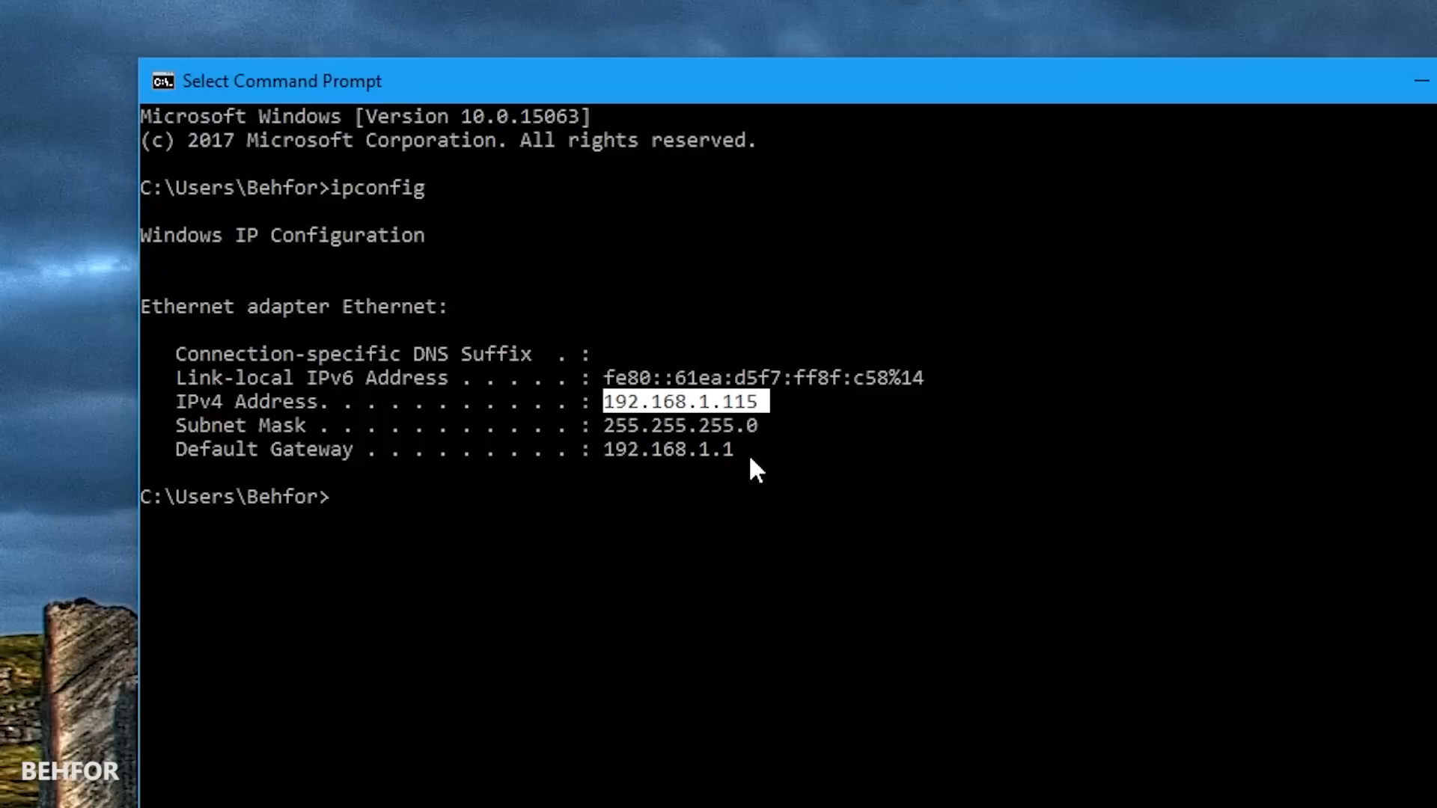
pyautogui.click(670, 449)
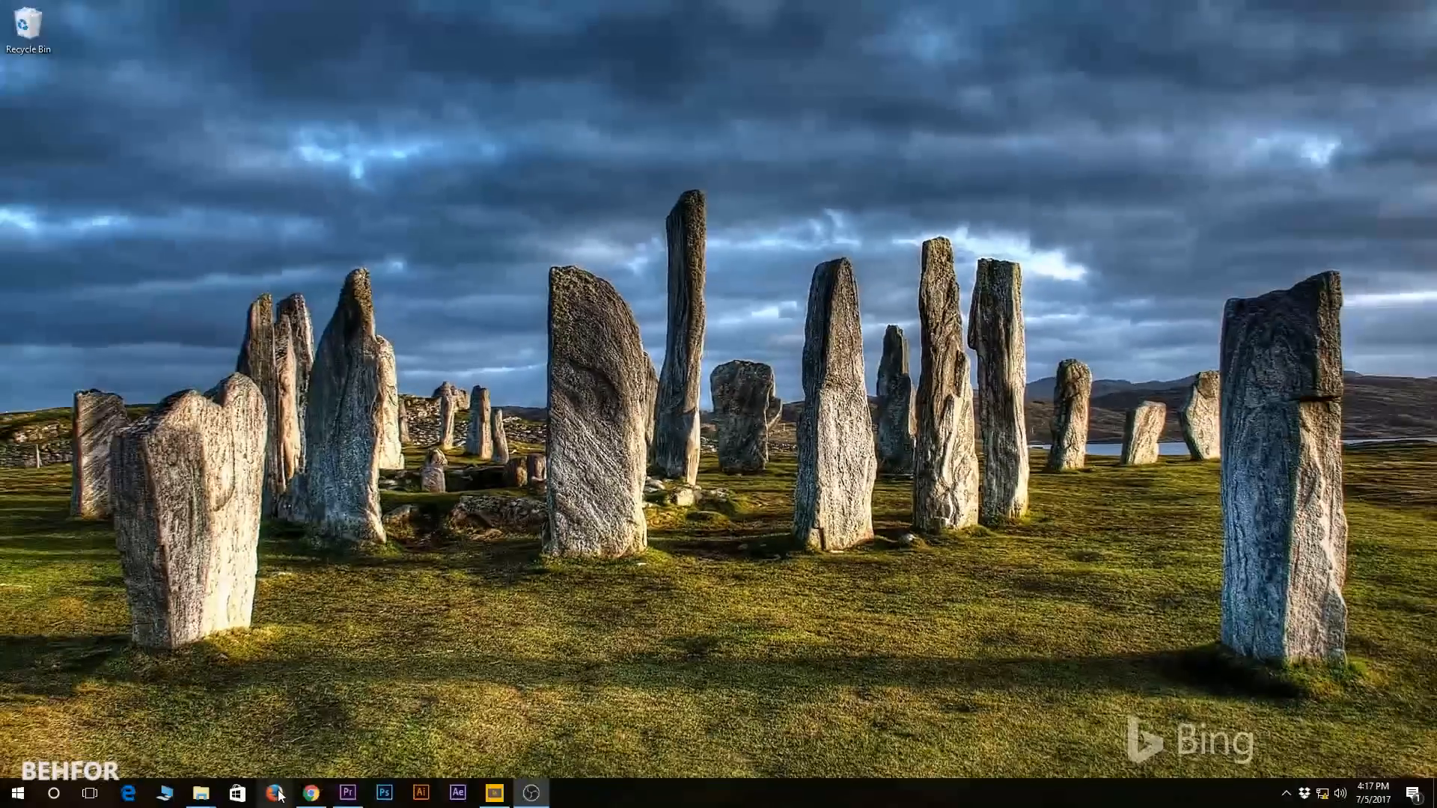
# Step: Browse to 192.168.1.1 in Firefox and set a new router username and password
pyautogui.click(275, 793)
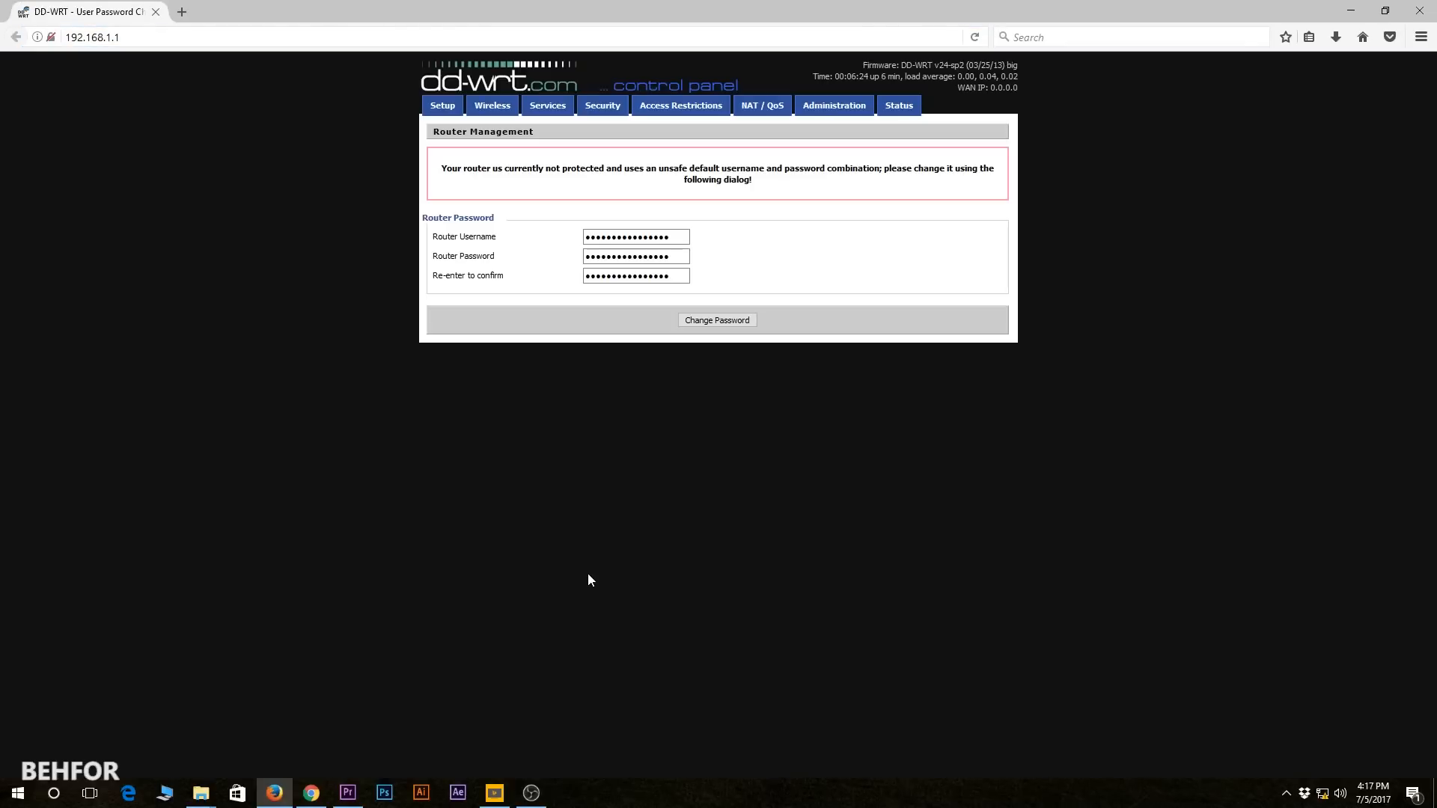
pyautogui.click(635, 236)
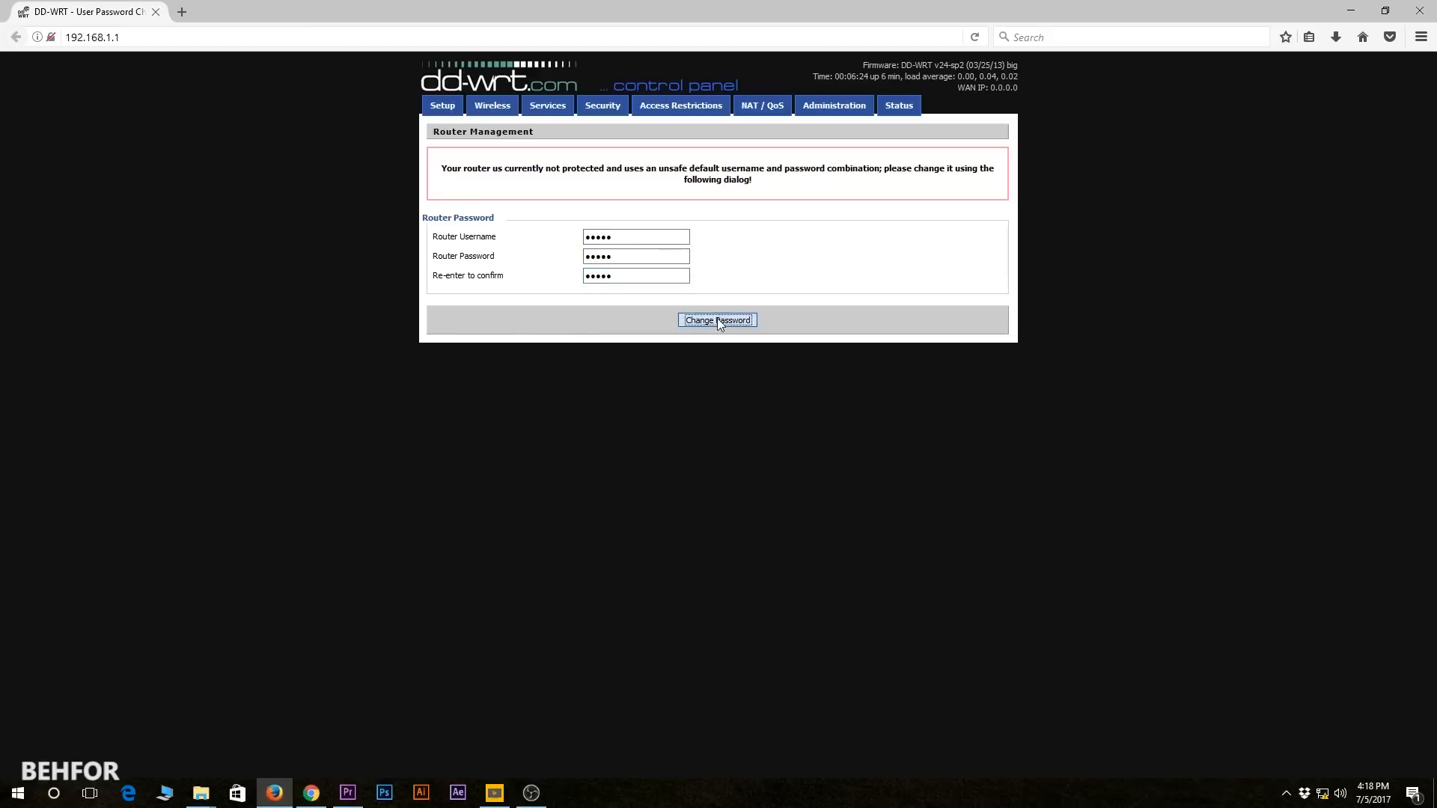
pyautogui.click(717, 321)
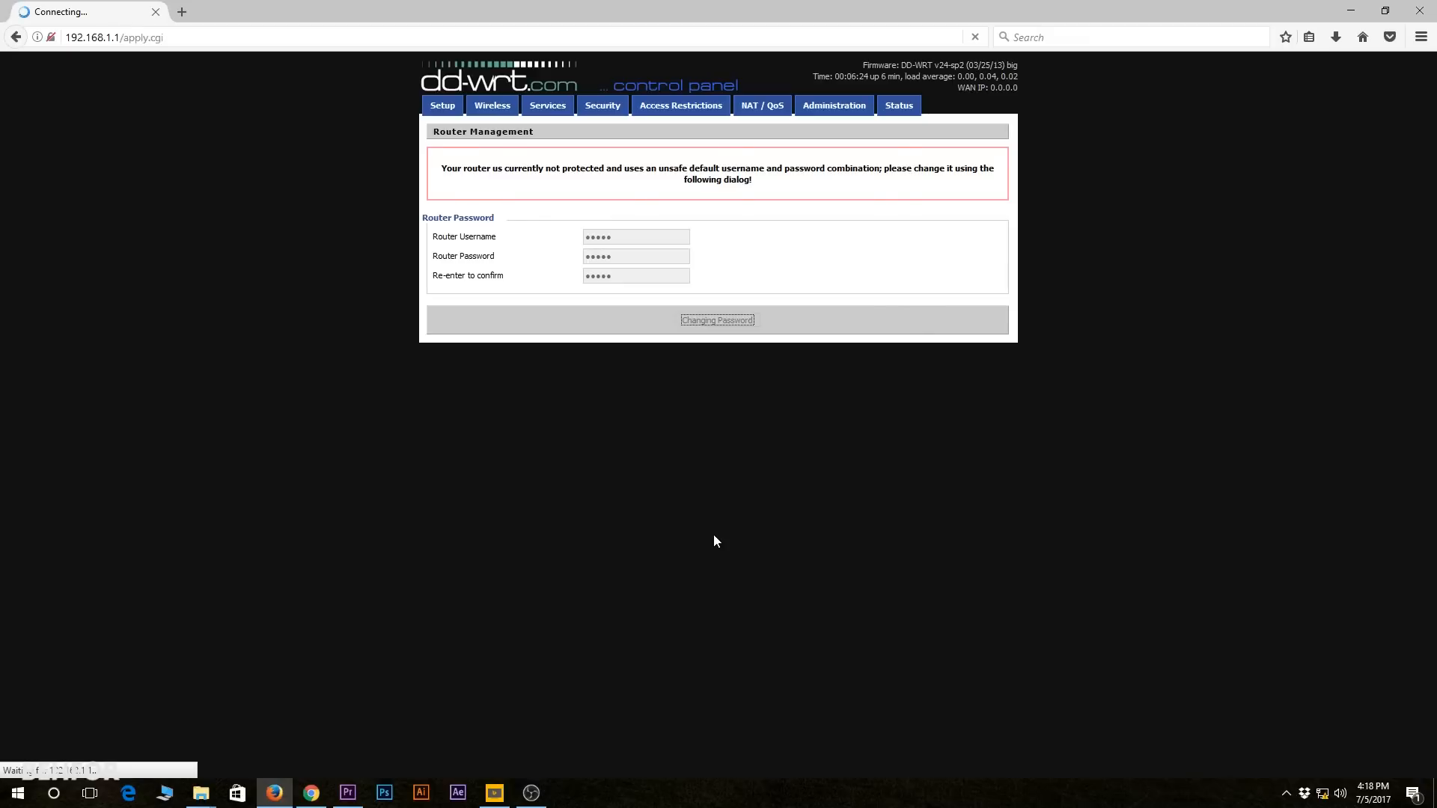
pyautogui.click(717, 320)
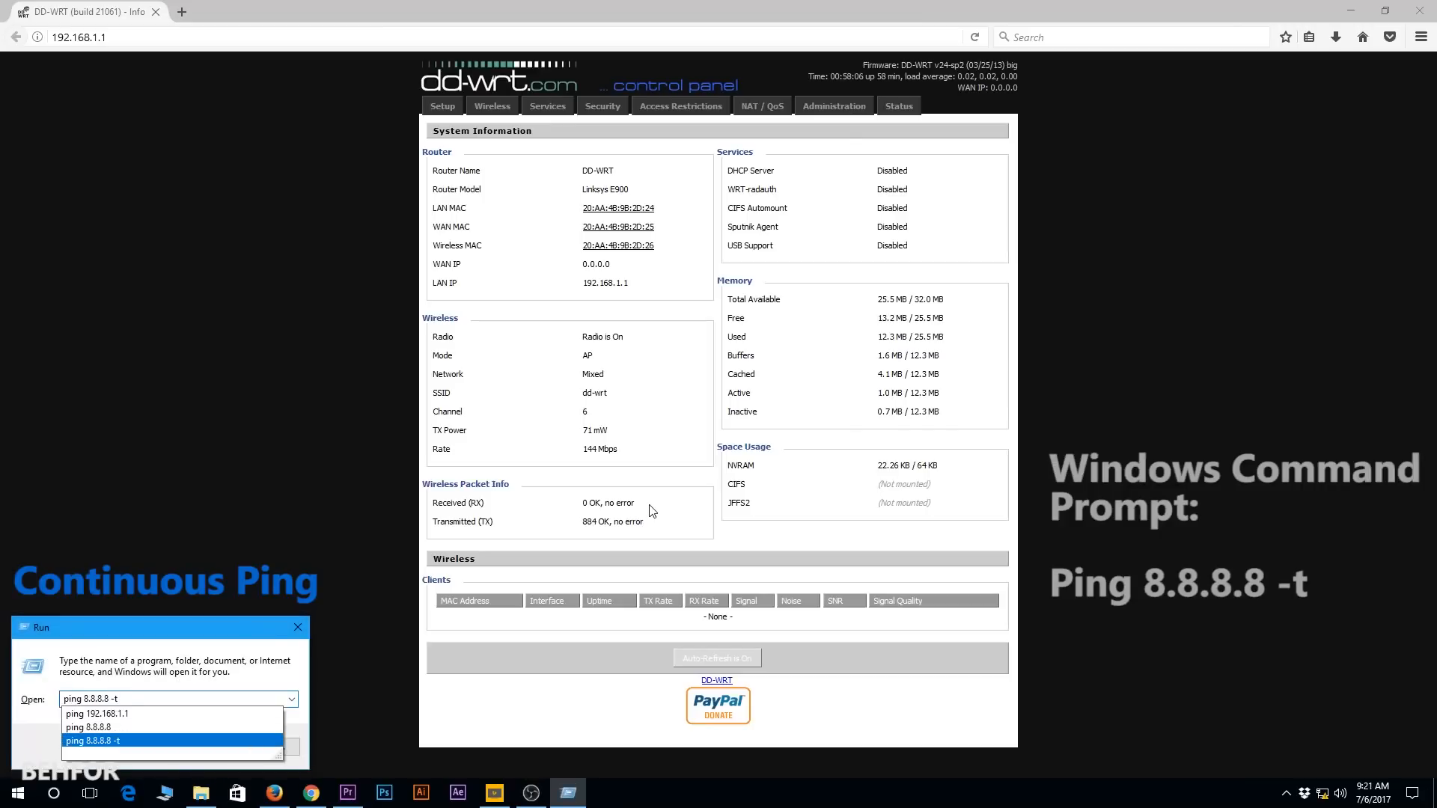
# Step: Run ping 8.8.8.8 -t from the Run dialog to start a continuous ping
pyautogui.press('Return')
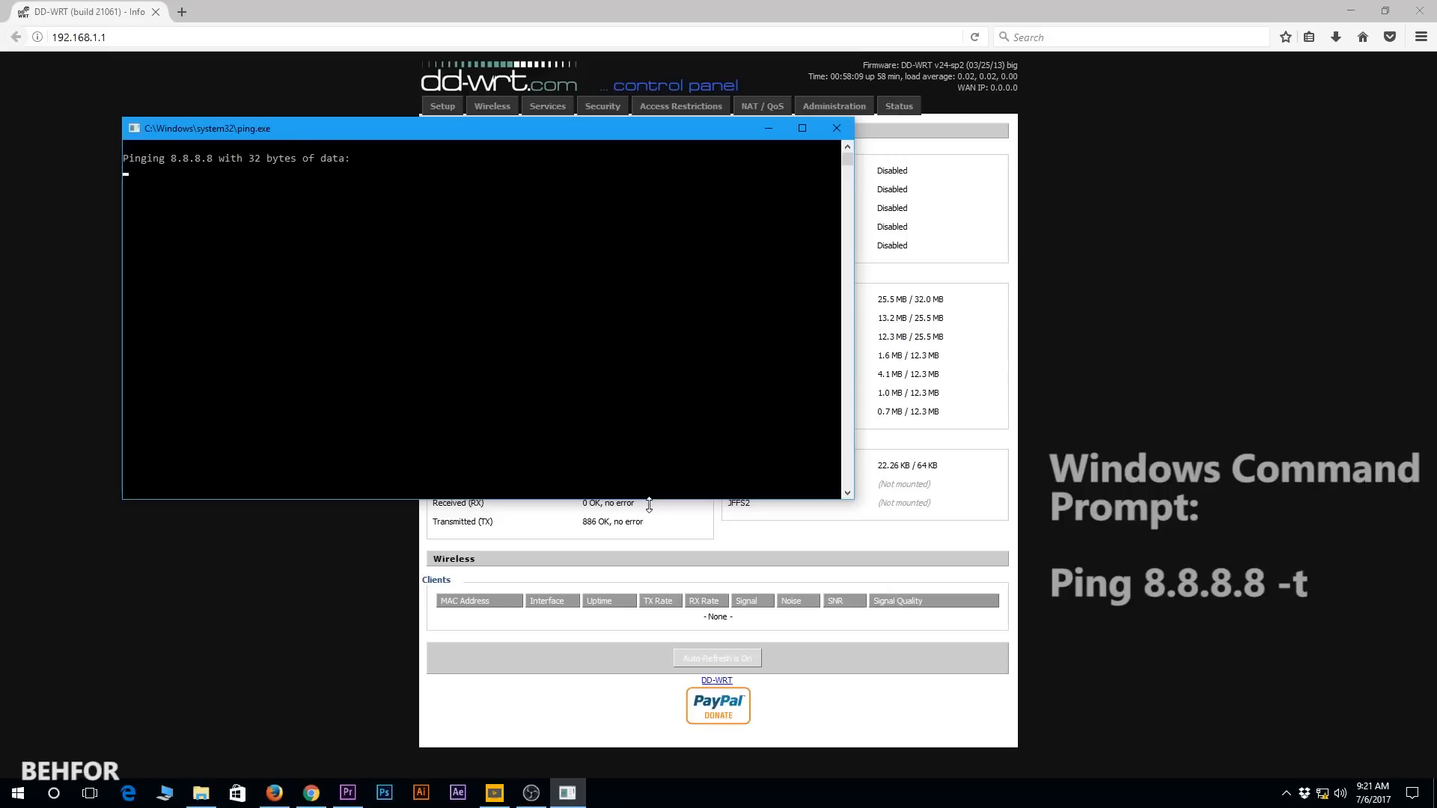
pyautogui.moveTo(676, 437)
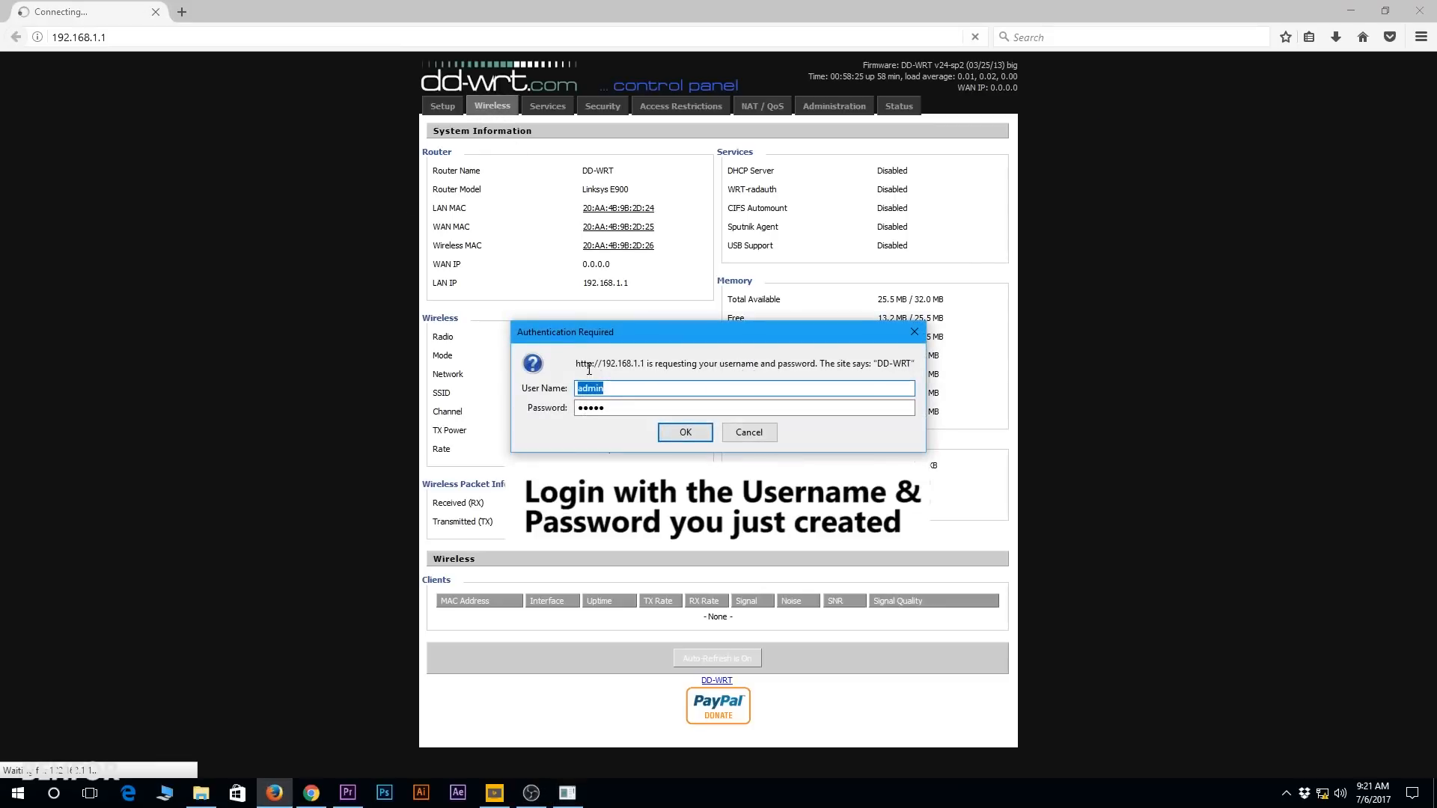
pyautogui.moveTo(684, 431)
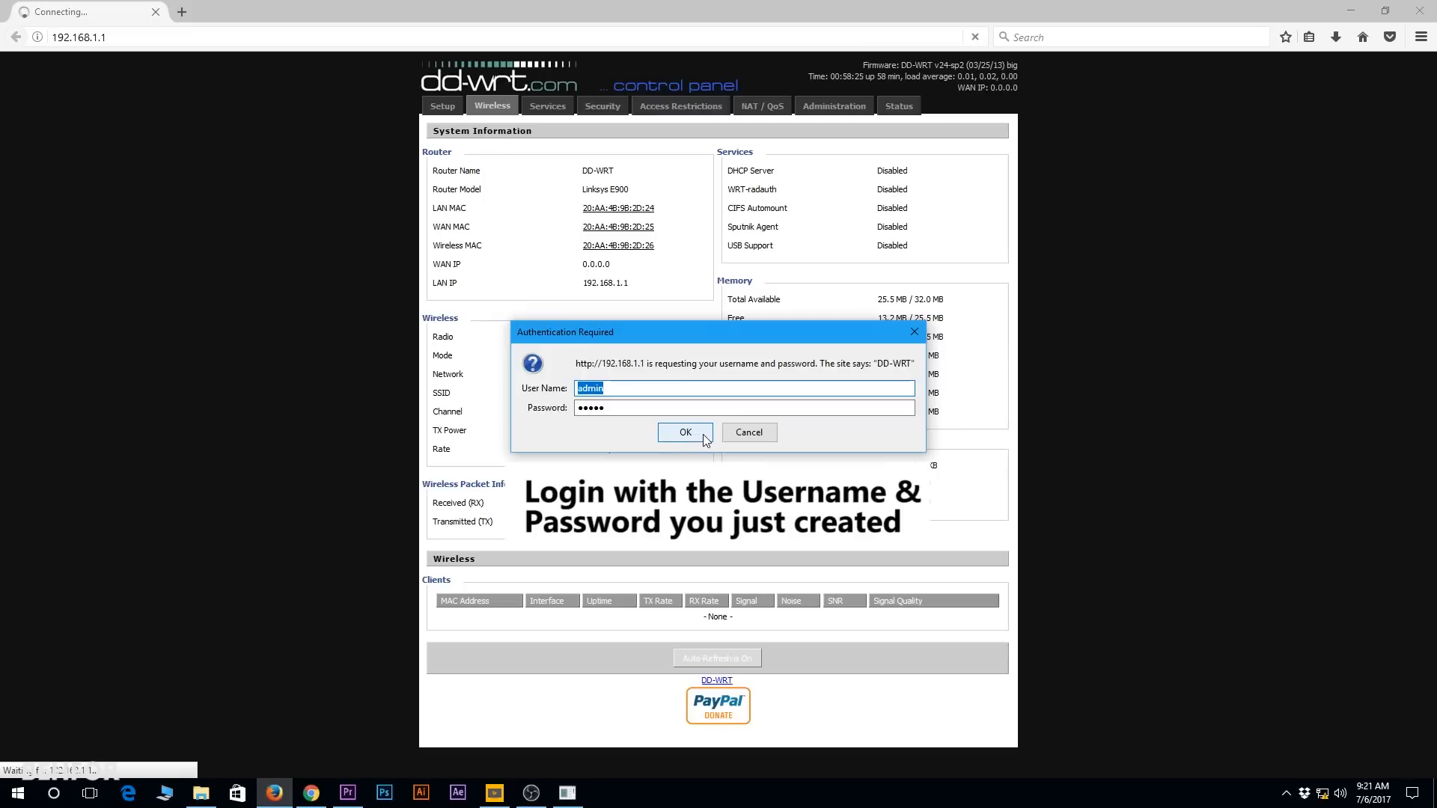
# Step: Authenticate to the router with the new username and password
pyautogui.click(684, 431)
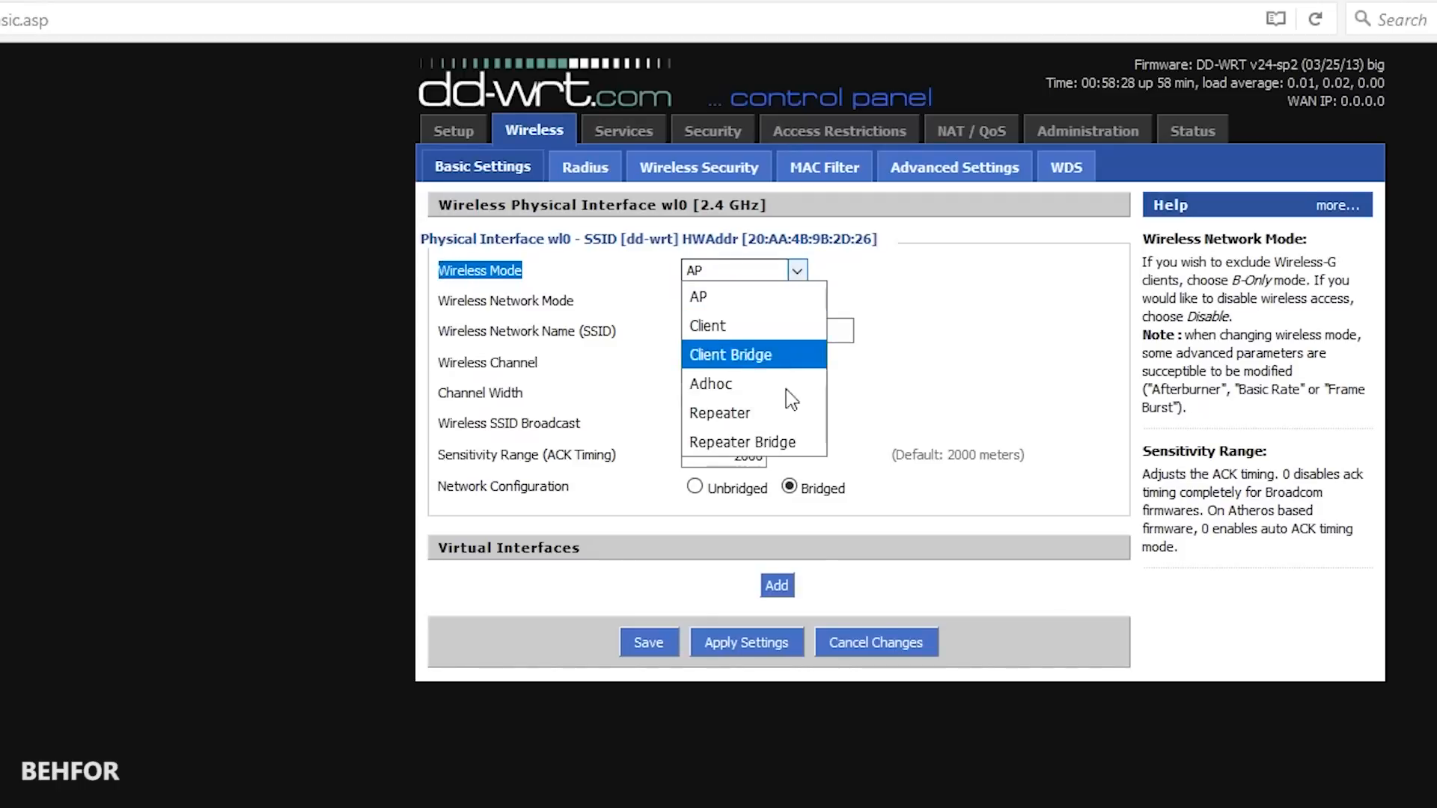
# Step: Set the wireless mode to Repeater Bridge and the network mode to N-Only
pyautogui.click(743, 441)
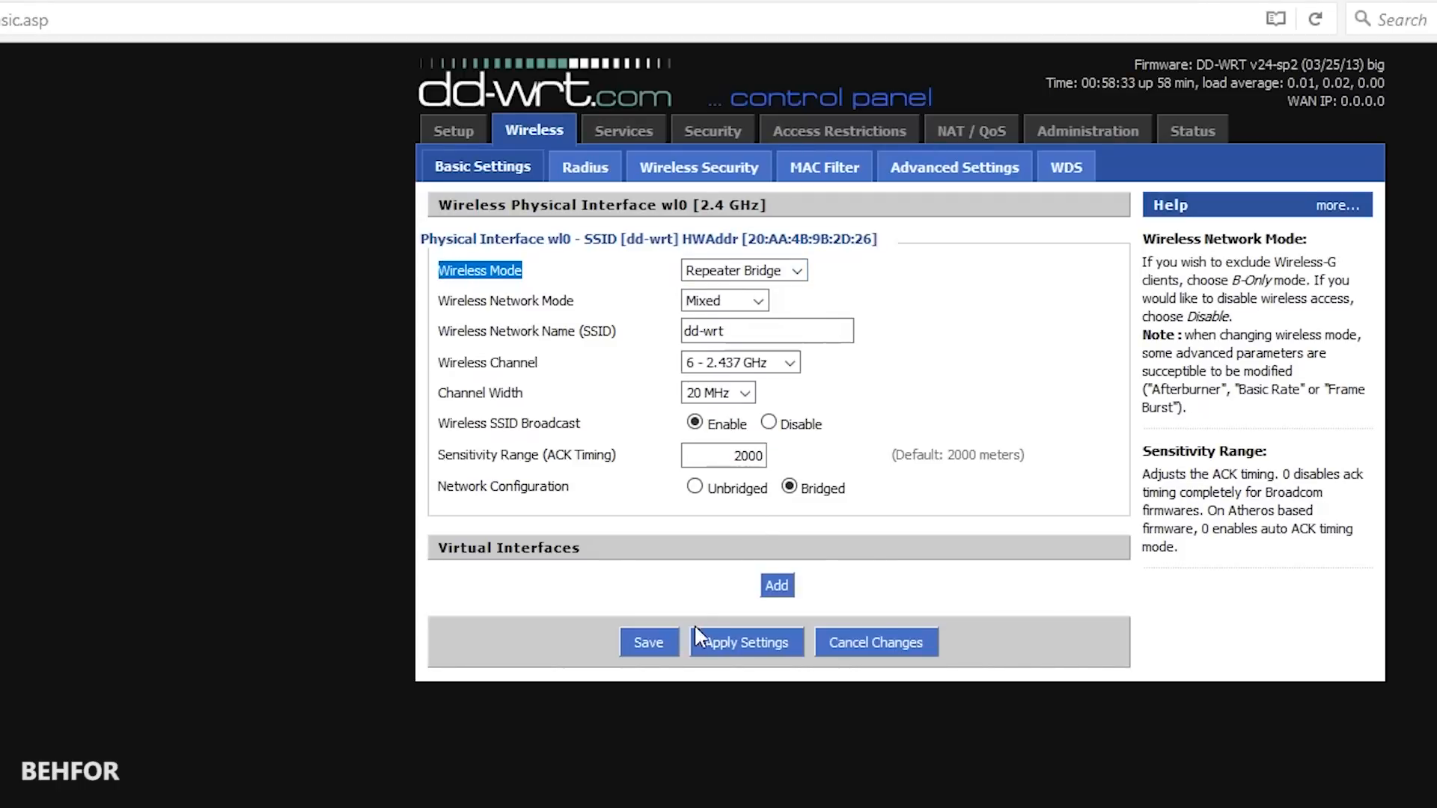
pyautogui.click(745, 642)
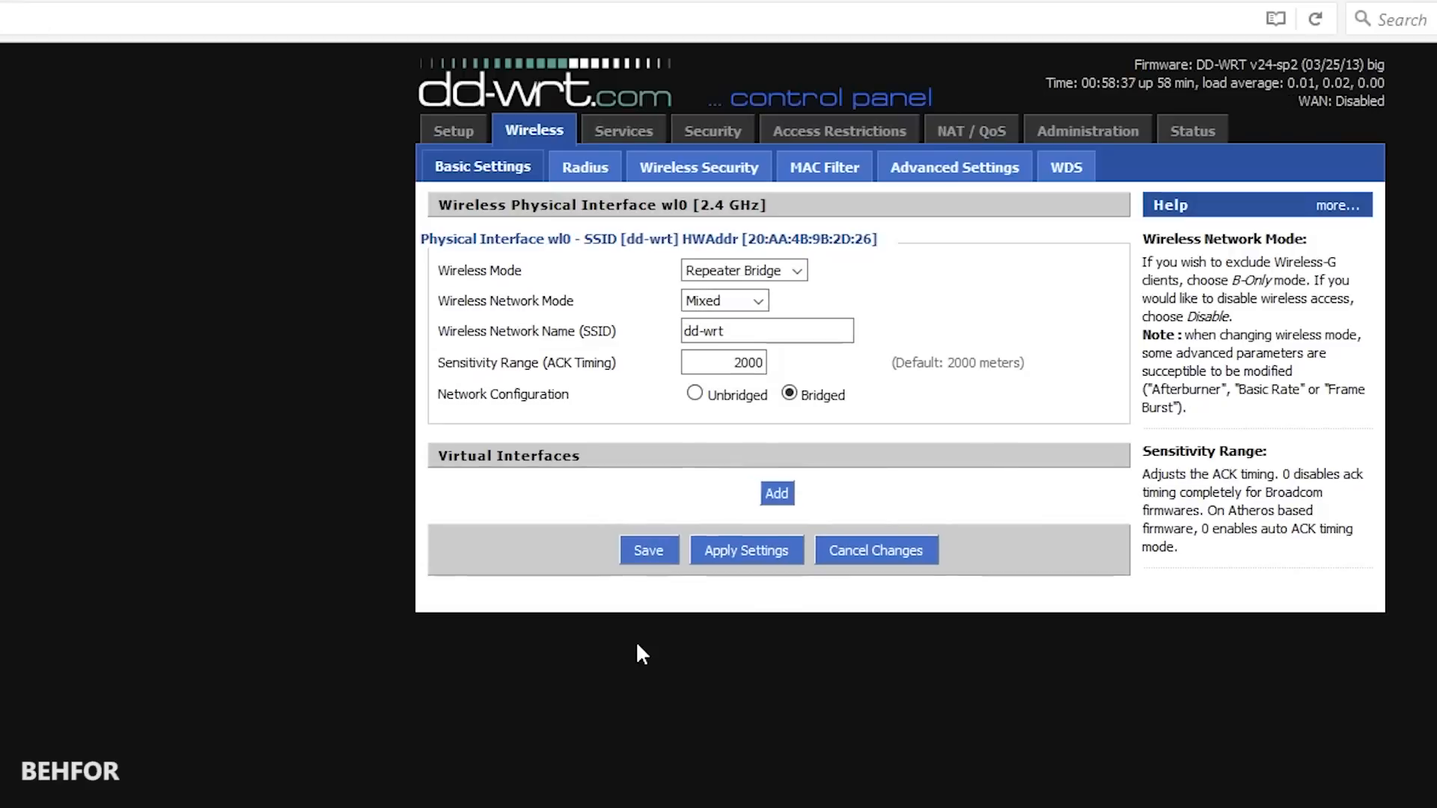
pyautogui.moveTo(675, 443)
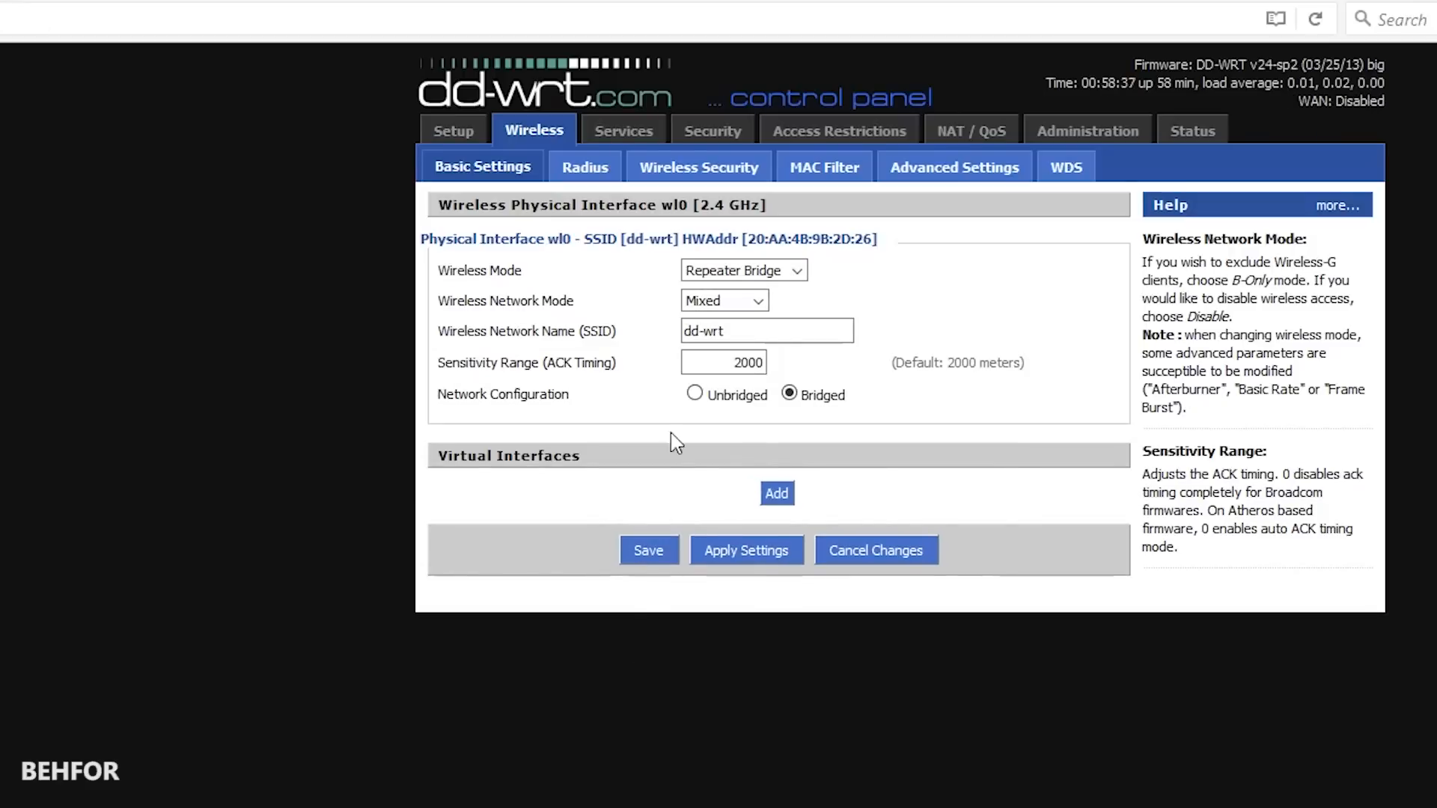
pyautogui.moveTo(581, 305)
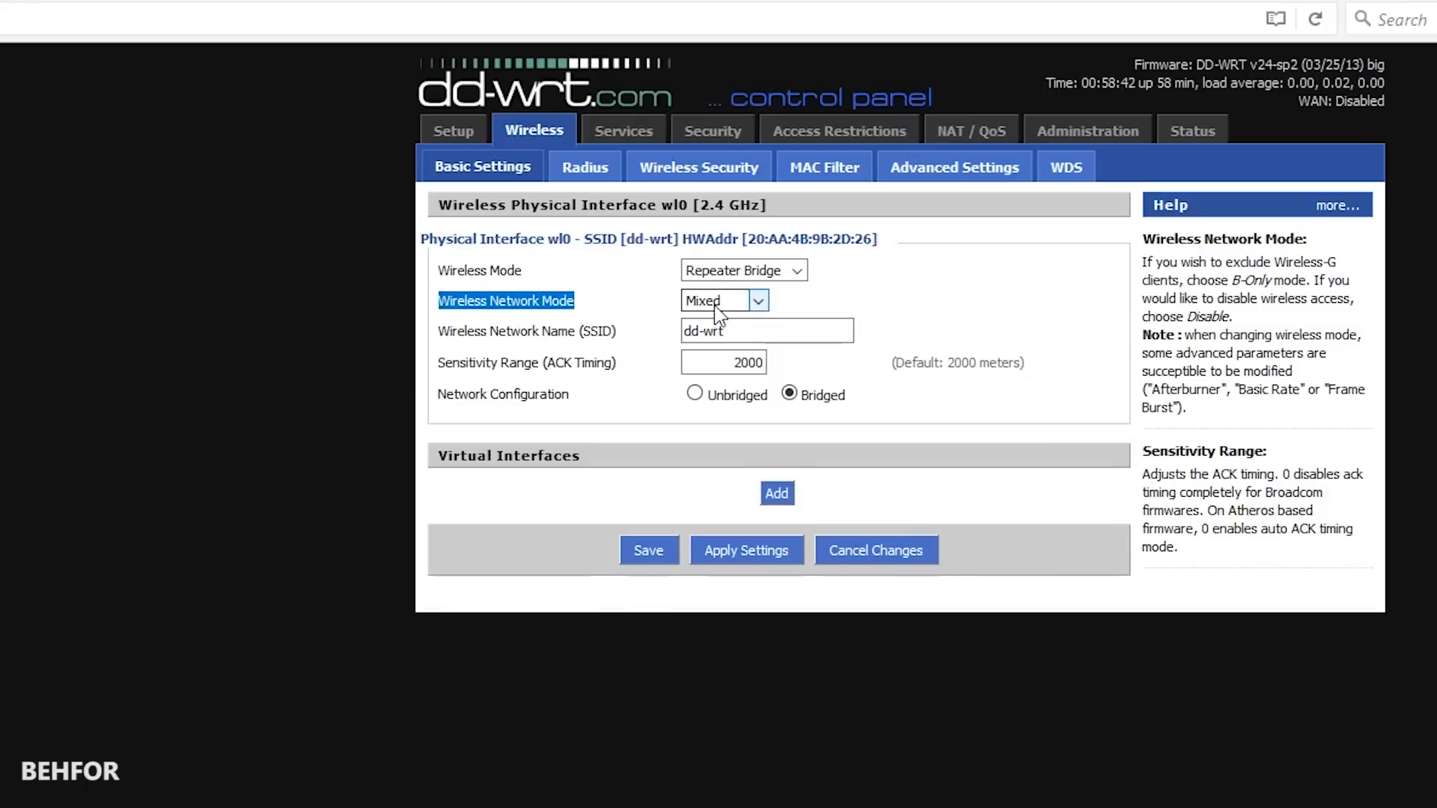
pyautogui.click(723, 301)
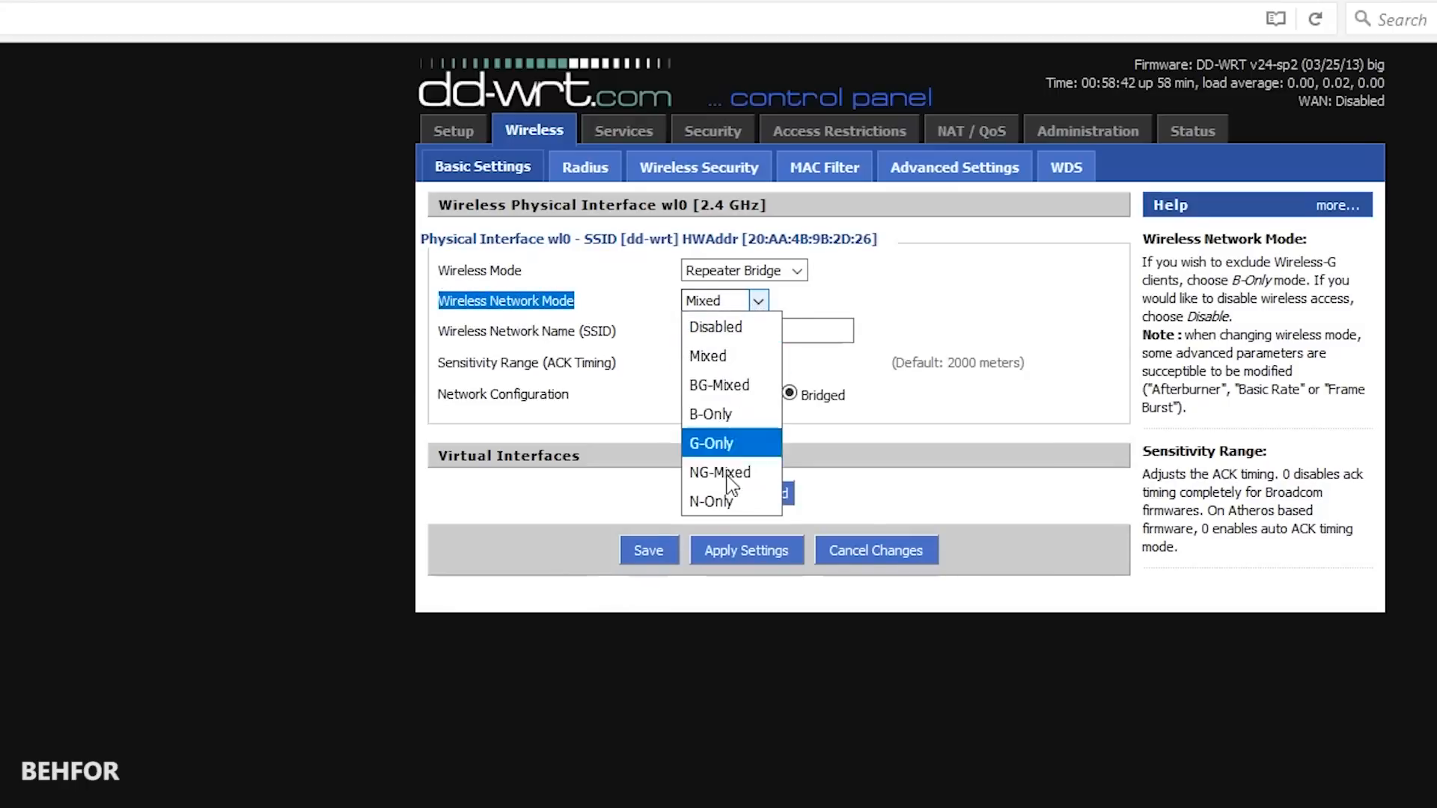
pyautogui.moveTo(730, 502)
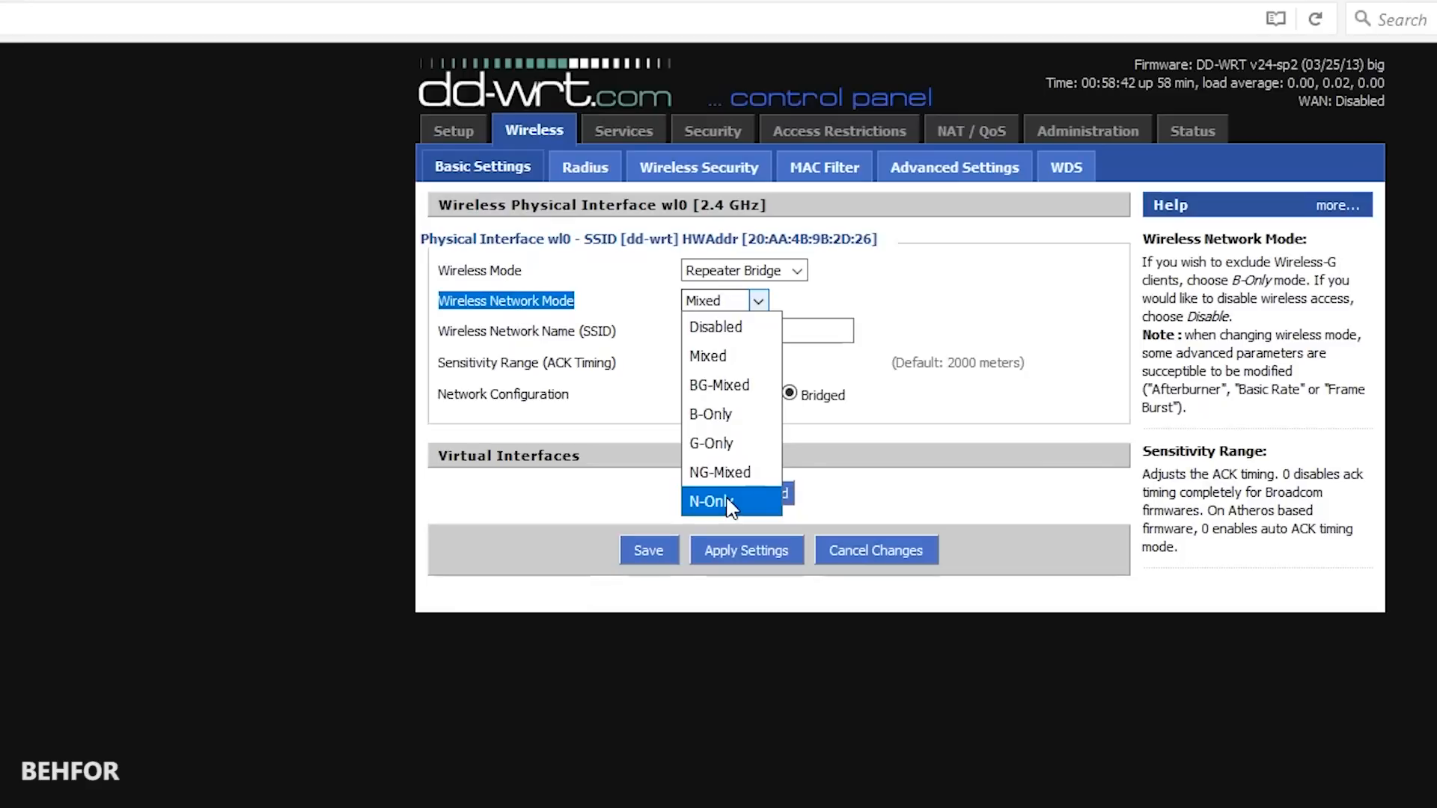
pyautogui.moveTo(729, 357)
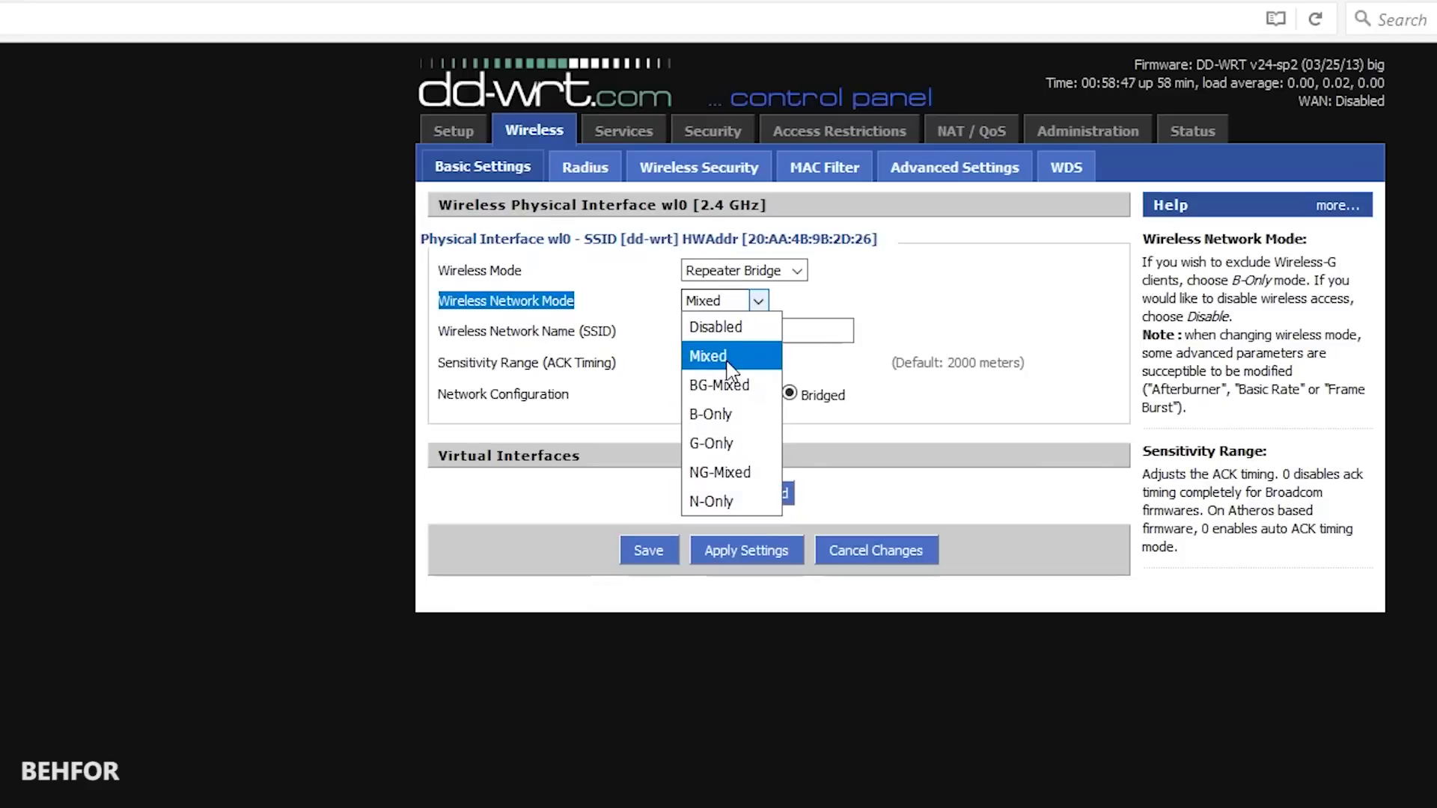
pyautogui.moveTo(747, 501)
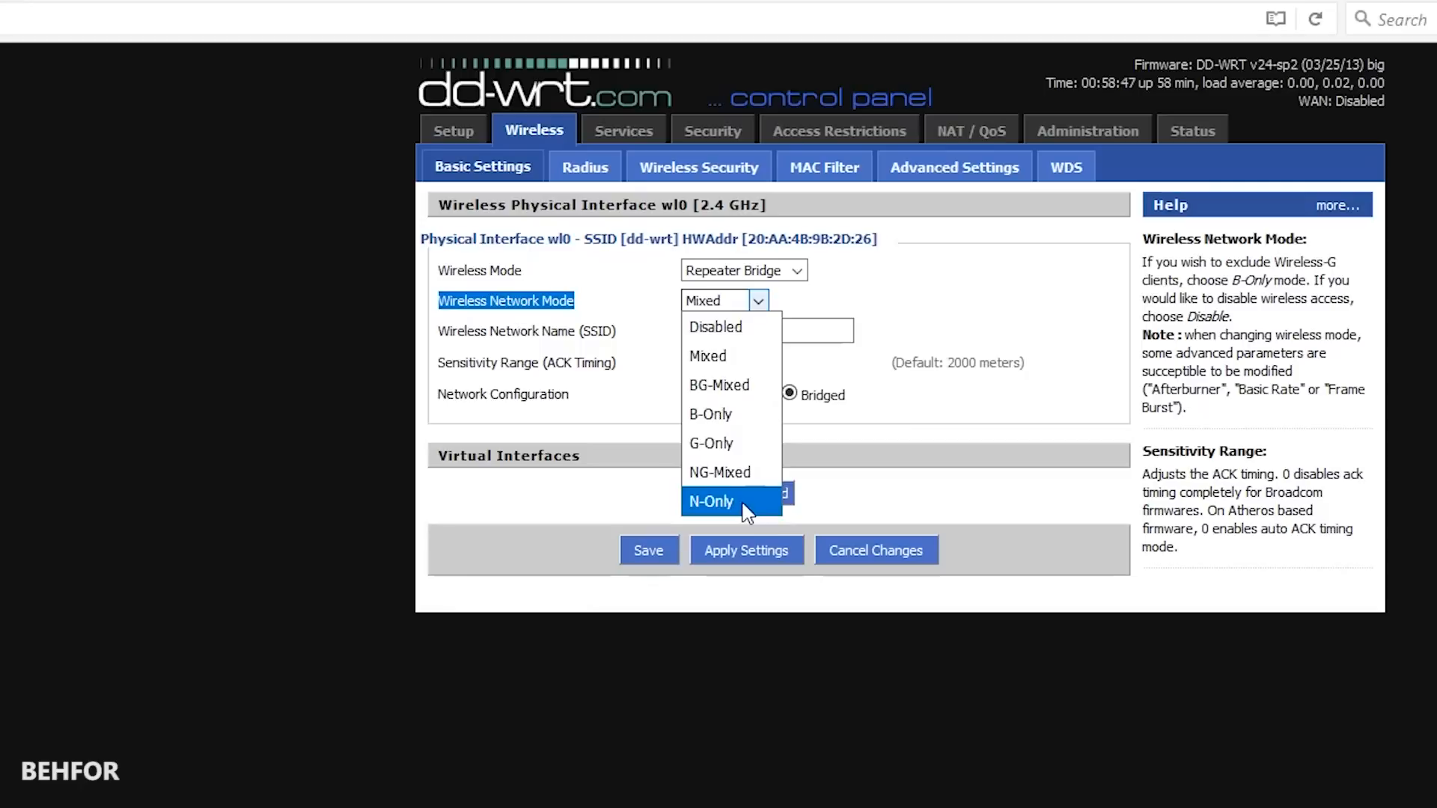
pyautogui.click(711, 502)
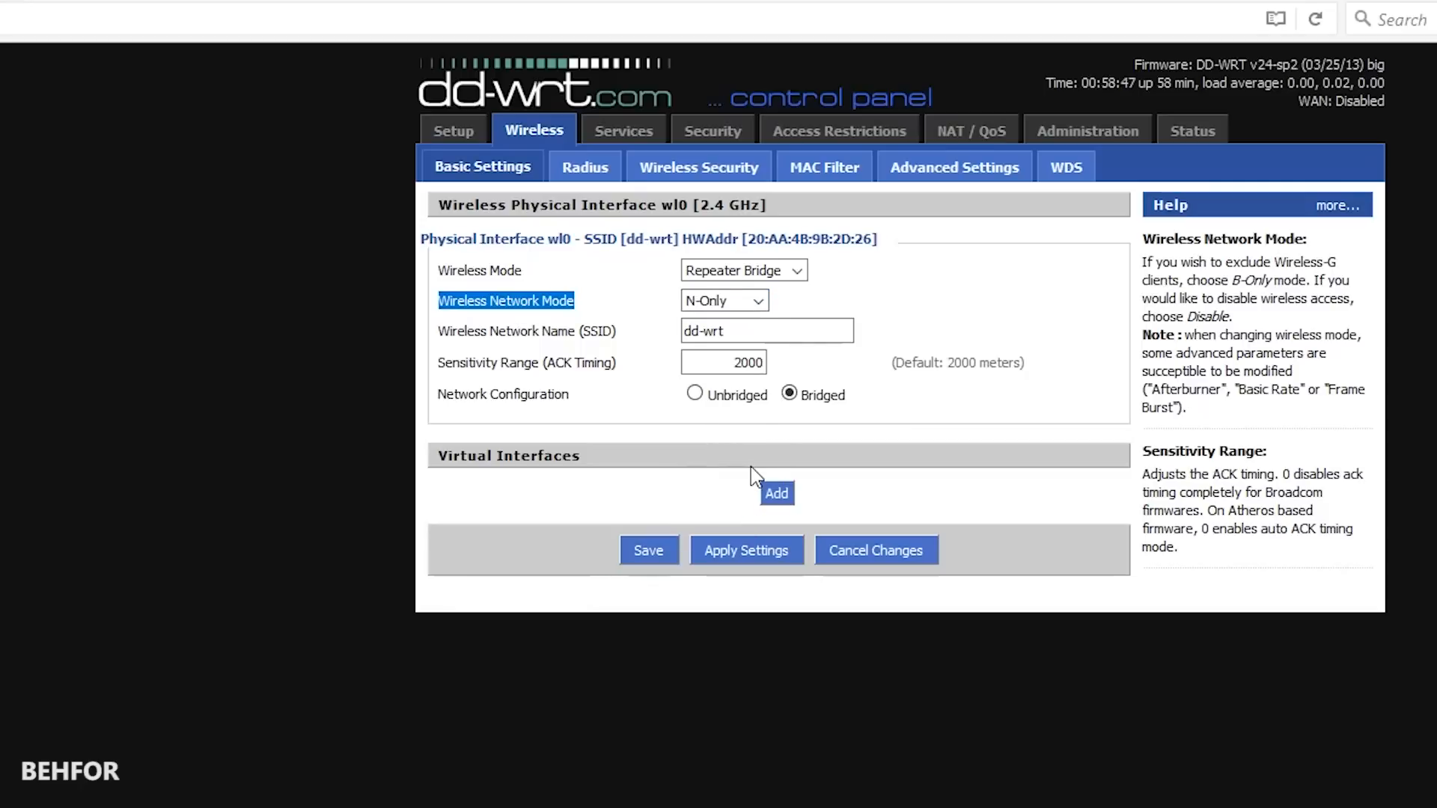
# Step: Replace the SSID dd-wrt with Room1 and save the wireless basic settings
pyautogui.click(766, 331)
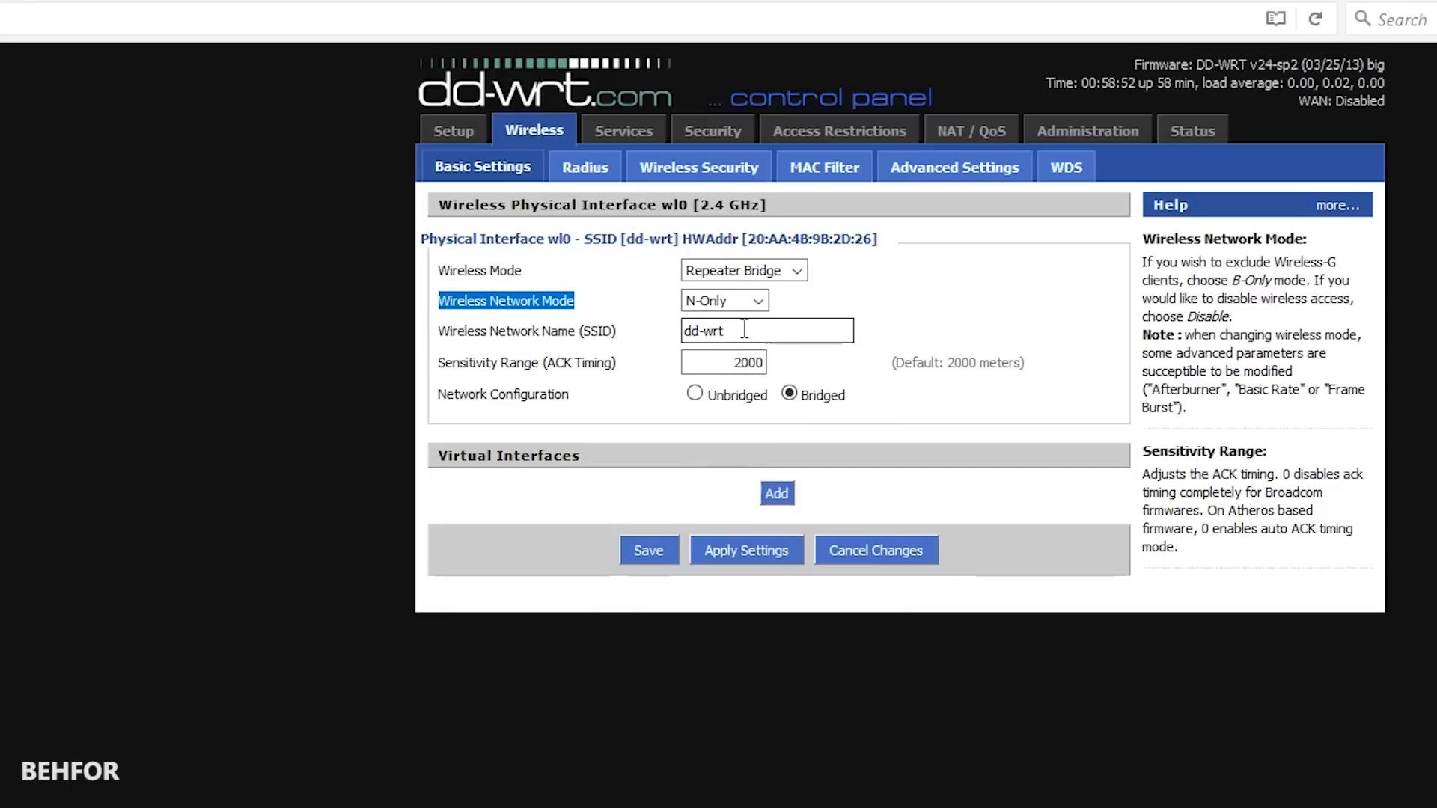
pyautogui.doubleClick(706, 331)
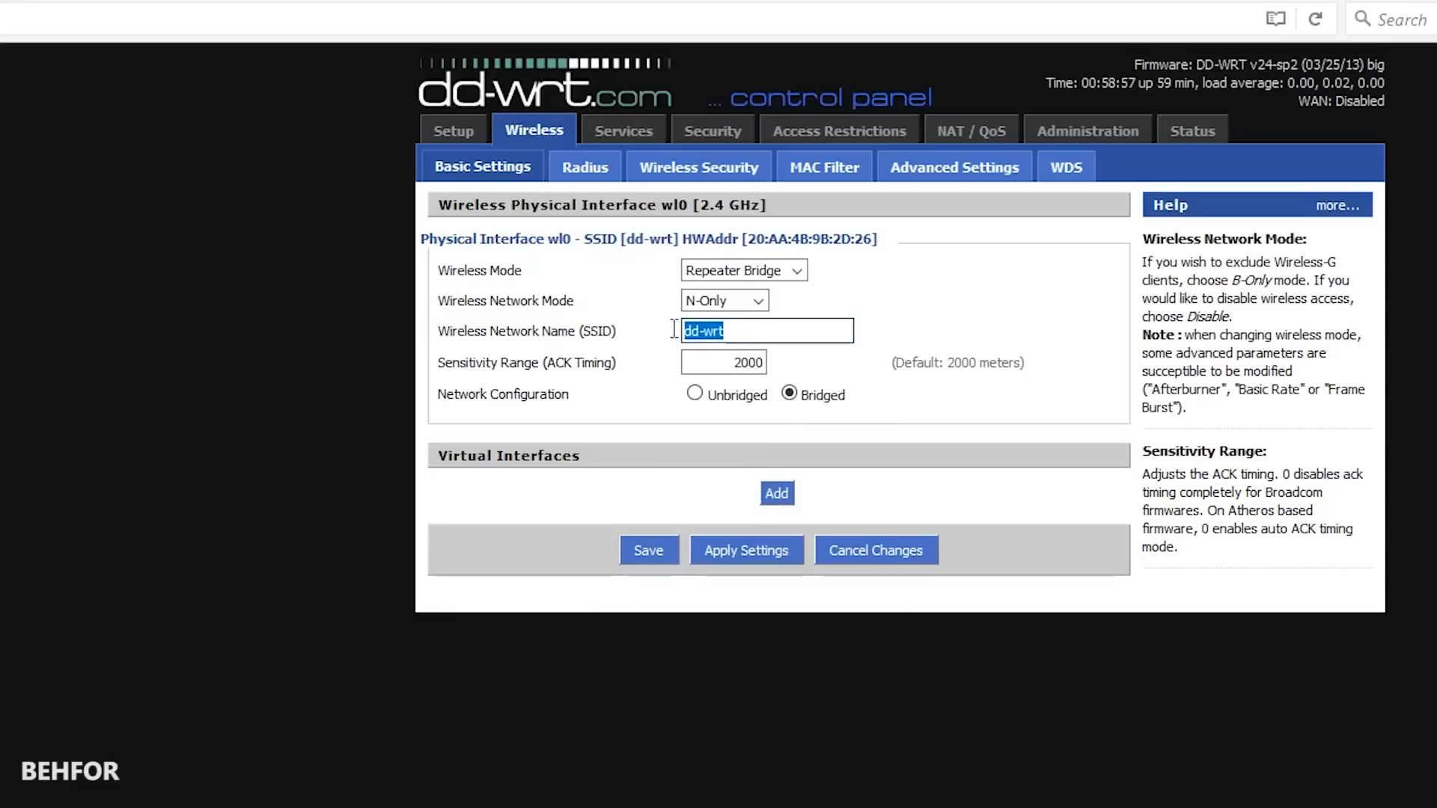
pyautogui.moveTo(1031, 296)
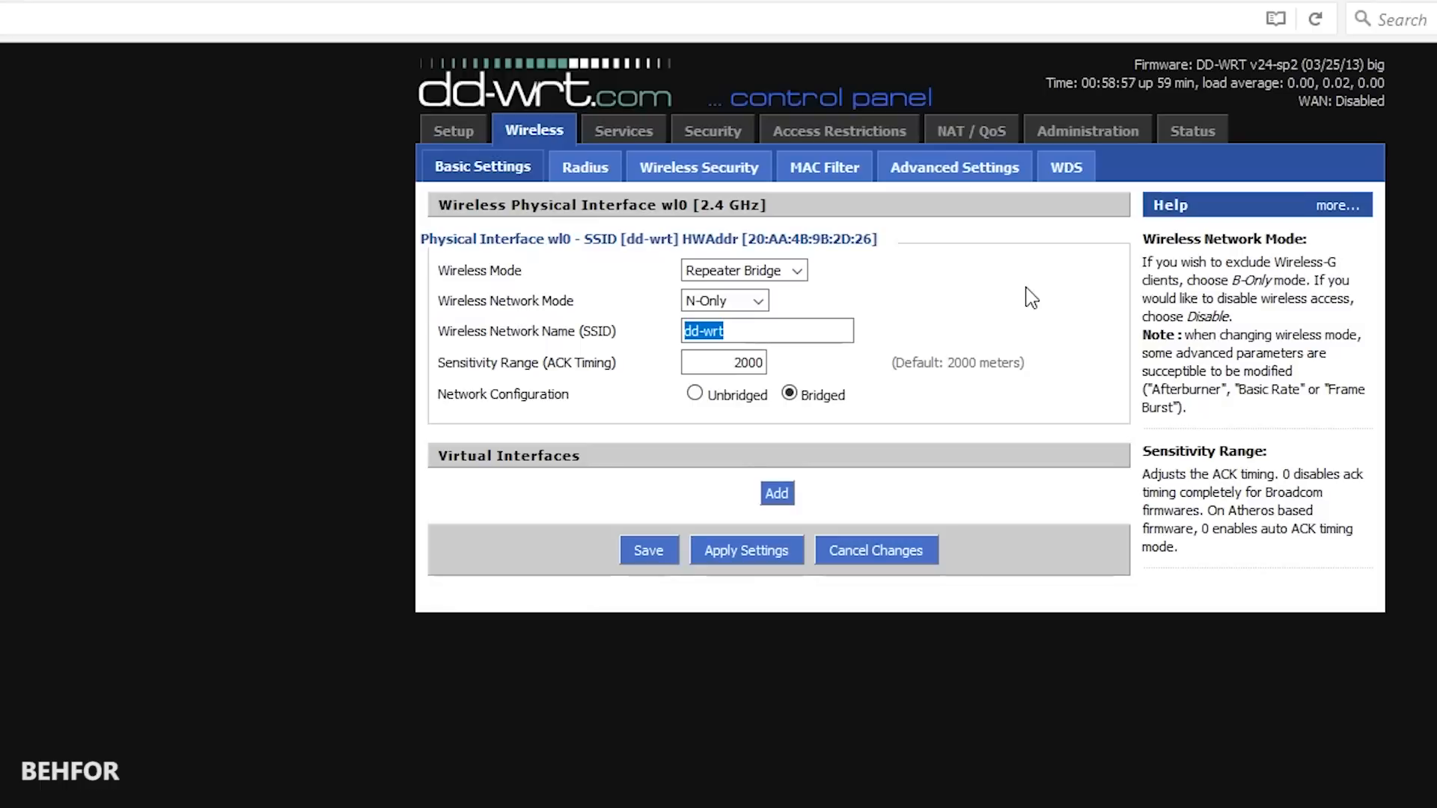
pyautogui.write('Room1')
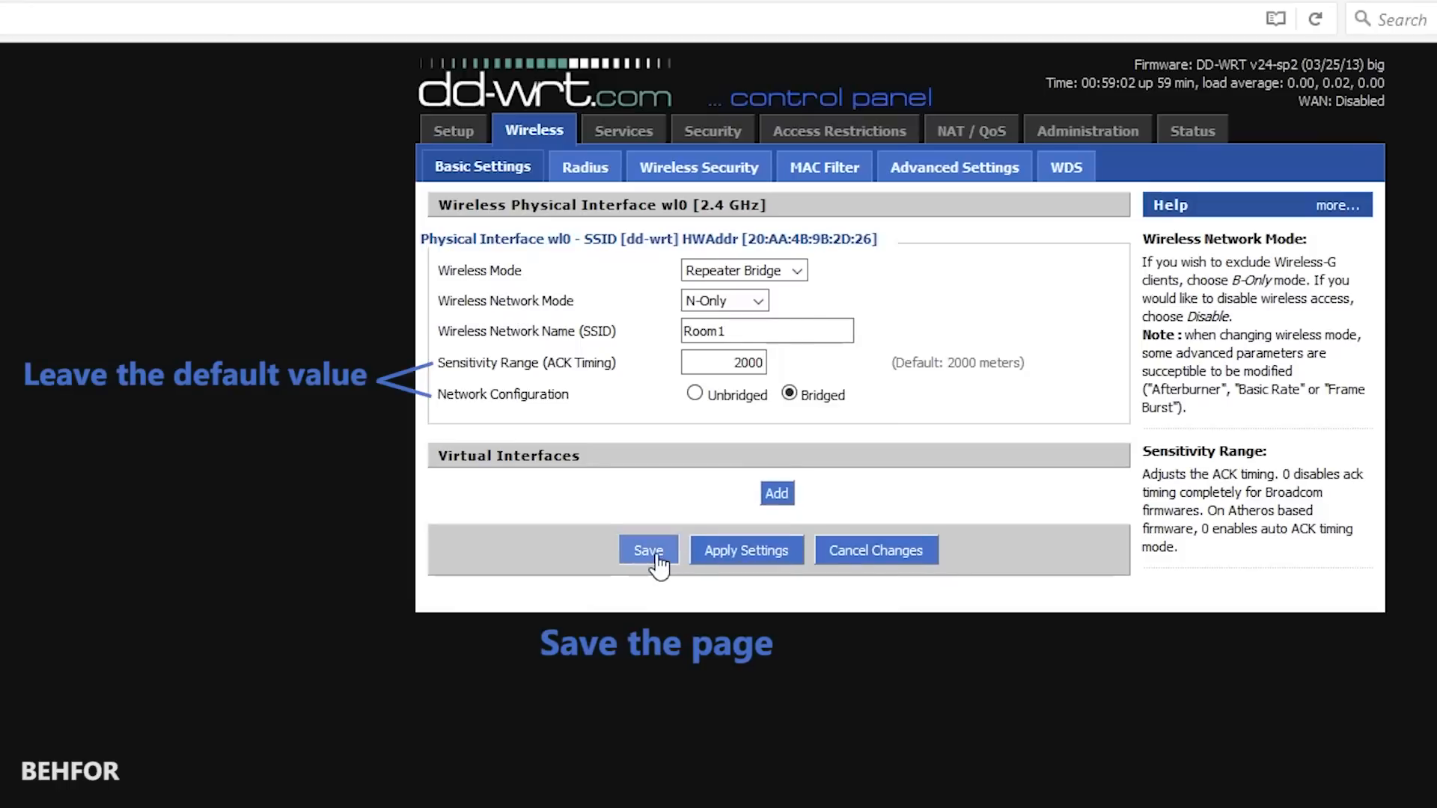
pyautogui.click(648, 550)
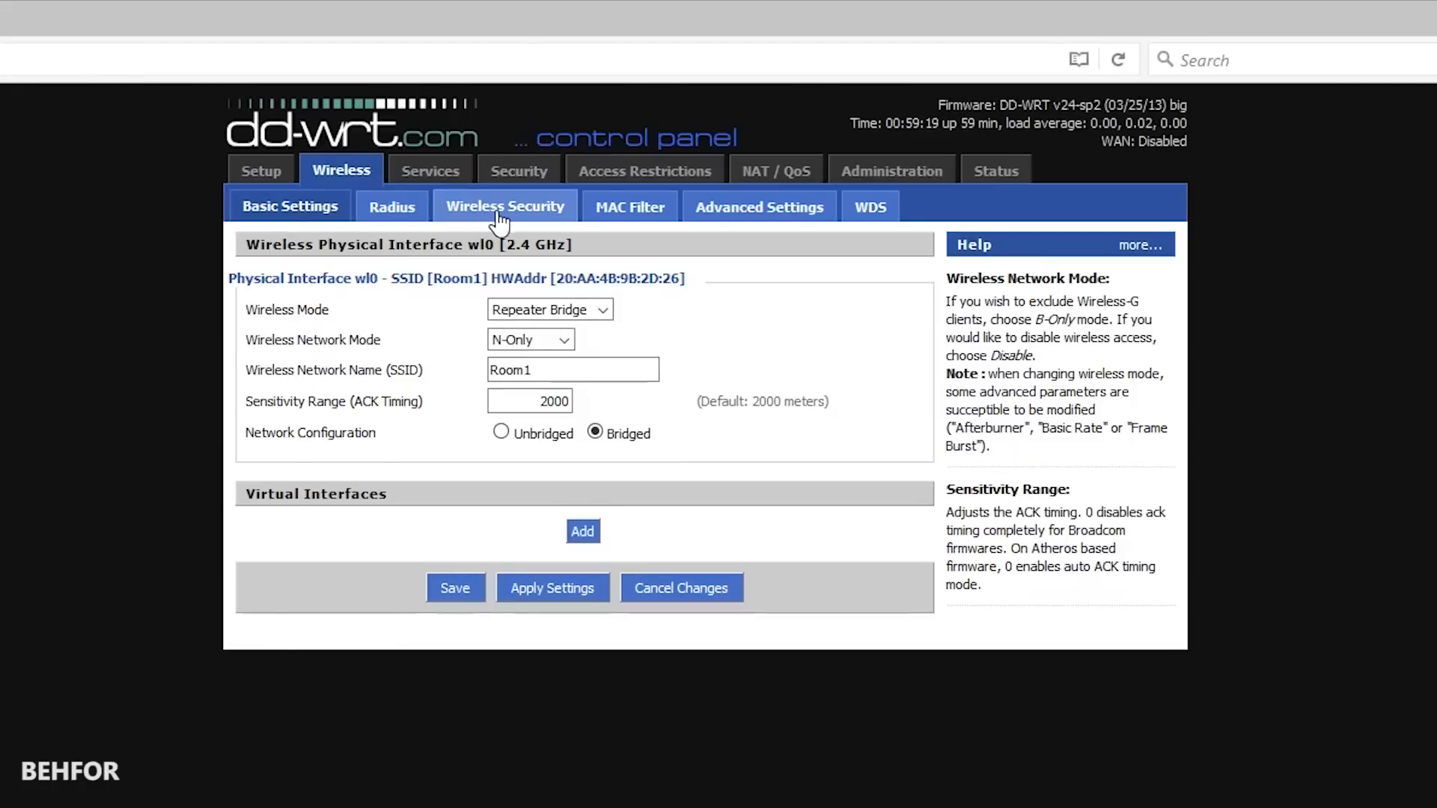
# Step: Set Room1 wireless security to WPA2 Personal with AES and enter the shared key
pyautogui.click(505, 207)
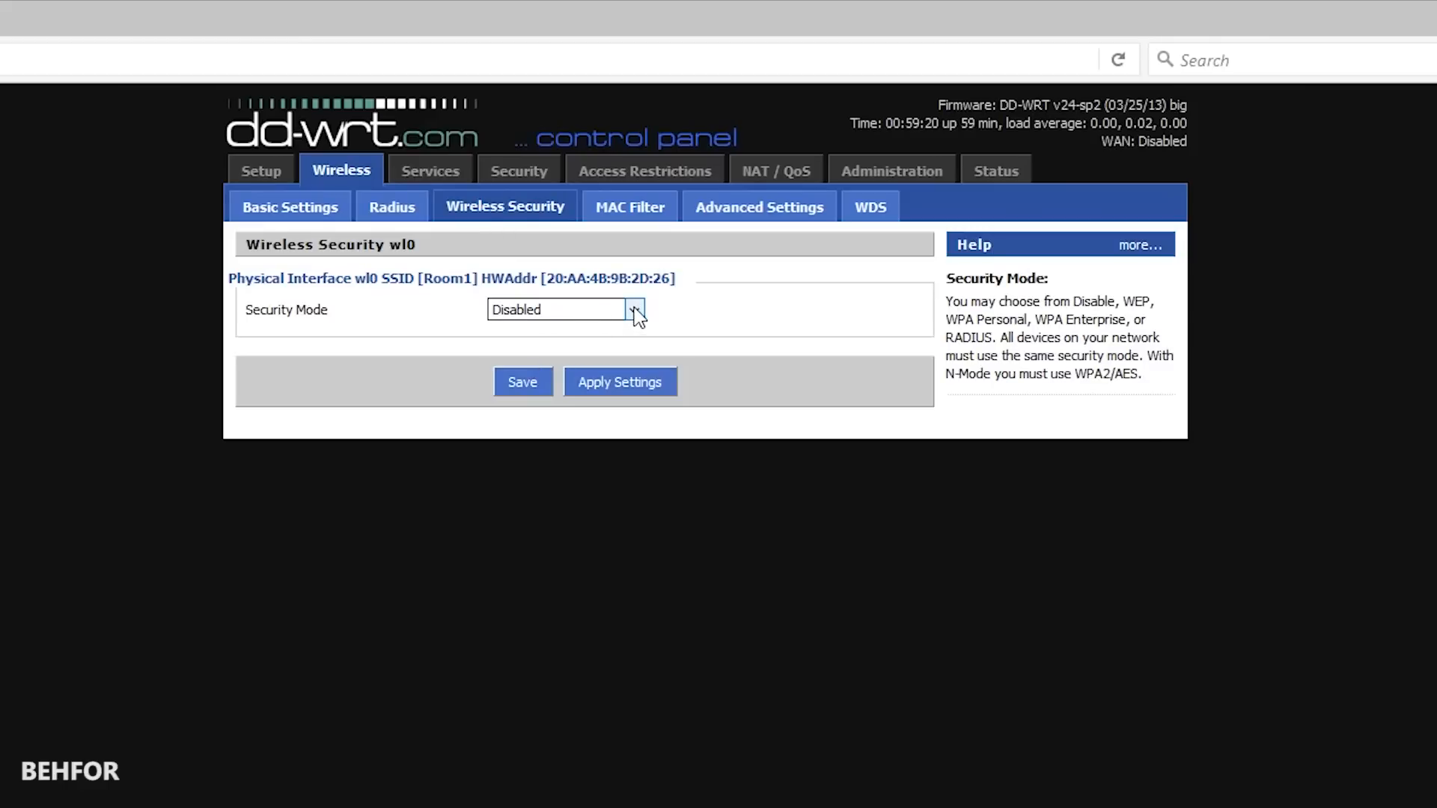
pyautogui.click(635, 310)
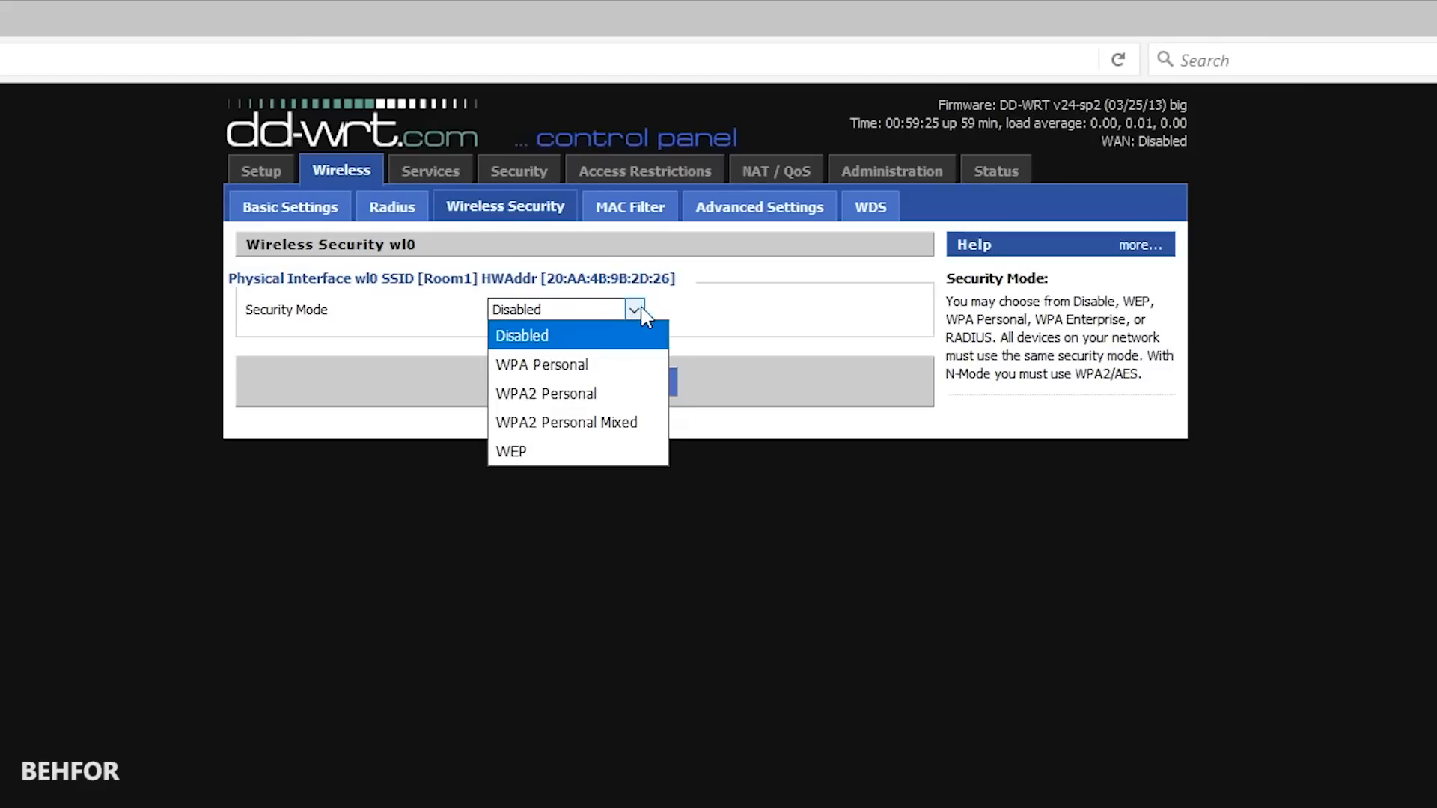
pyautogui.moveTo(541, 364)
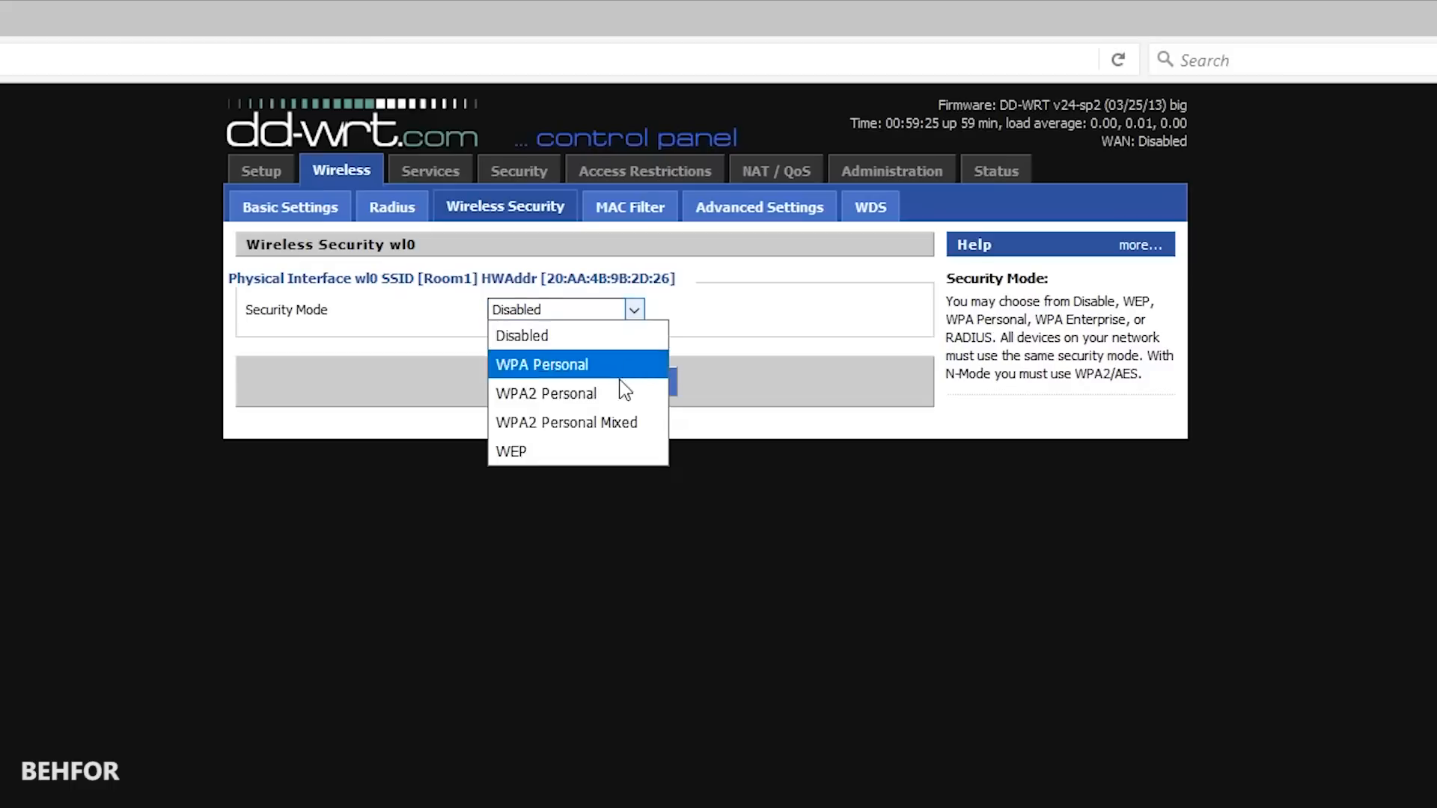
pyautogui.click(545, 394)
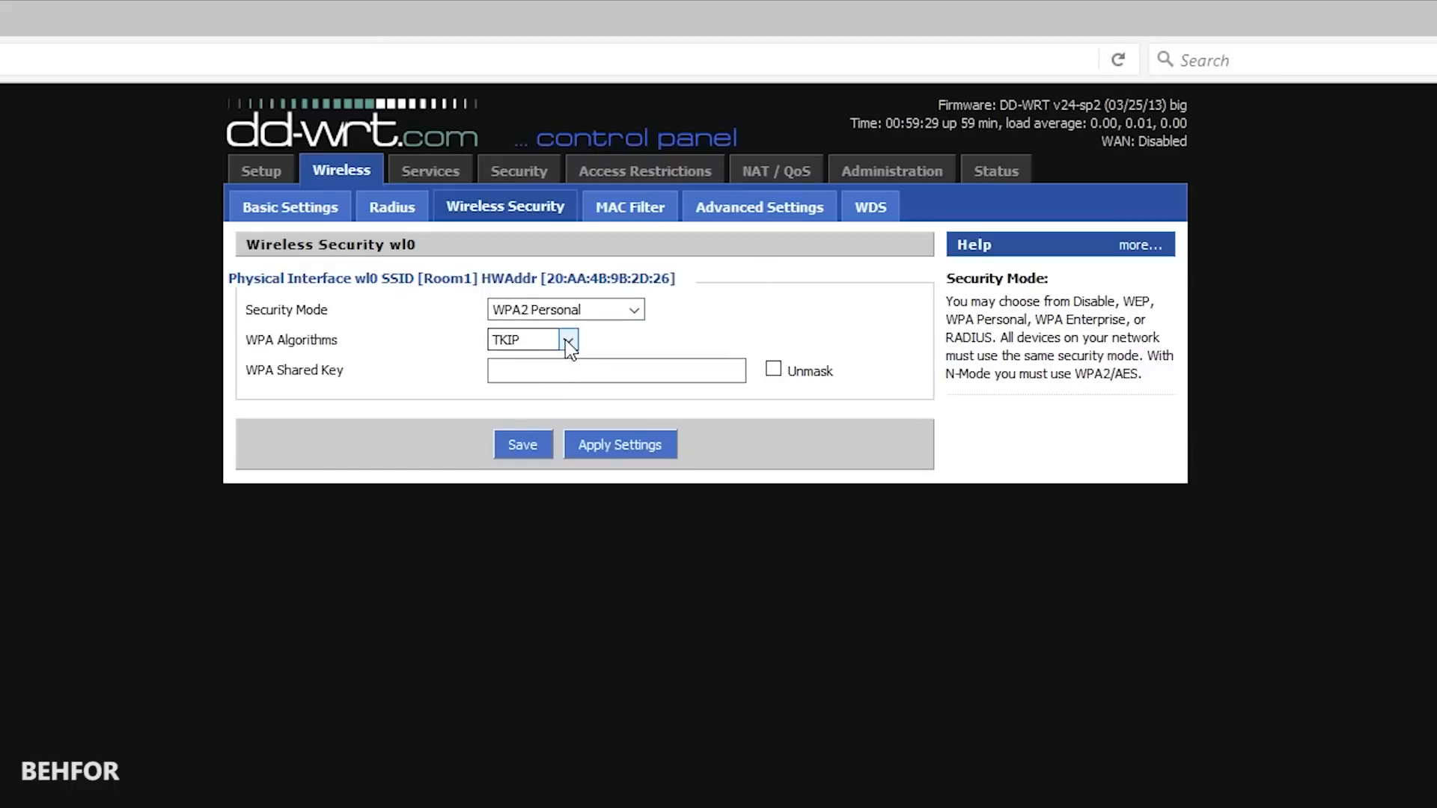
pyautogui.click(566, 340)
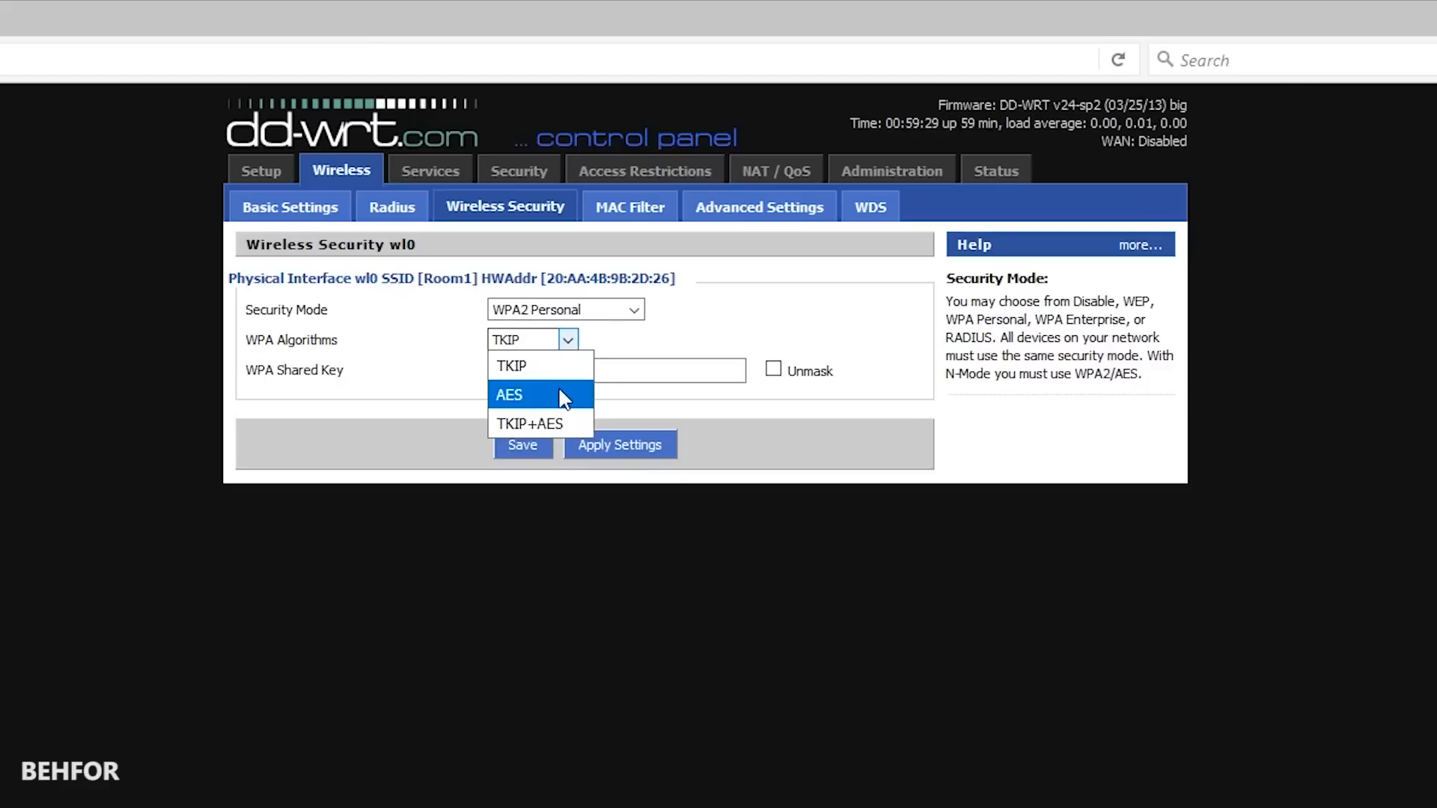
pyautogui.click(509, 394)
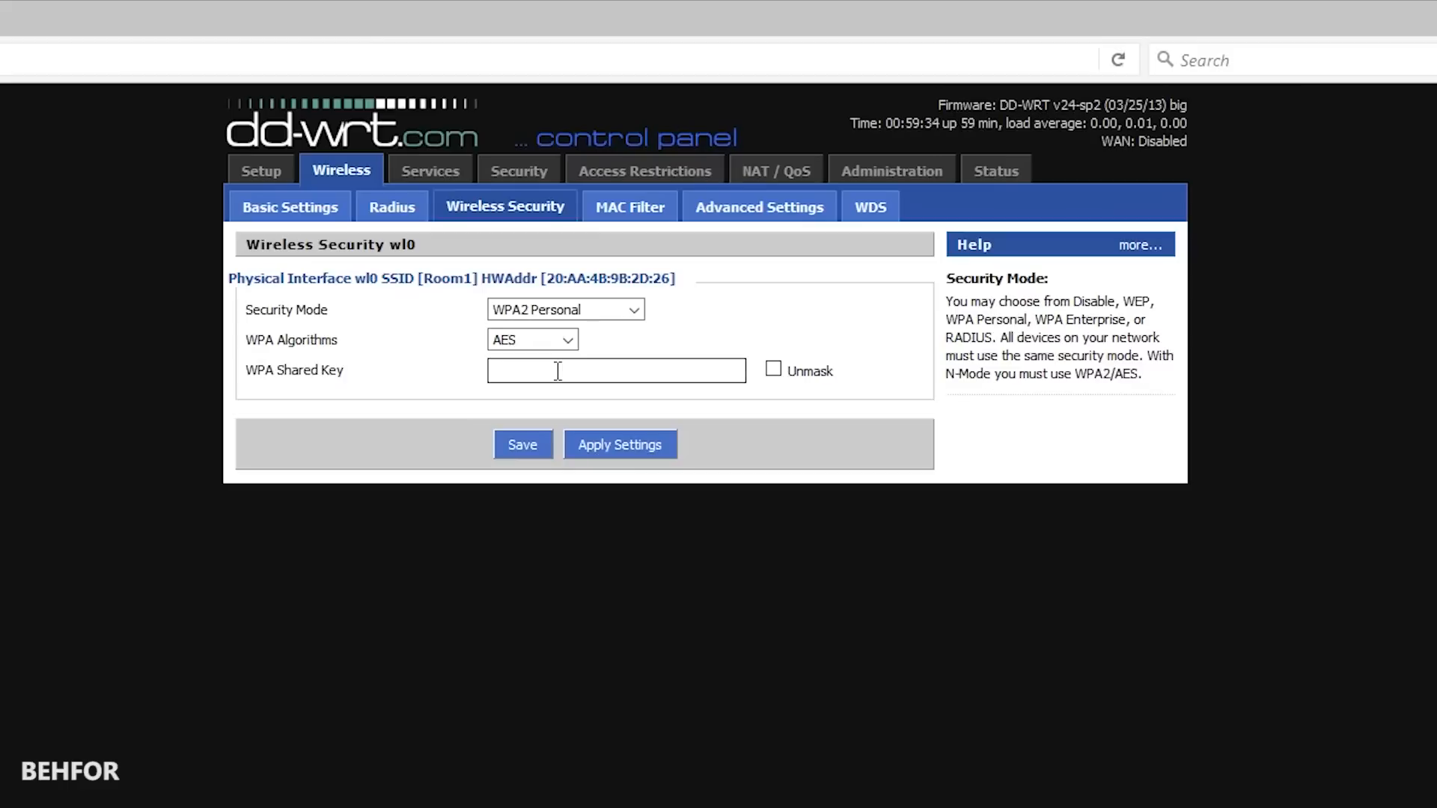
pyautogui.write('••')
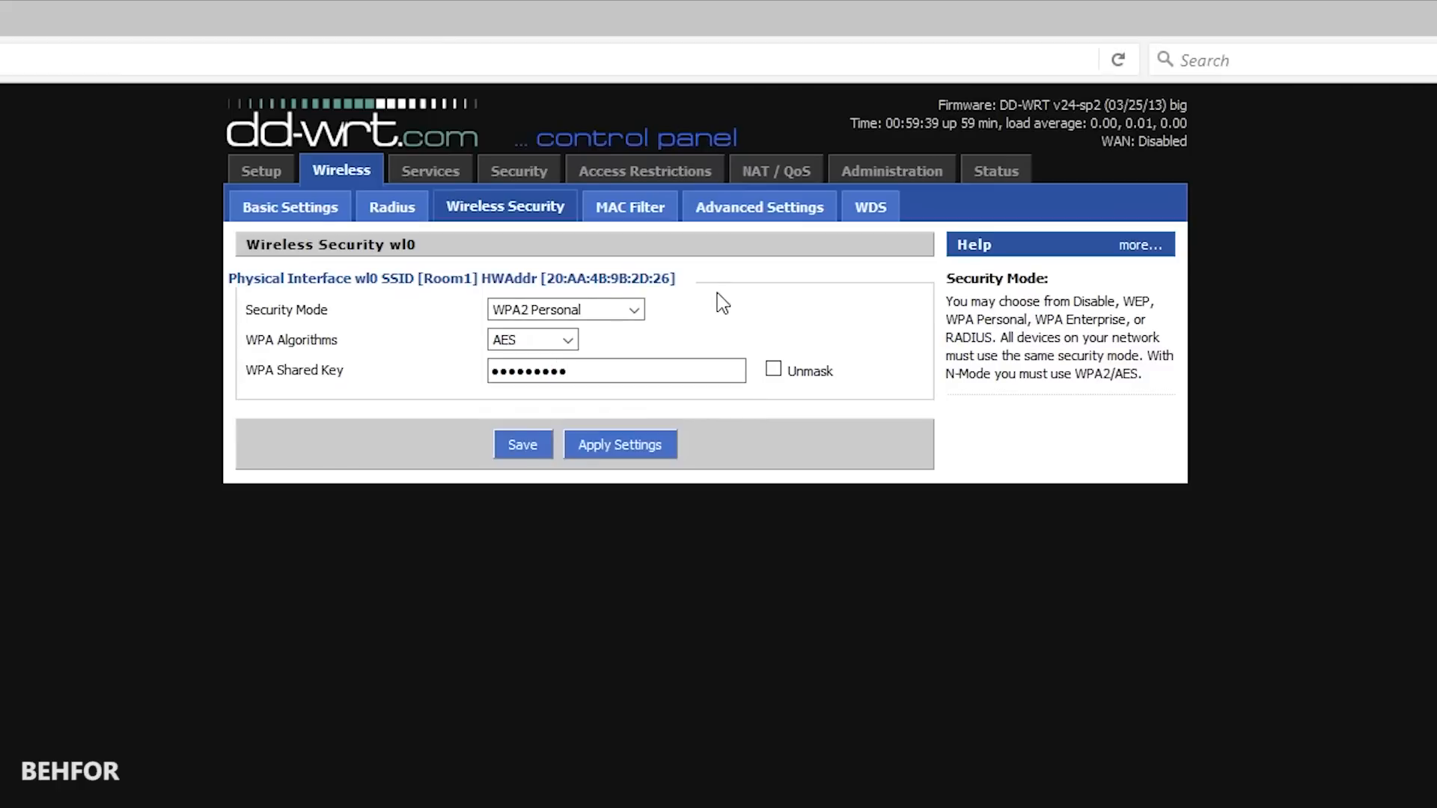
pyautogui.moveTo(738, 308)
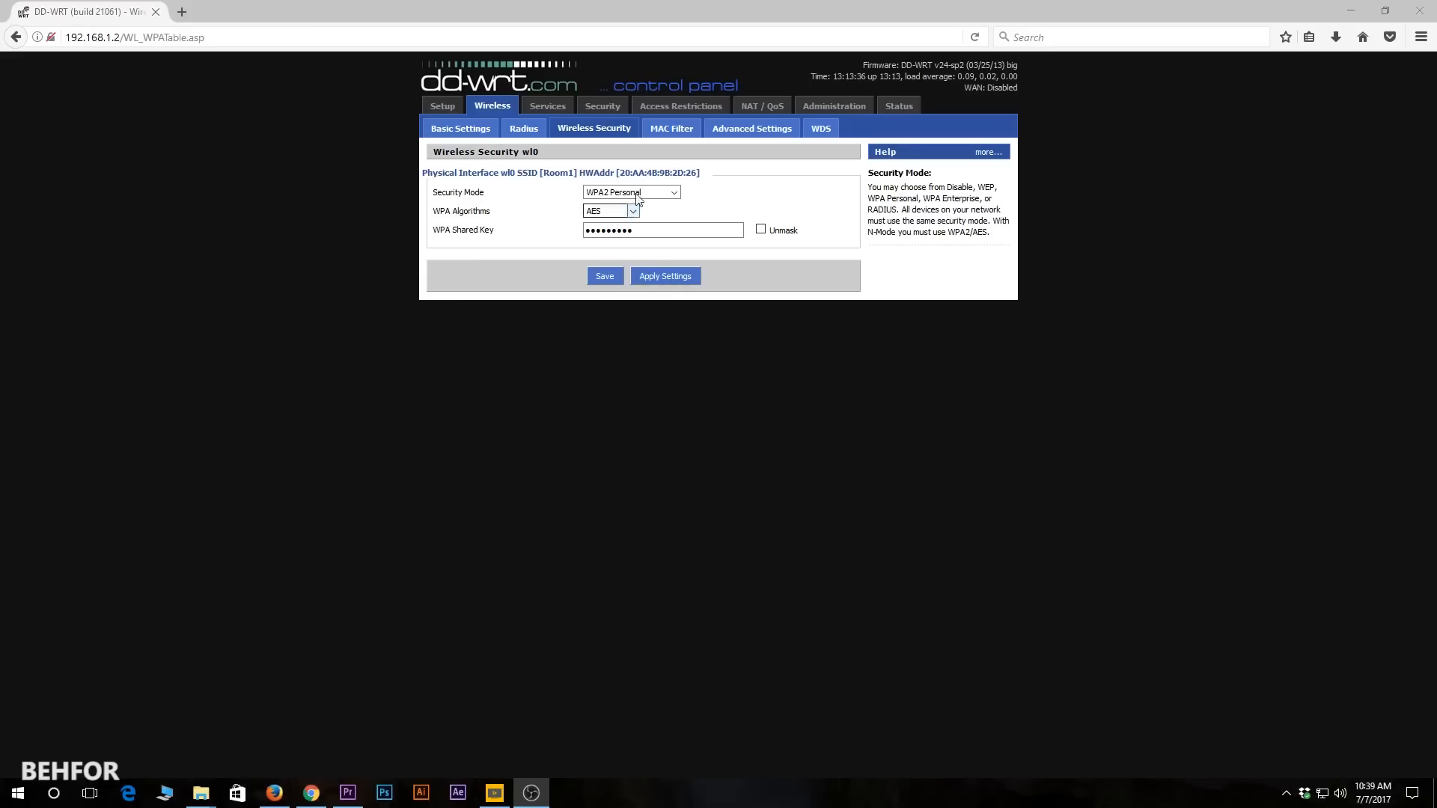
# Step: On Security > Firewall, clear the WAN request block filters, disable SPI firewall and save
pyautogui.click(595, 105)
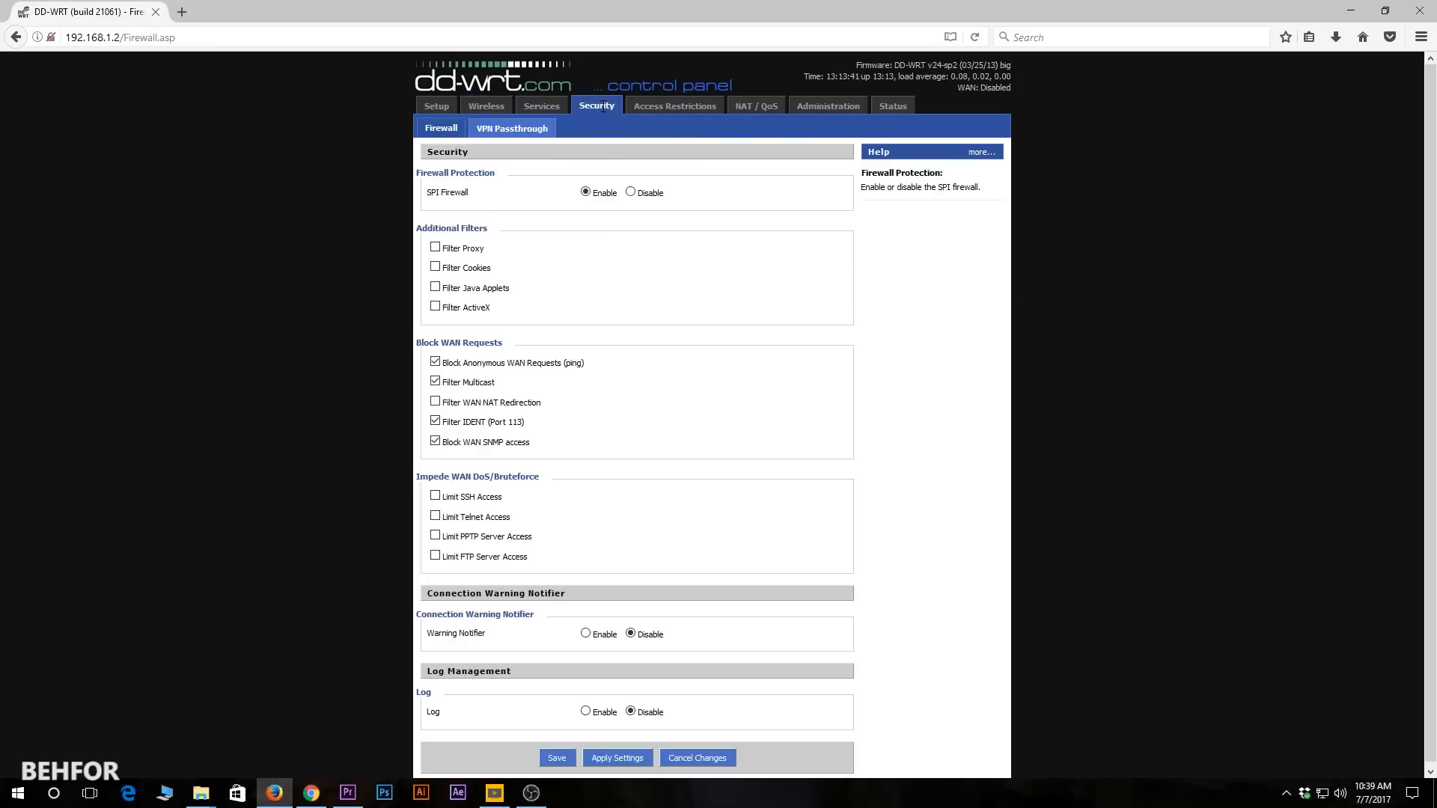
pyautogui.moveTo(495, 154)
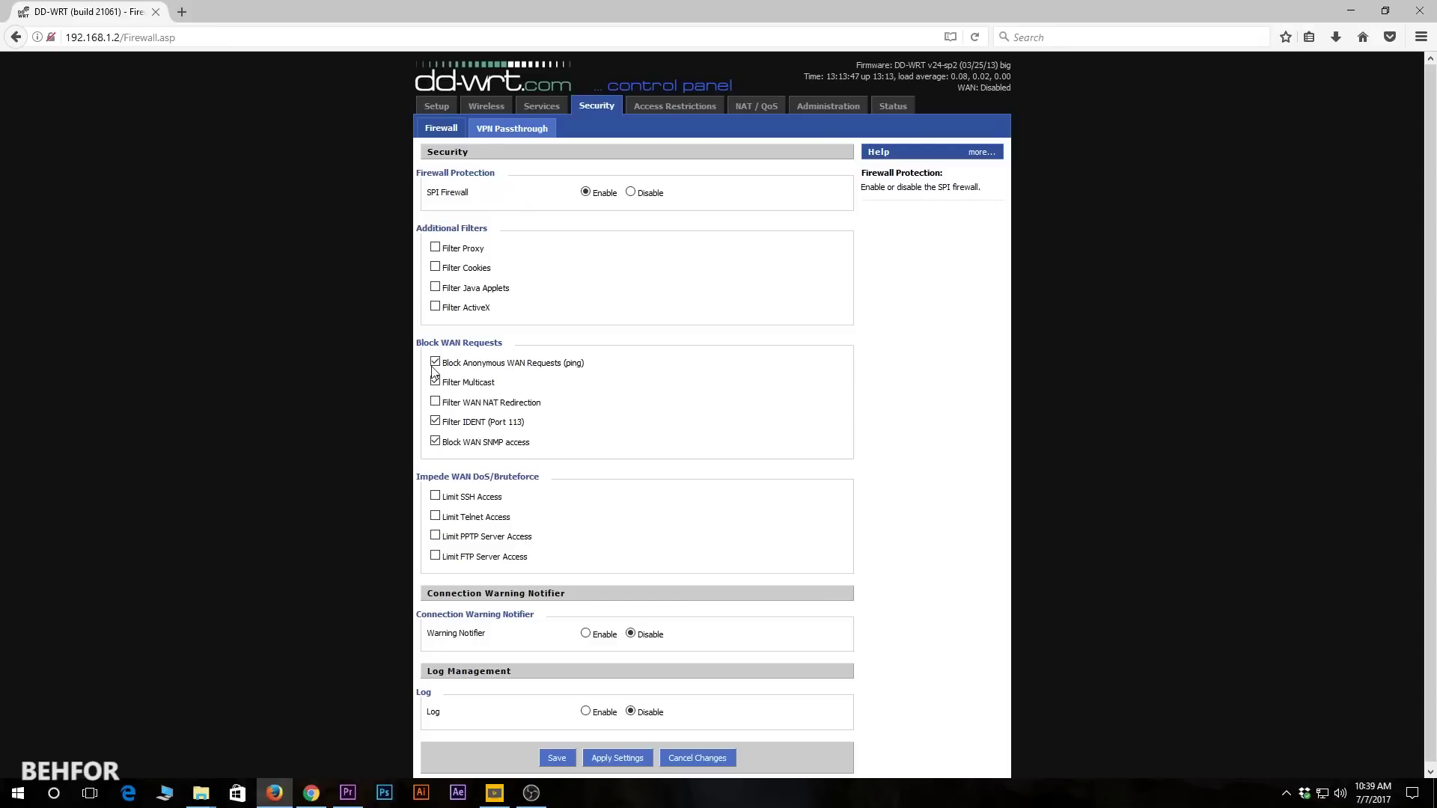
pyautogui.click(434, 362)
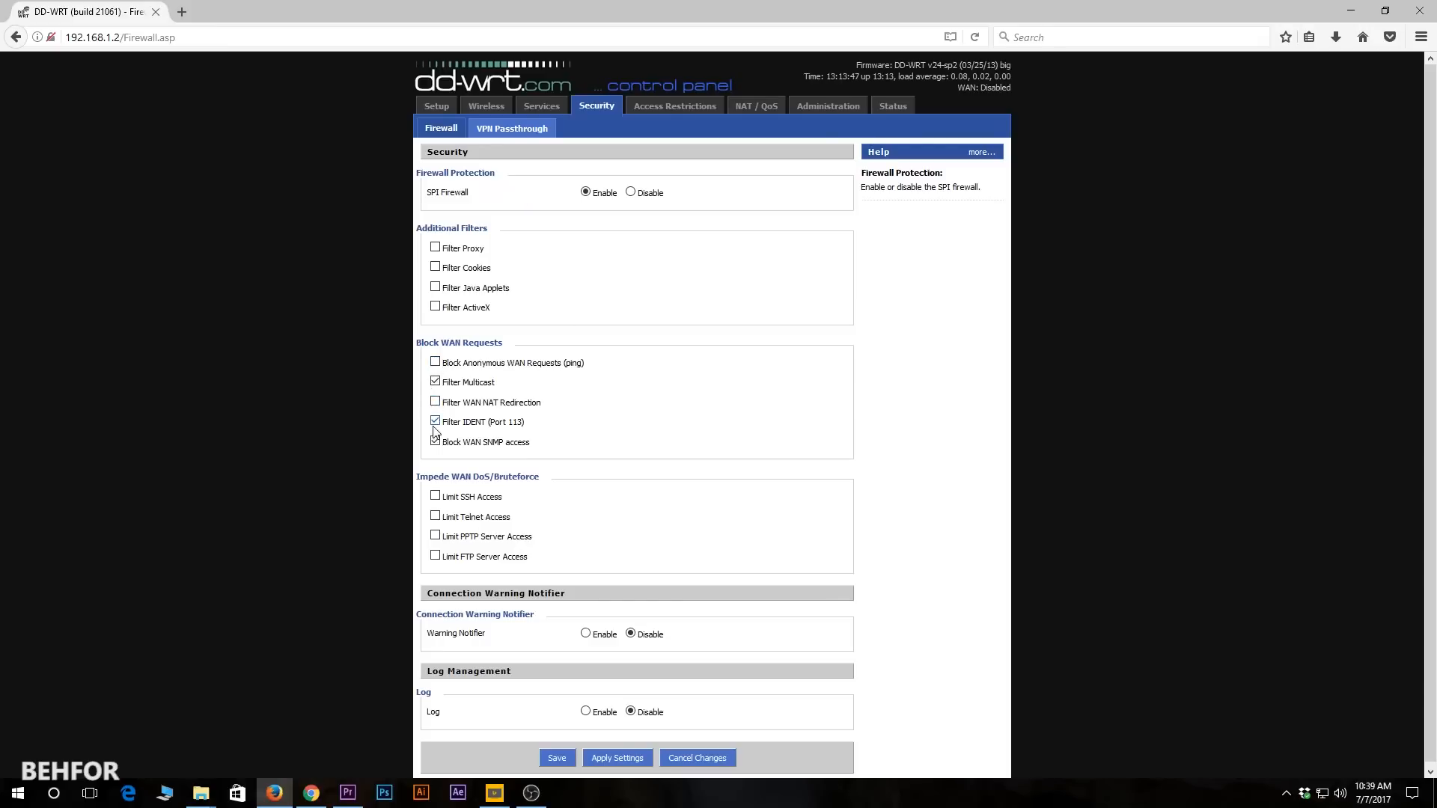
pyautogui.click(434, 422)
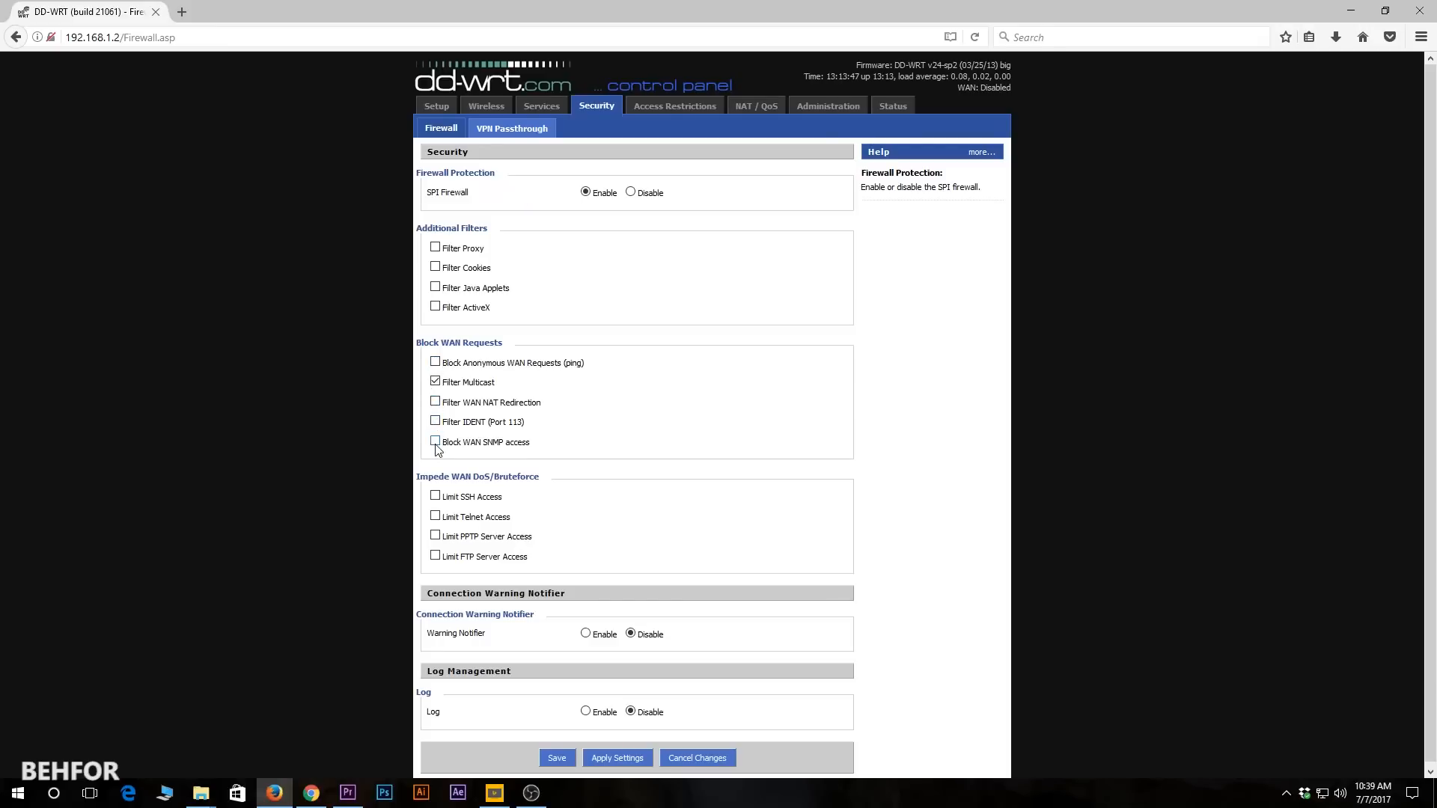
pyautogui.click(630, 193)
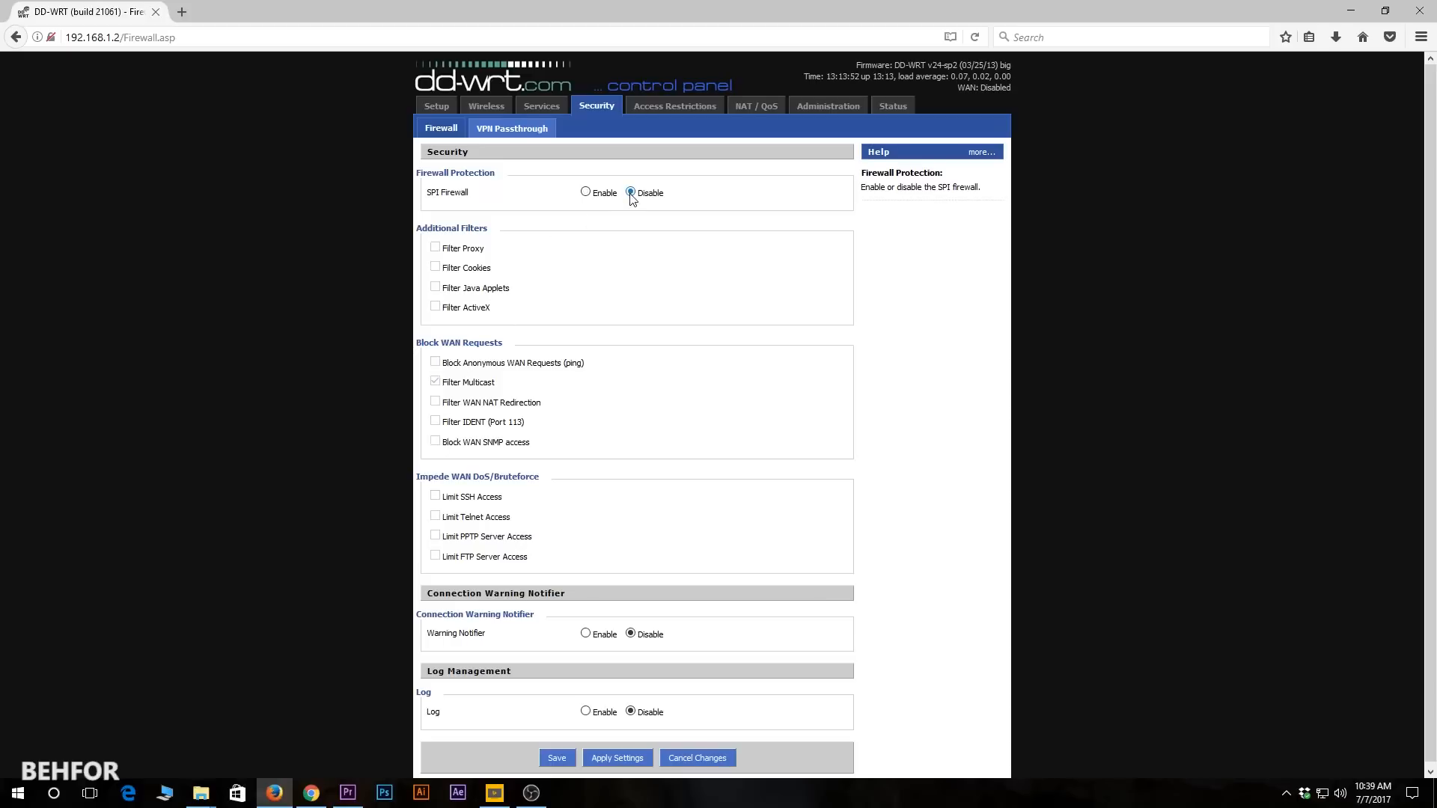
pyautogui.scroll(-3)
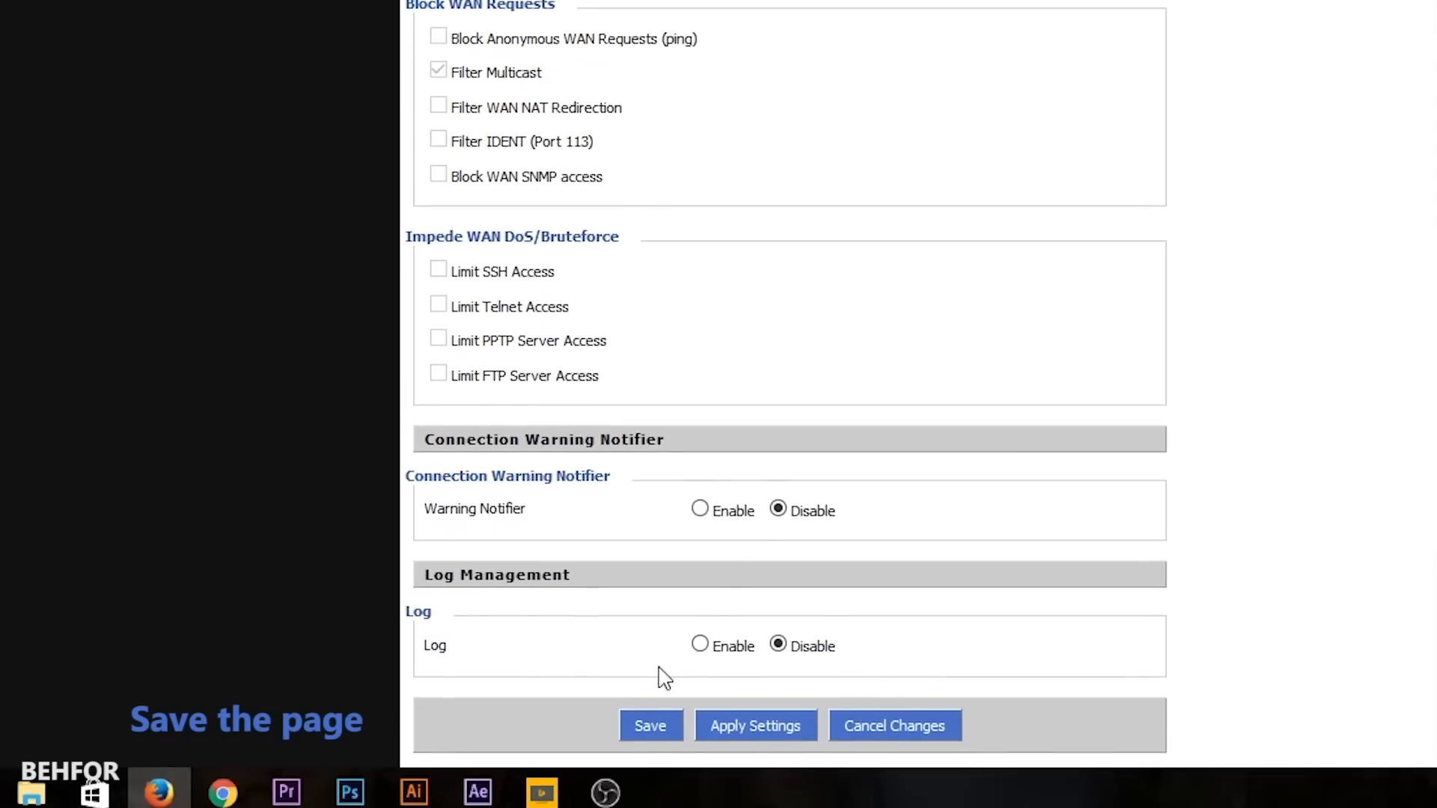
pyautogui.click(650, 726)
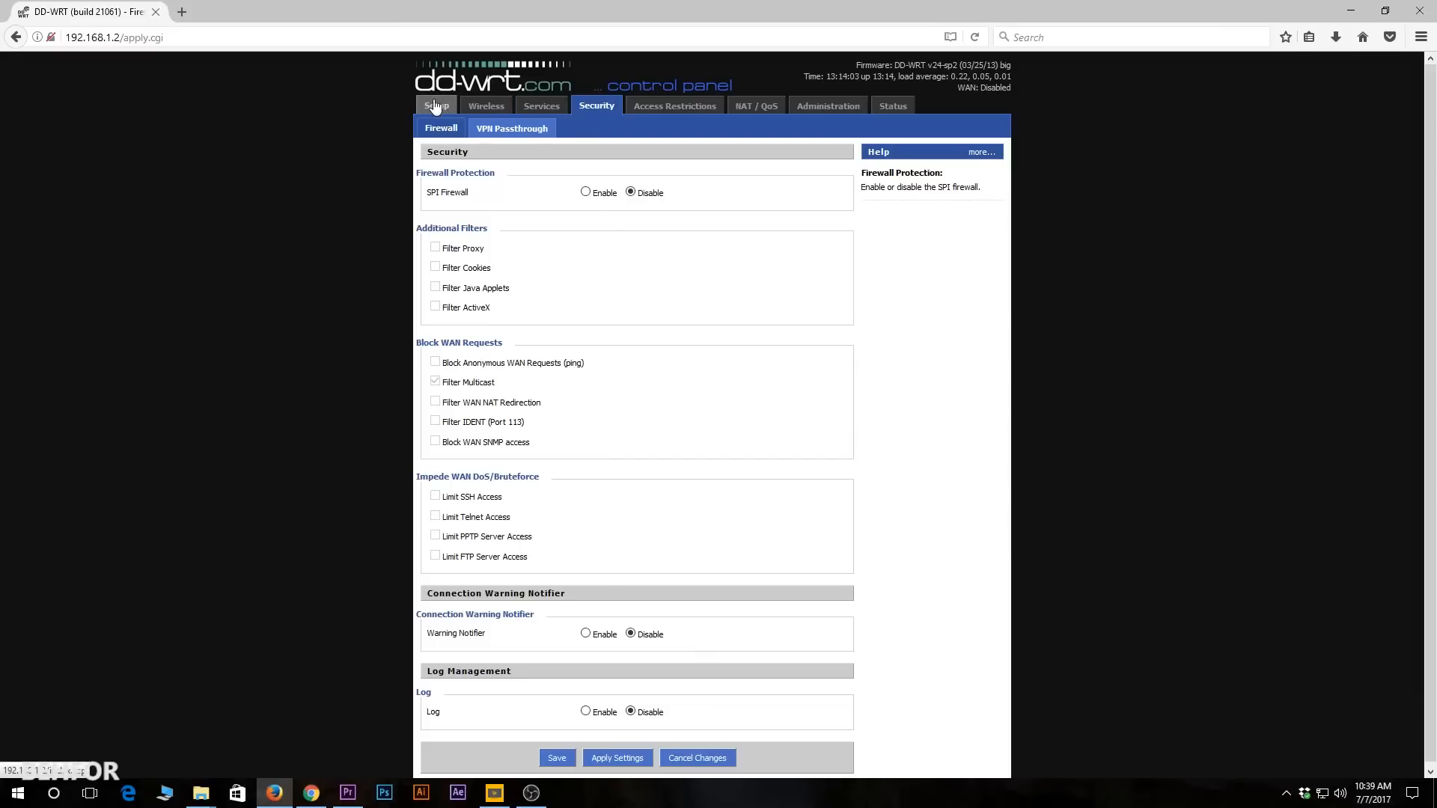
# Step: On Basic Setup, set local IP 192.168.1.2, gateway and DNS 192.168.1.1, then apply
pyautogui.click(442, 105)
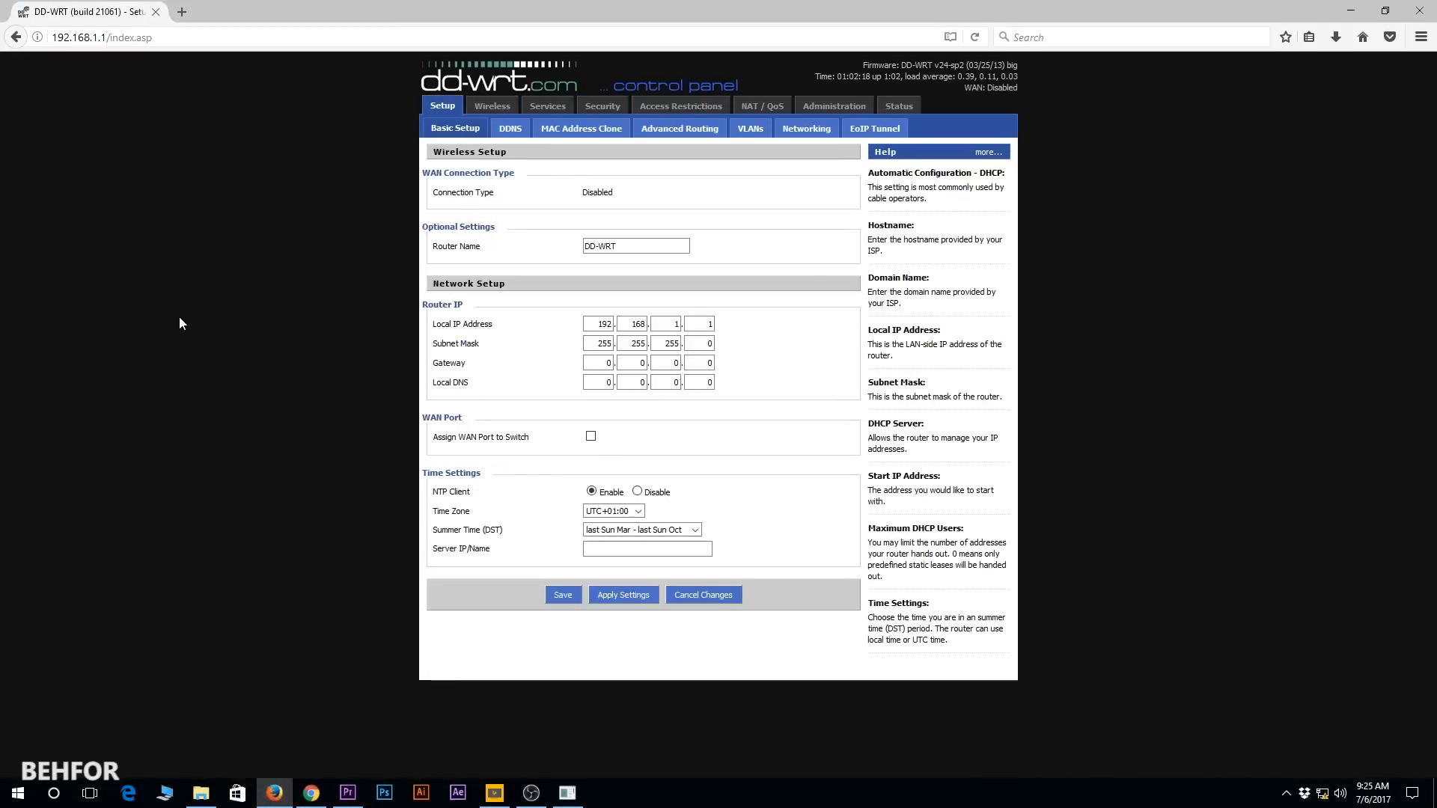
pyautogui.moveTo(568, 792)
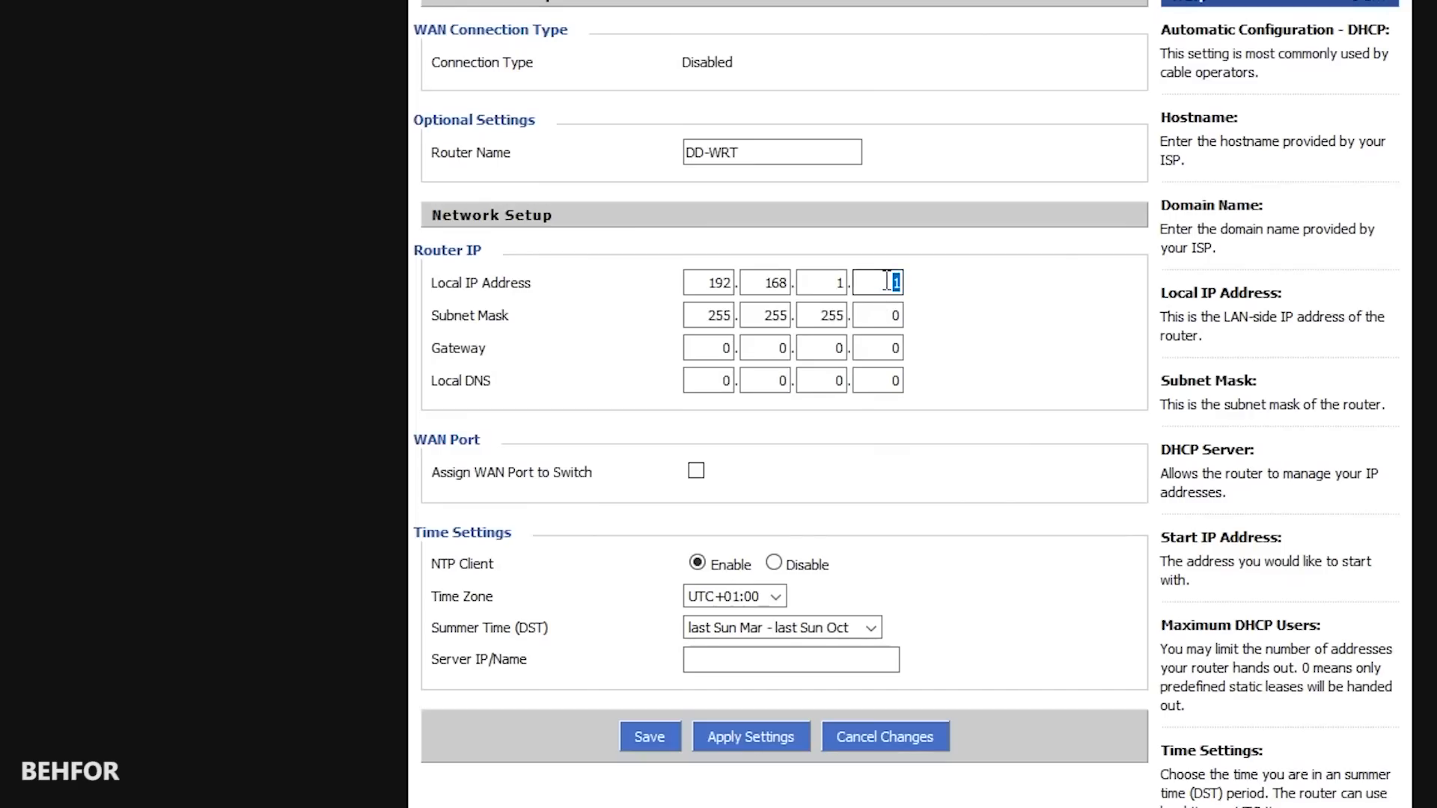
pyautogui.write('2')
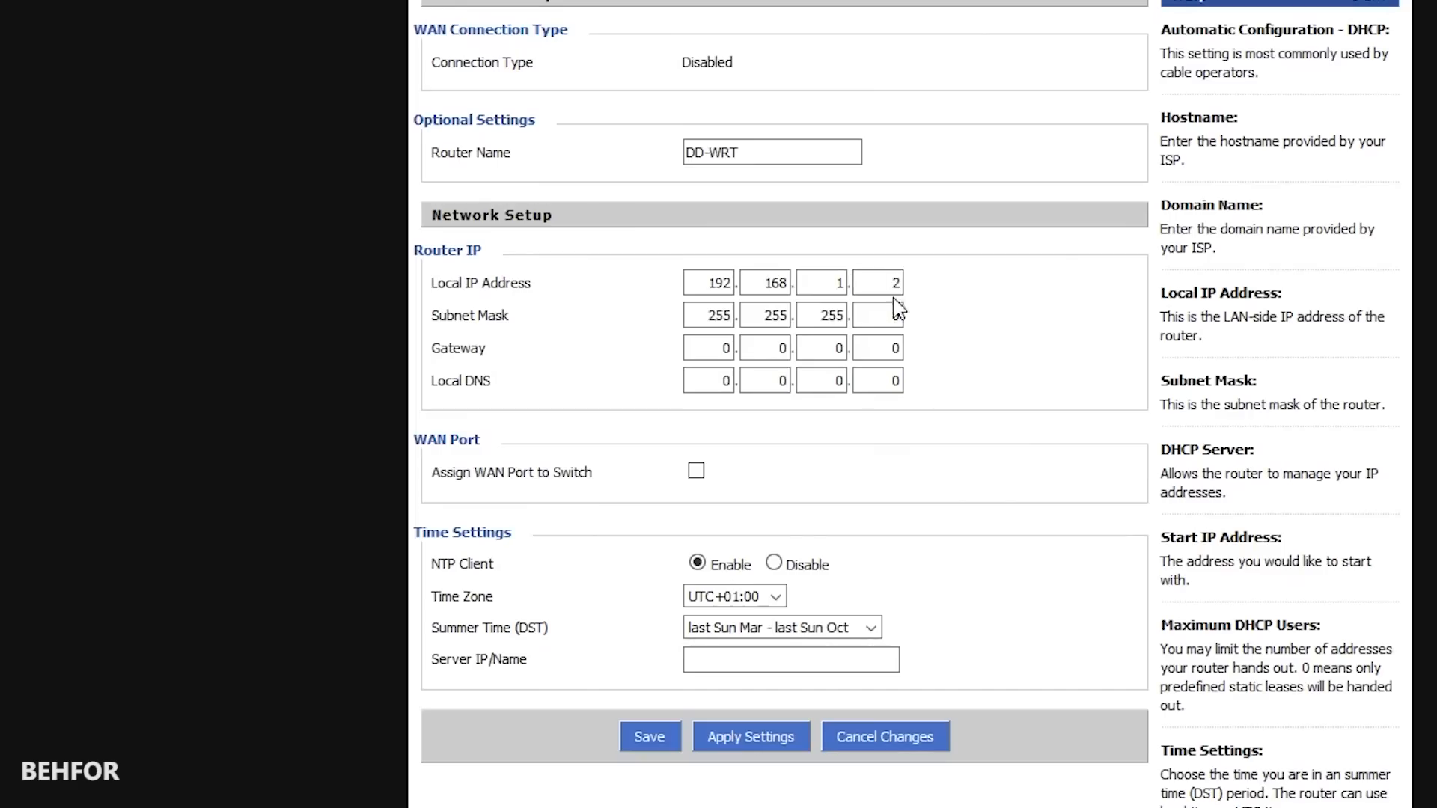
pyautogui.click(708, 316)
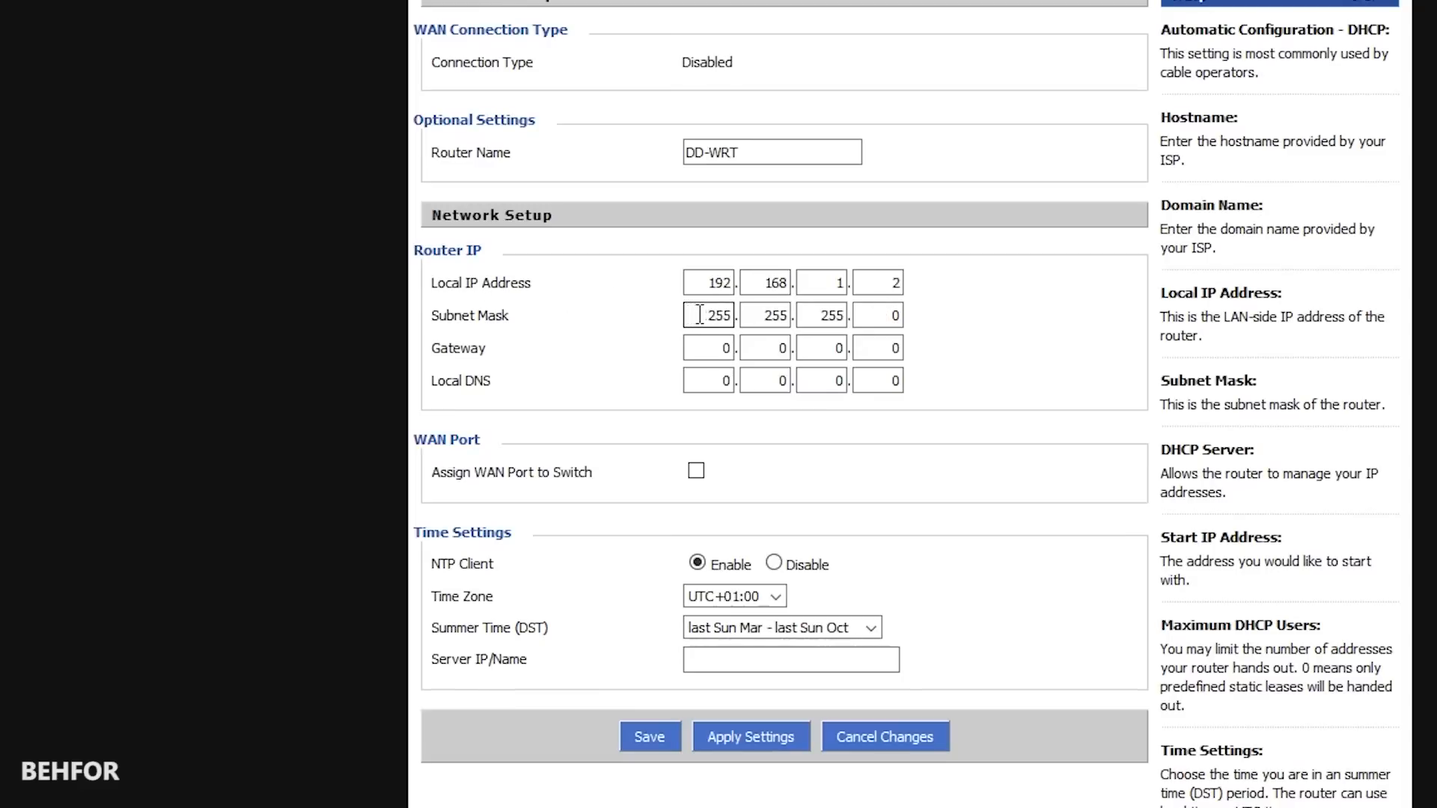
pyautogui.click(708, 347)
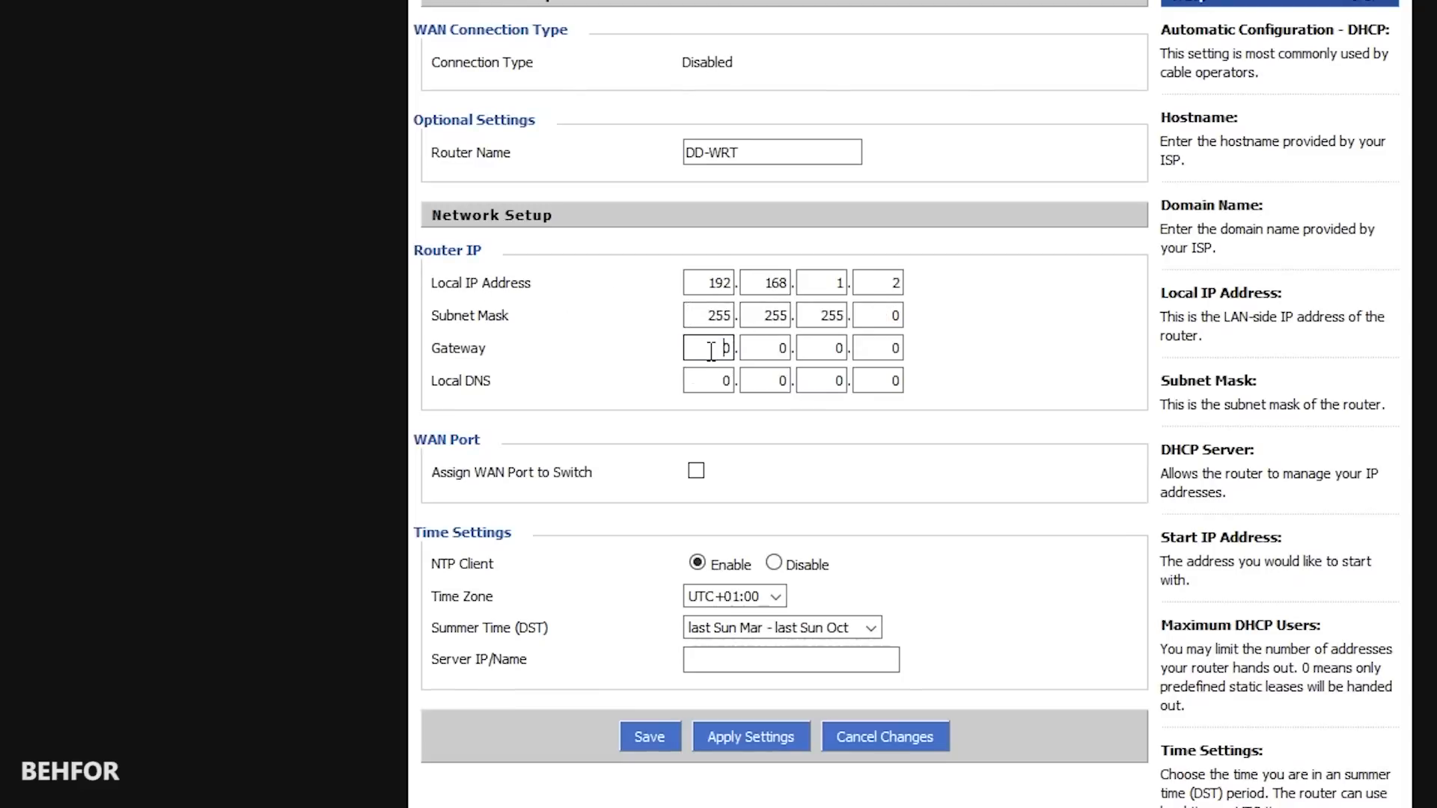
pyautogui.doubleClick(708, 348)
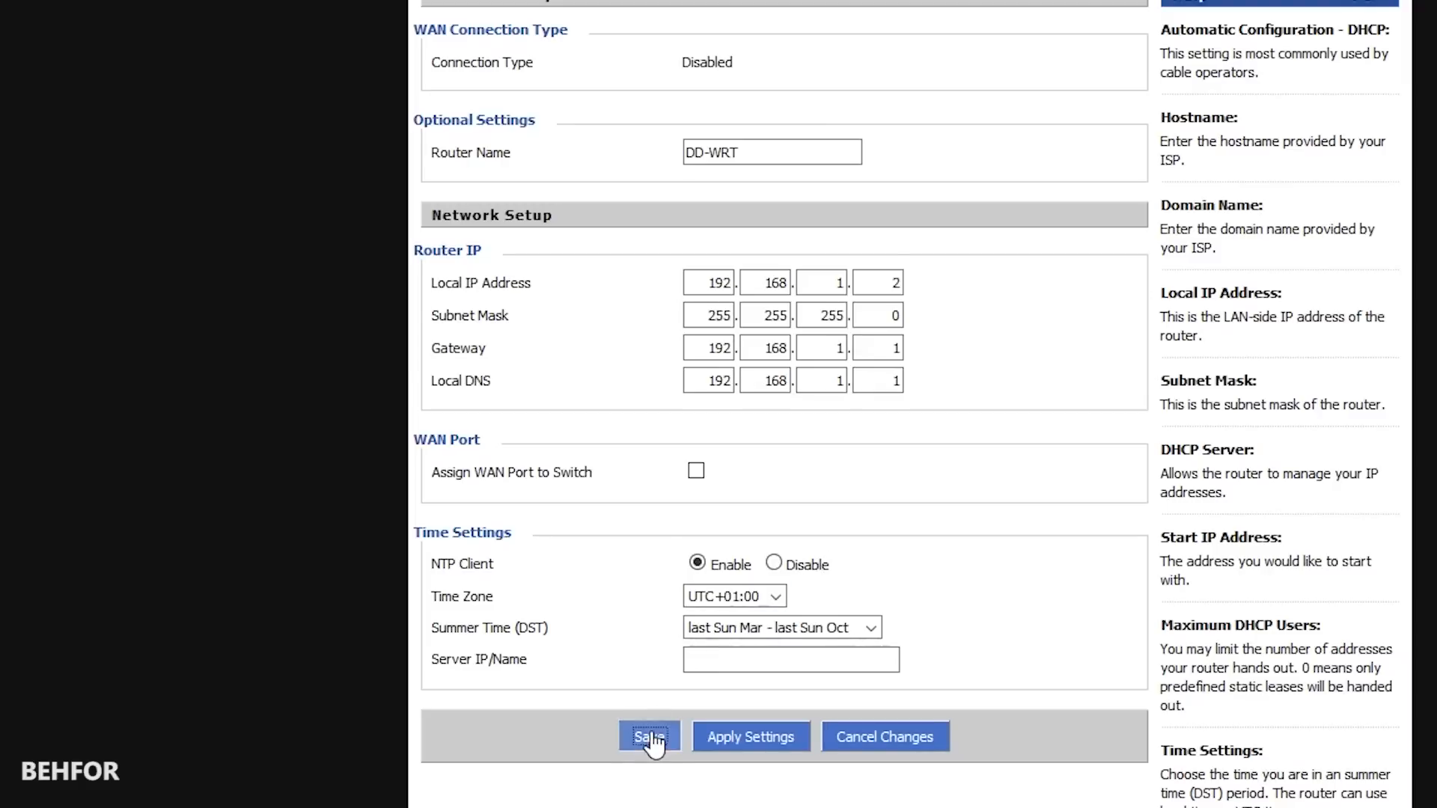
pyautogui.moveTo(750, 736)
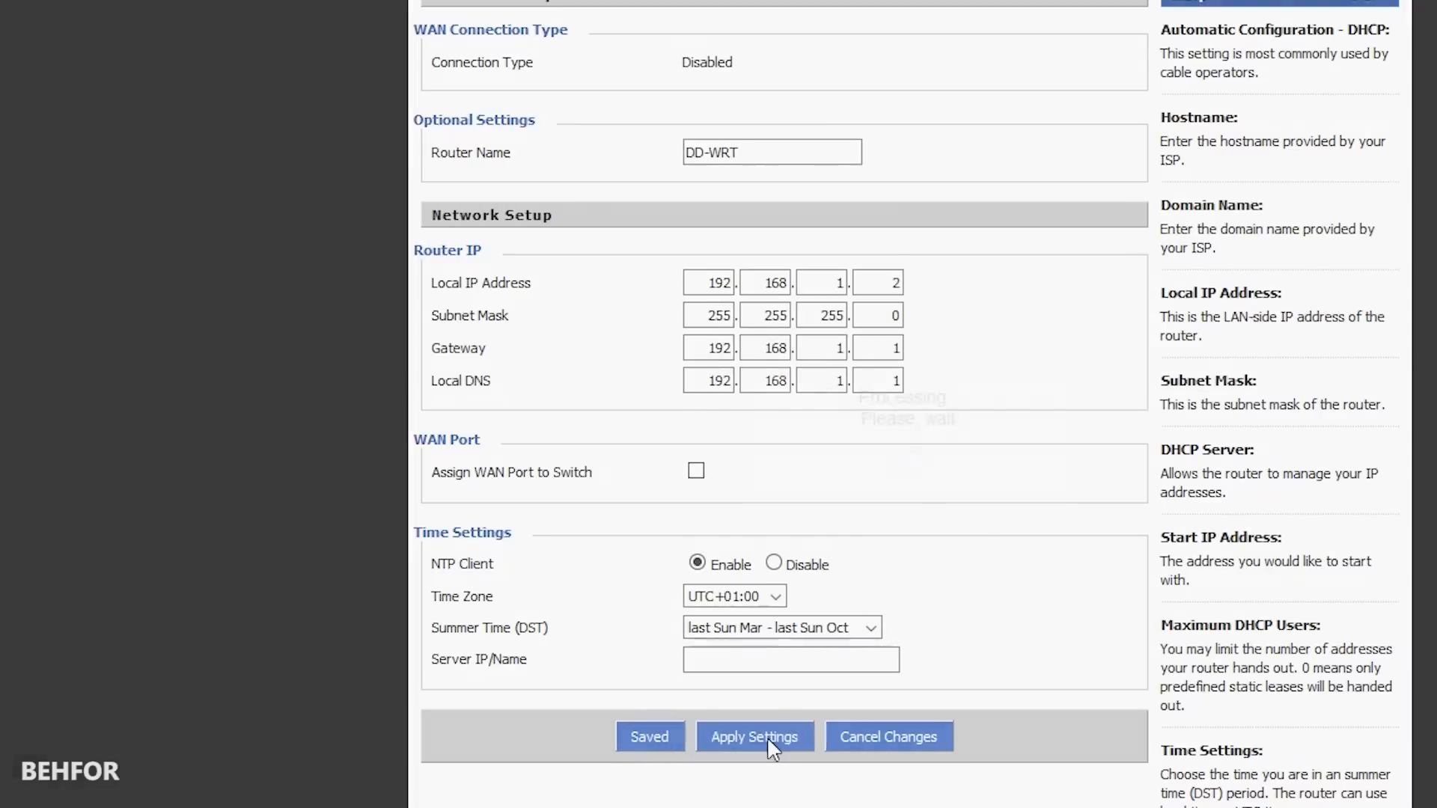
pyautogui.click(753, 737)
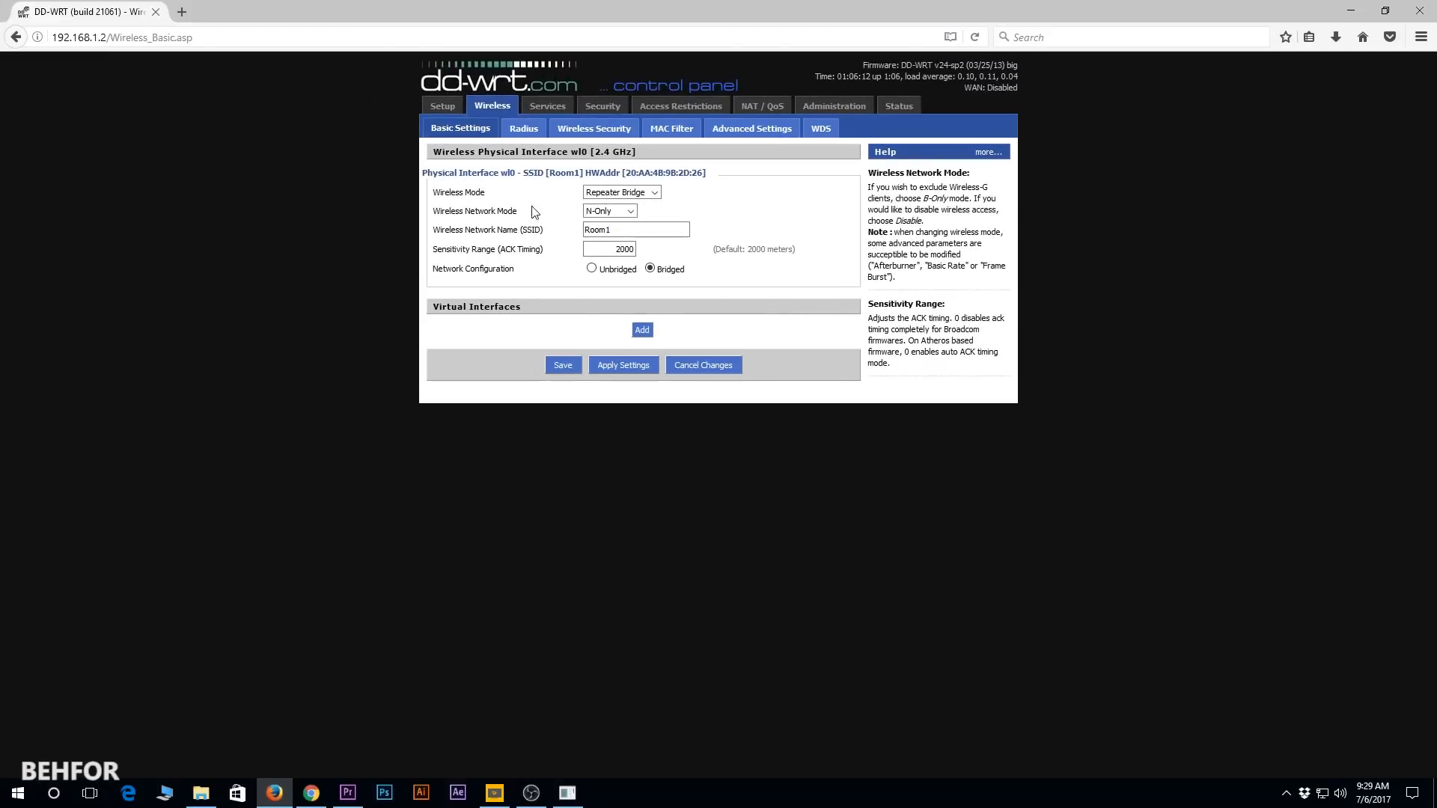
pyautogui.moveTo(721, 284)
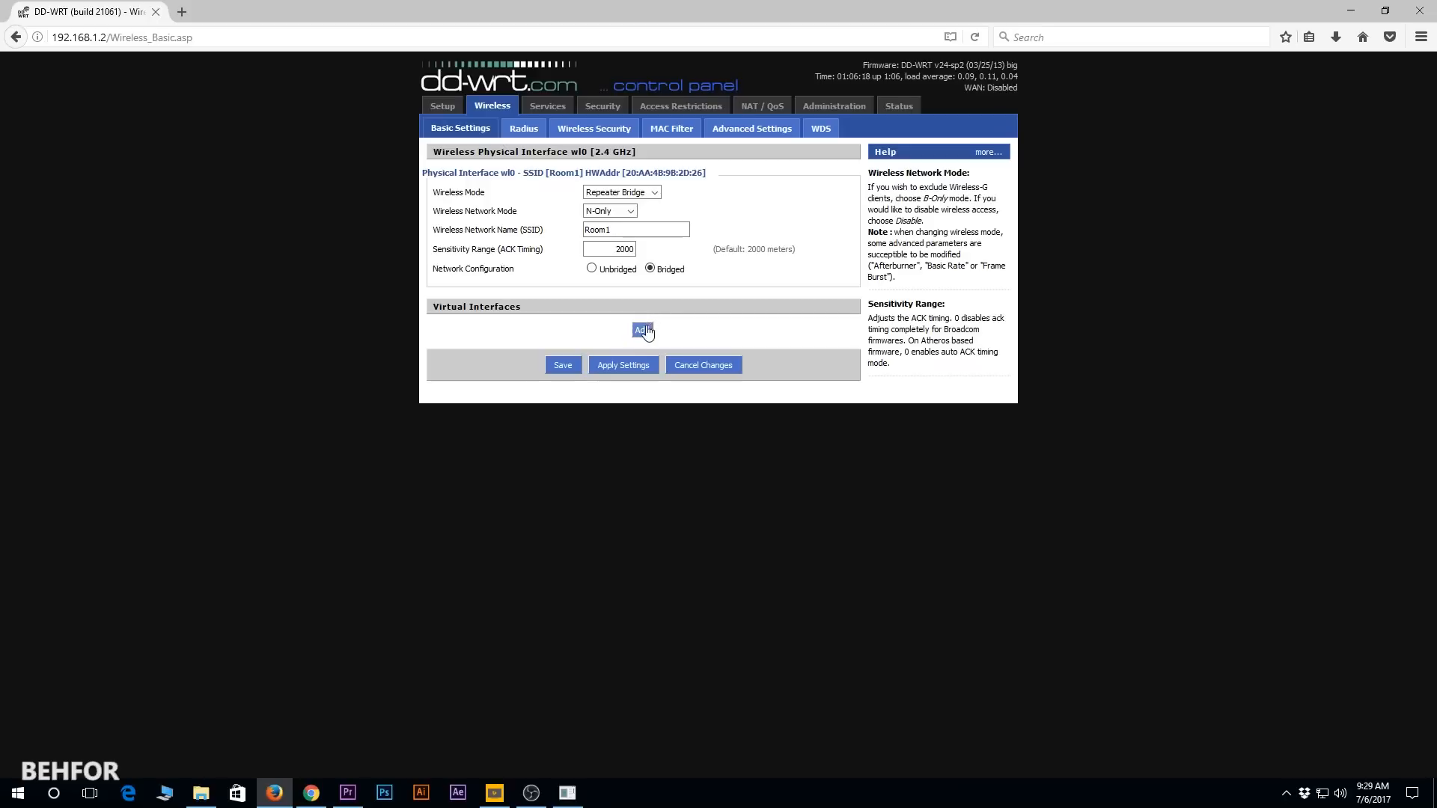
# Step: Add a virtual wireless interface named Room2 with bridged defaults and save it
pyautogui.click(642, 331)
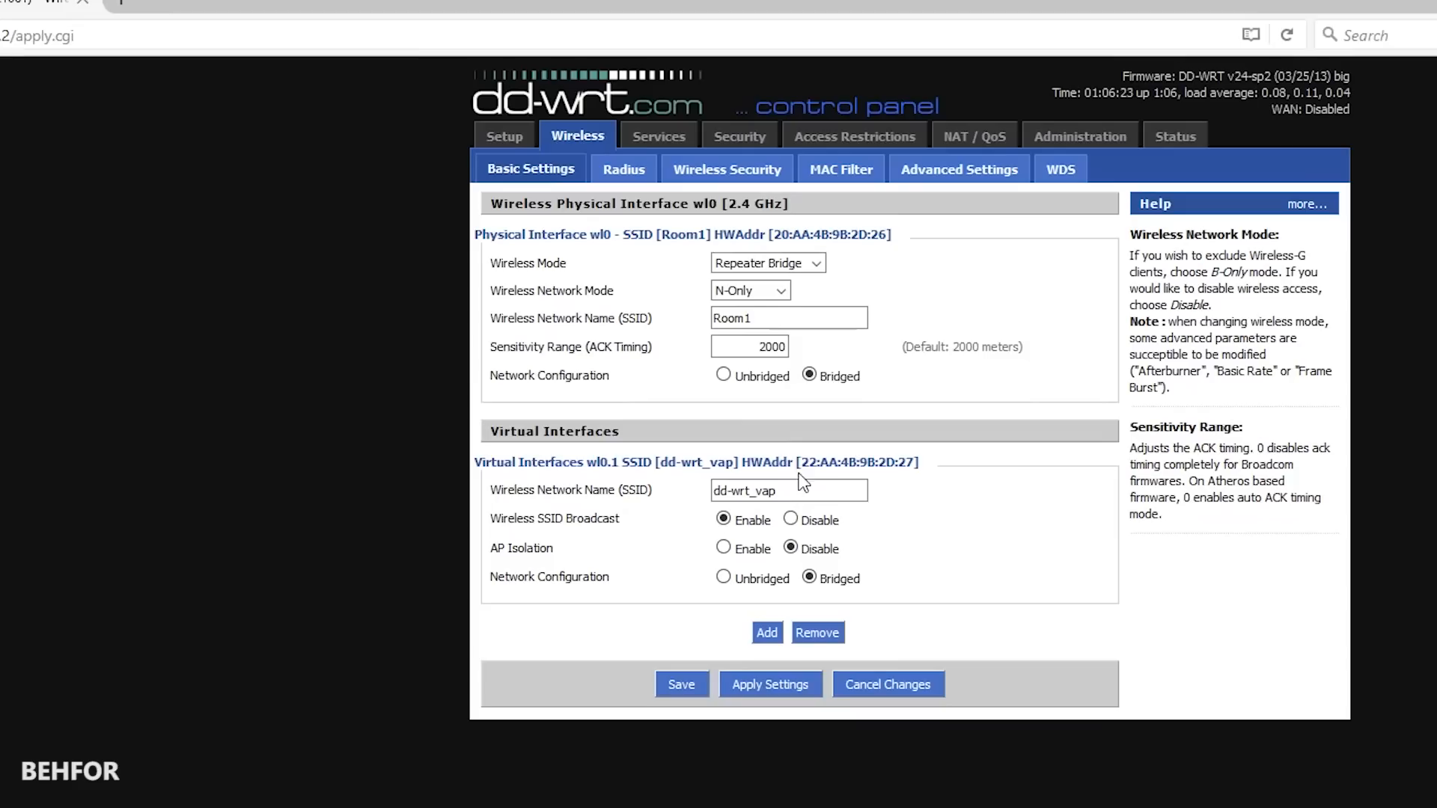
pyautogui.click(789, 491)
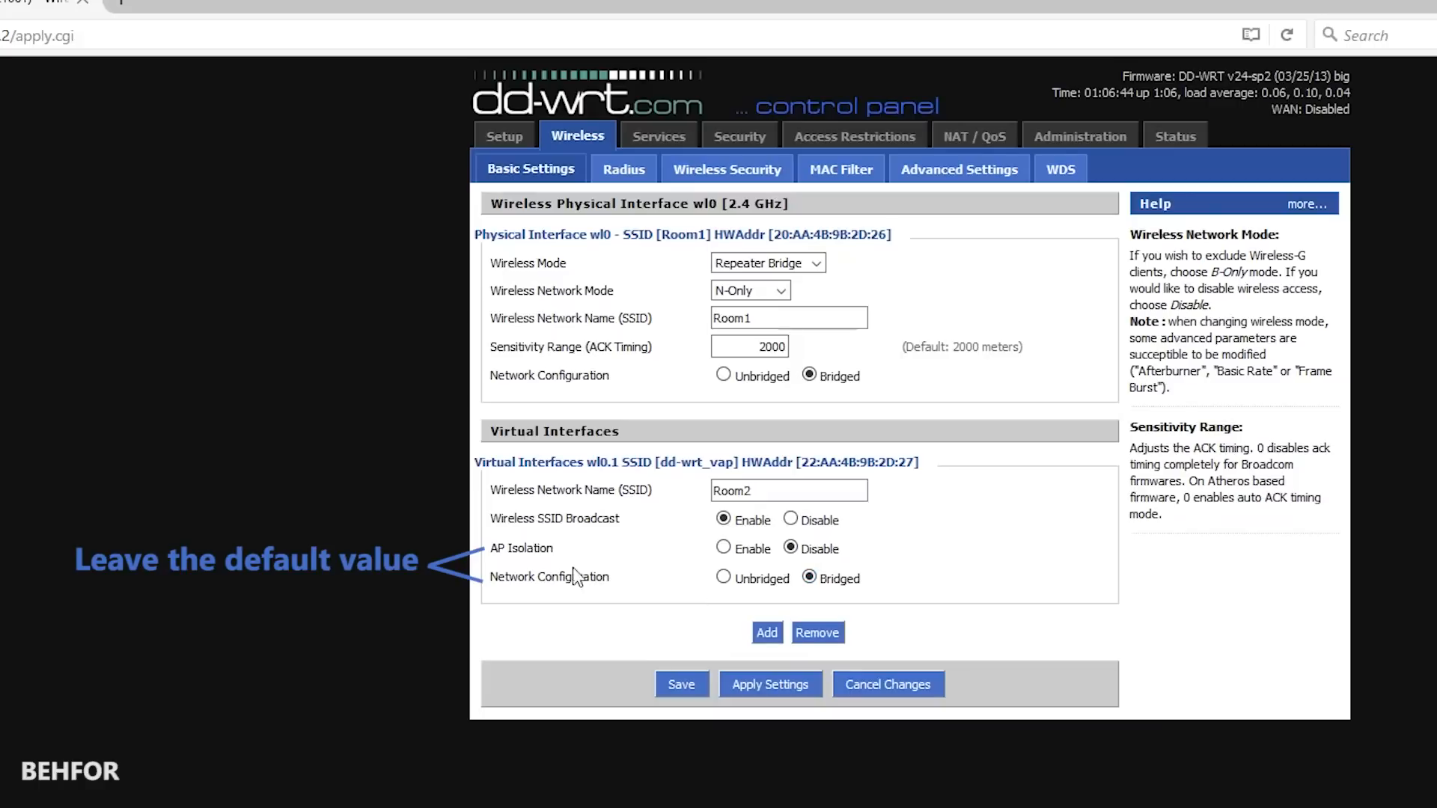
pyautogui.click(681, 685)
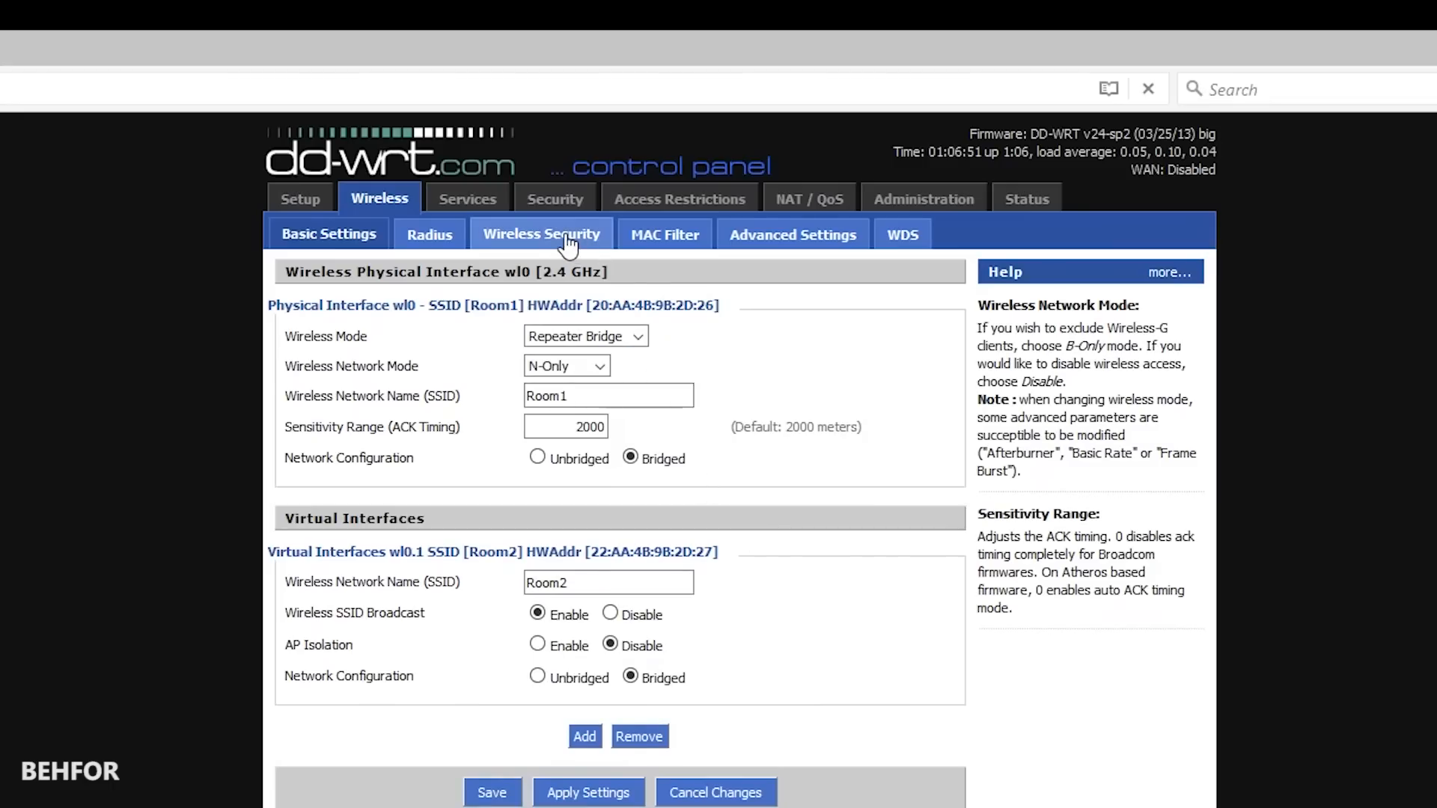
# Step: Set the wl0.1 Room2 network to WPA2 Personal security with AES encryption
pyautogui.click(541, 234)
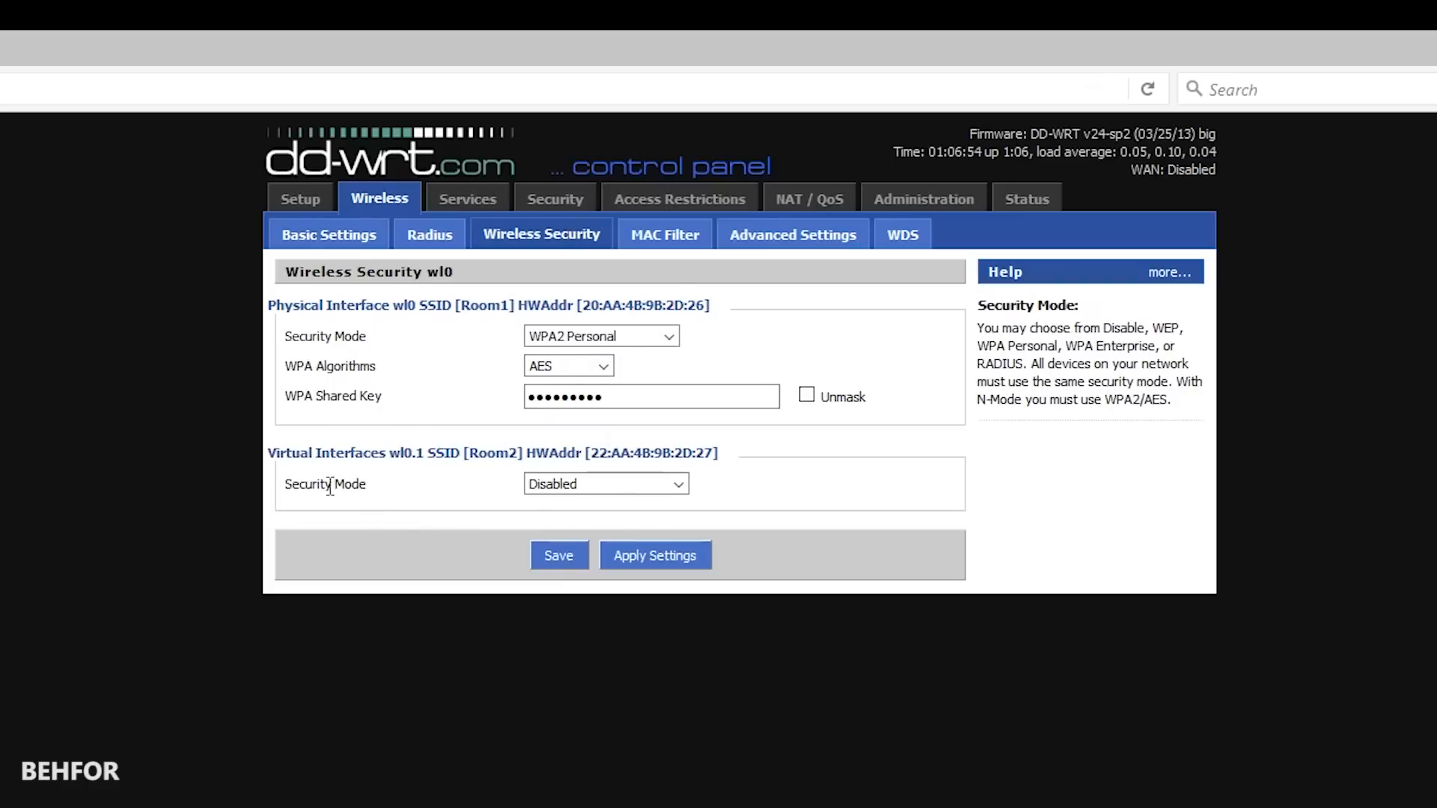
pyautogui.moveTo(510, 456)
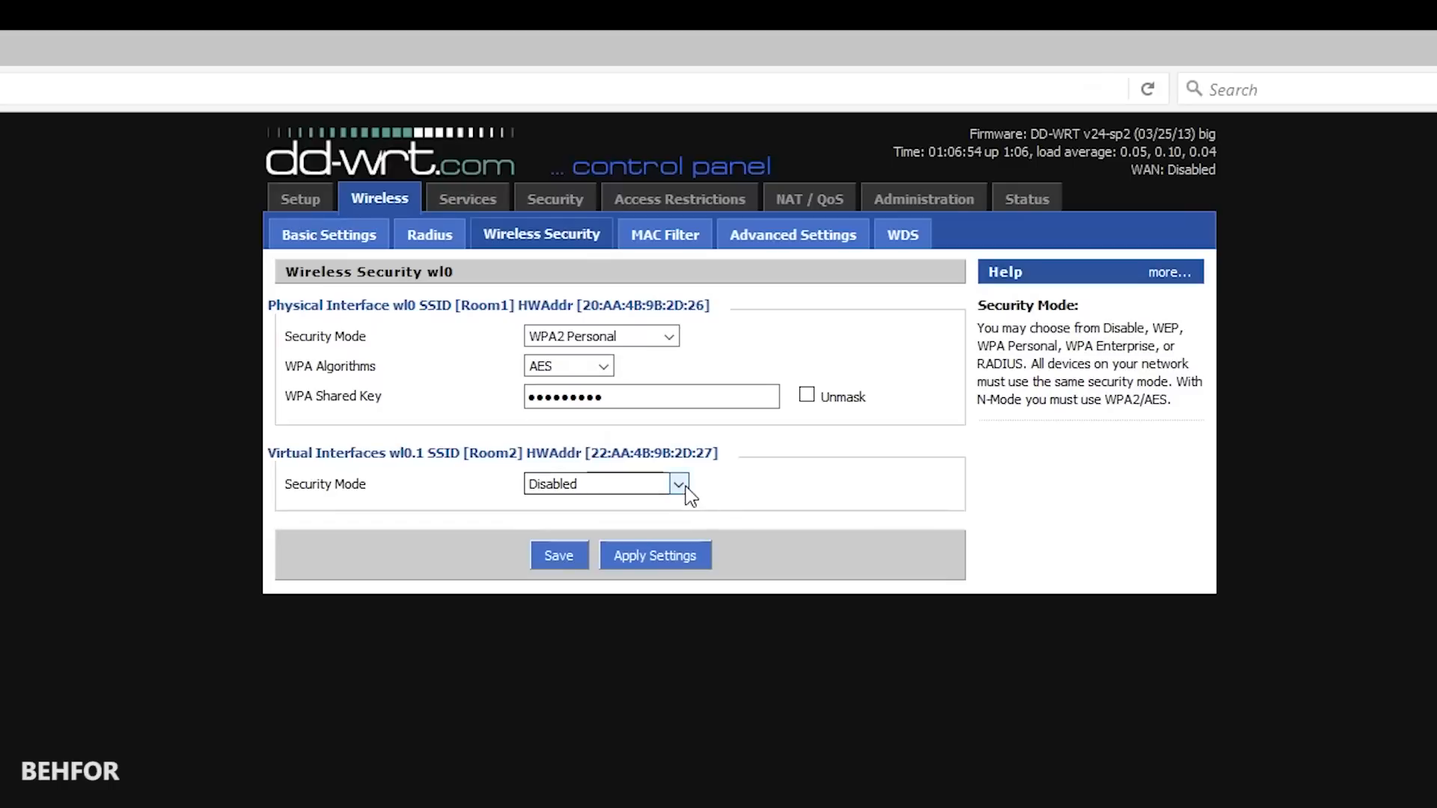
pyautogui.click(679, 483)
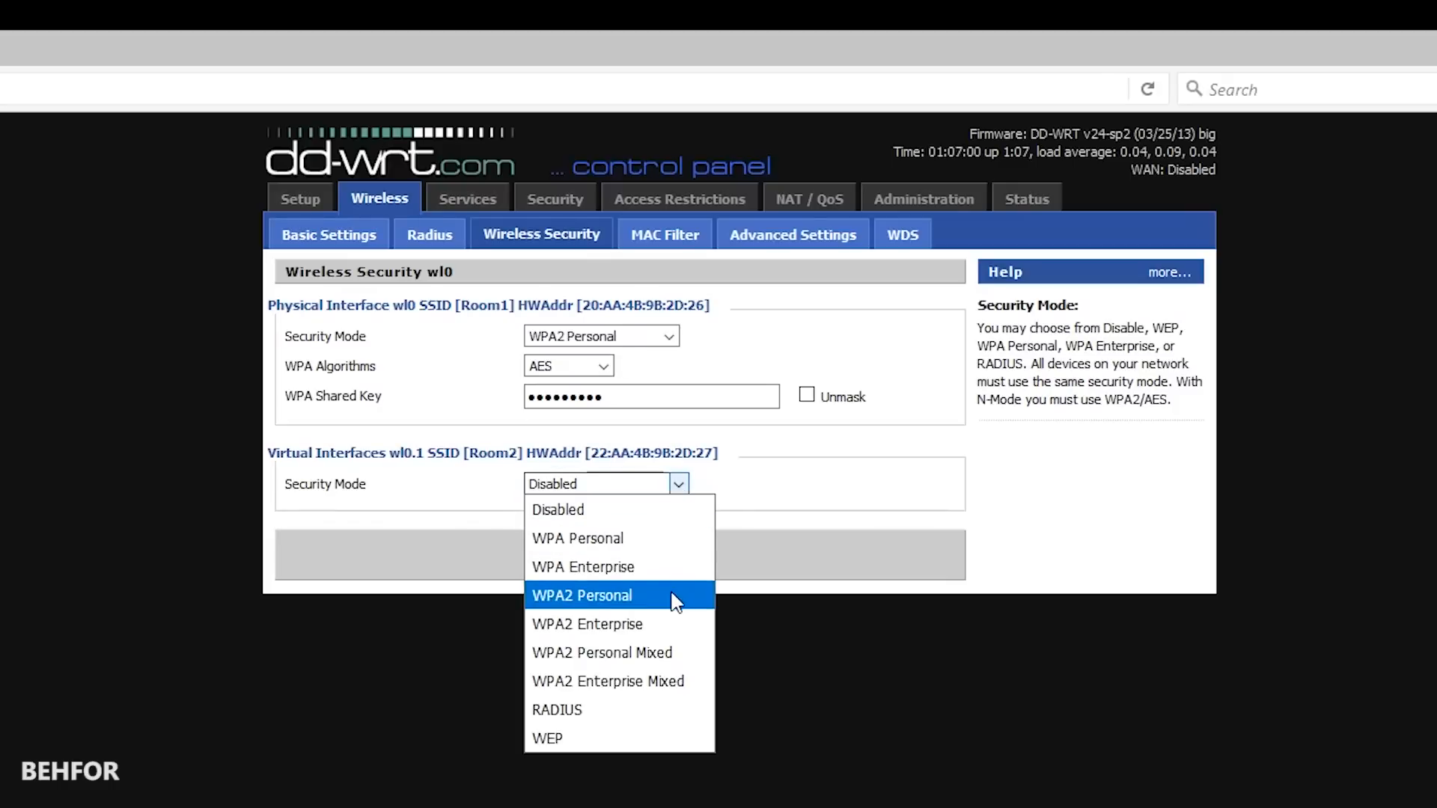
pyautogui.click(581, 595)
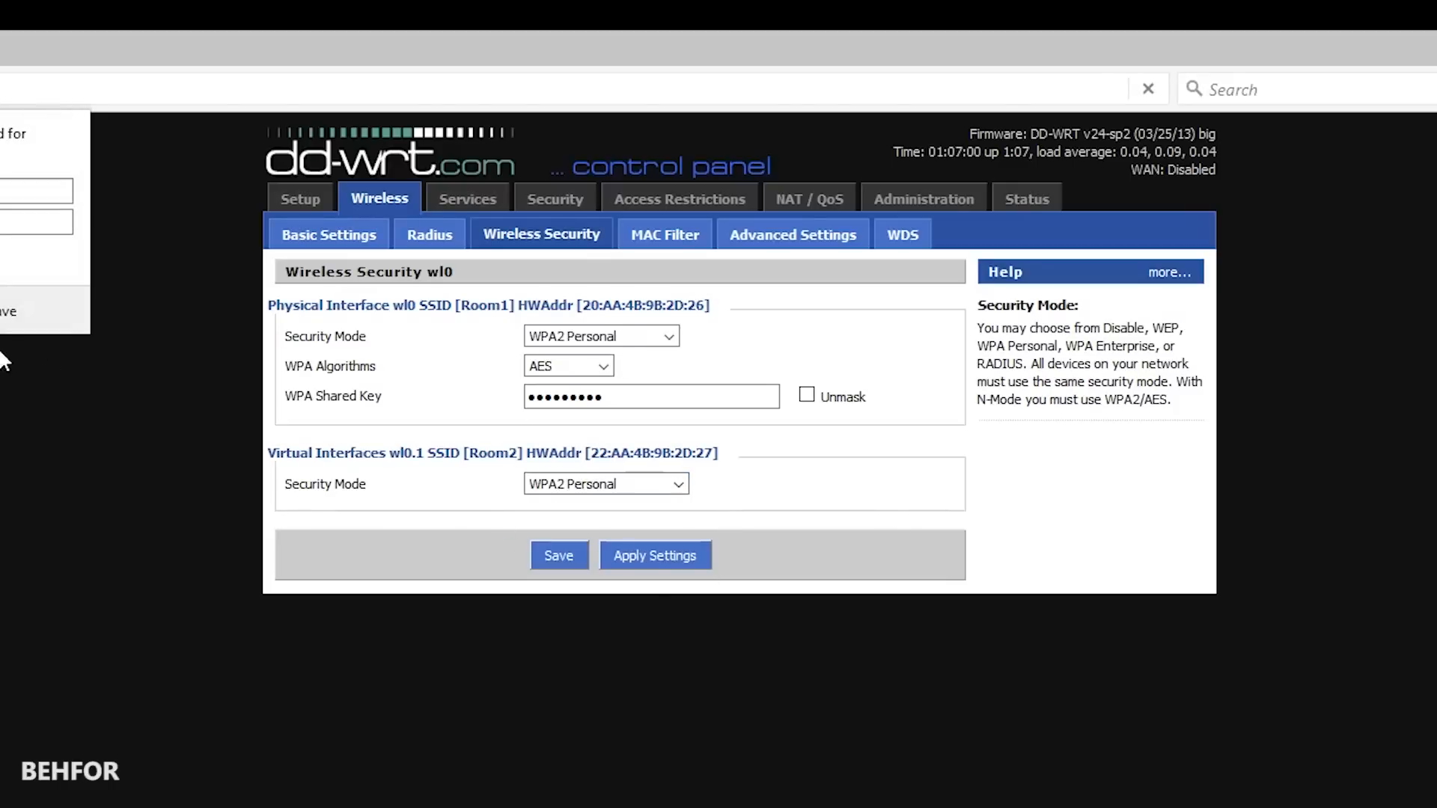
pyautogui.click(603, 483)
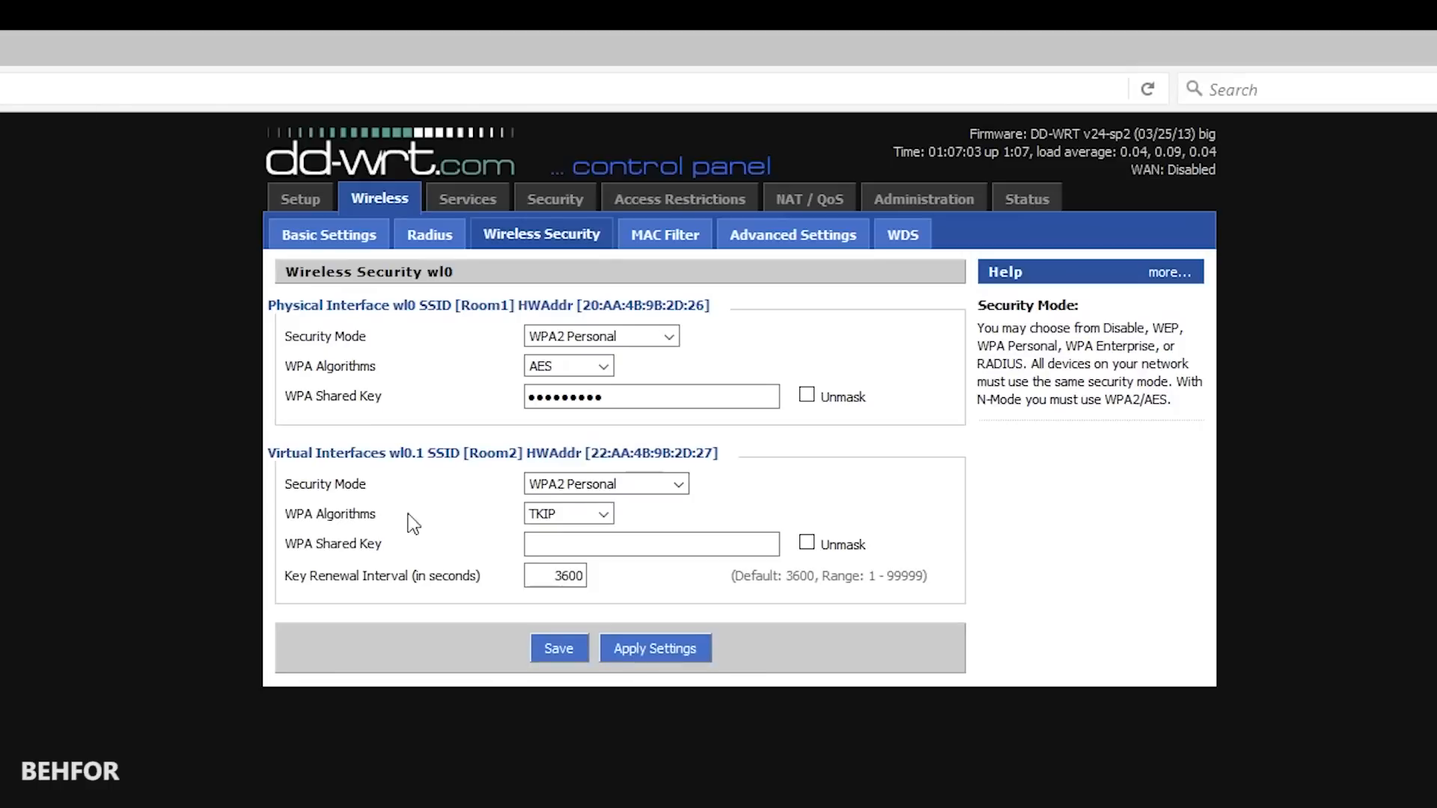
pyautogui.click(569, 514)
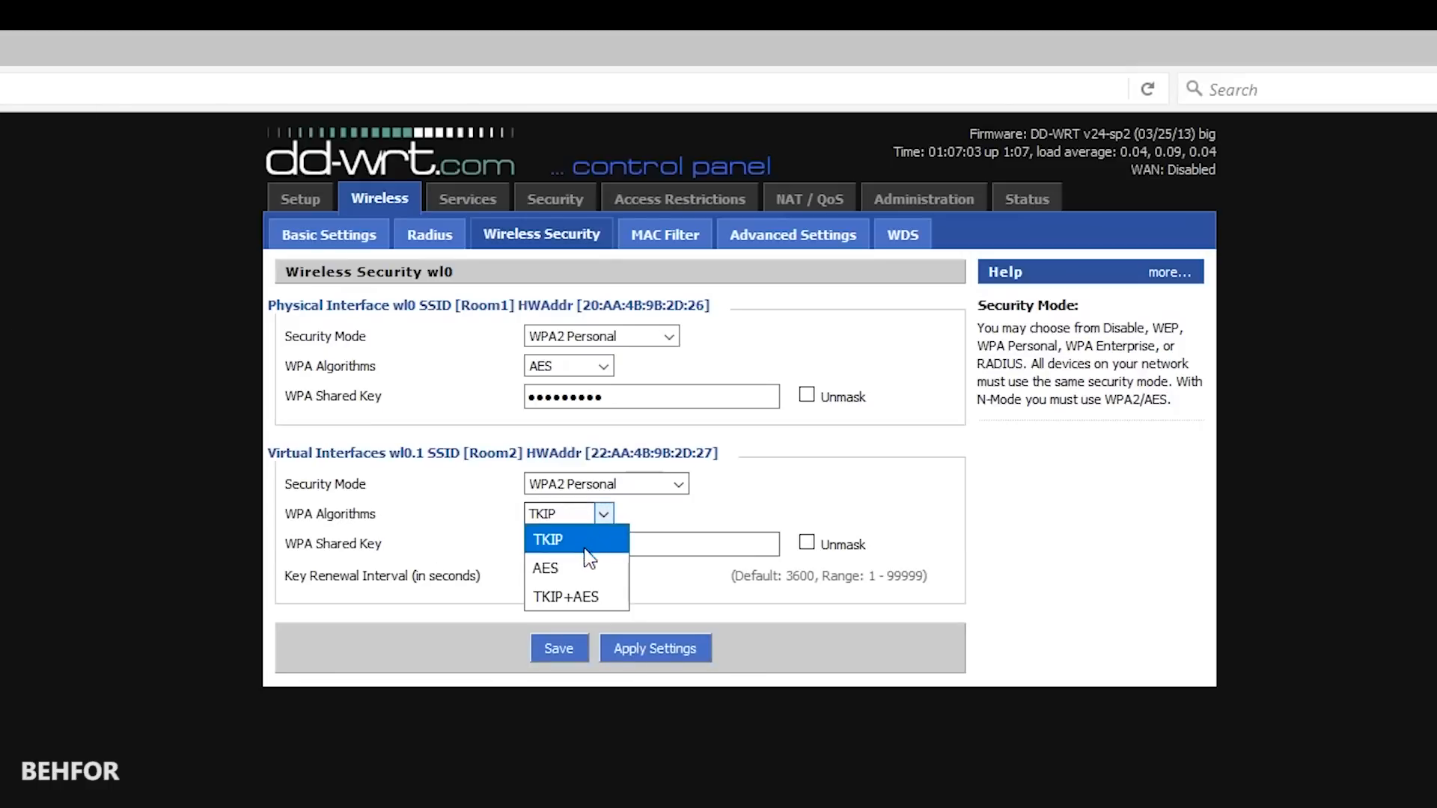
pyautogui.click(545, 567)
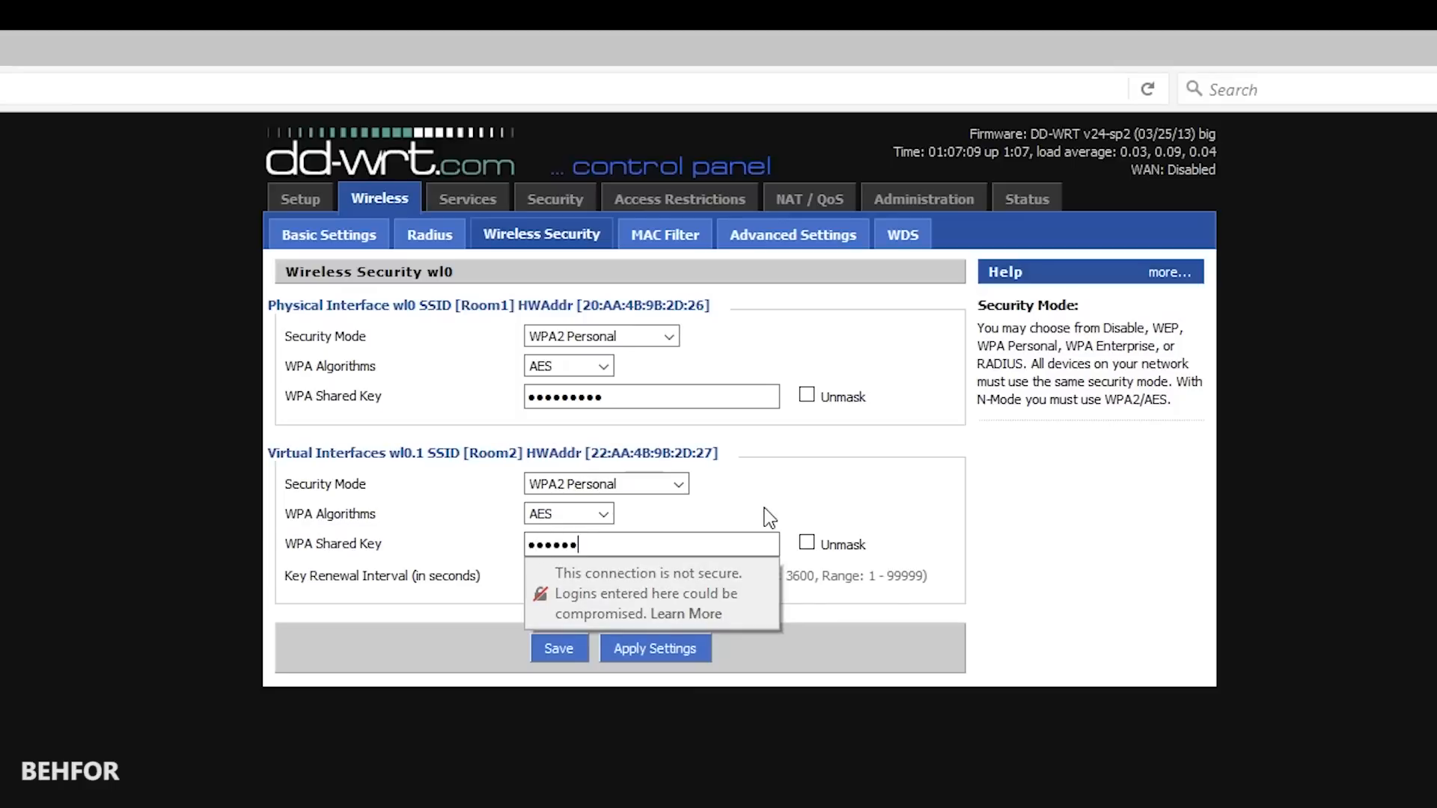
# Step: Enter the Room2 shared key, dismiss the insecure-connection warning and apply the settings
pyautogui.write('••')
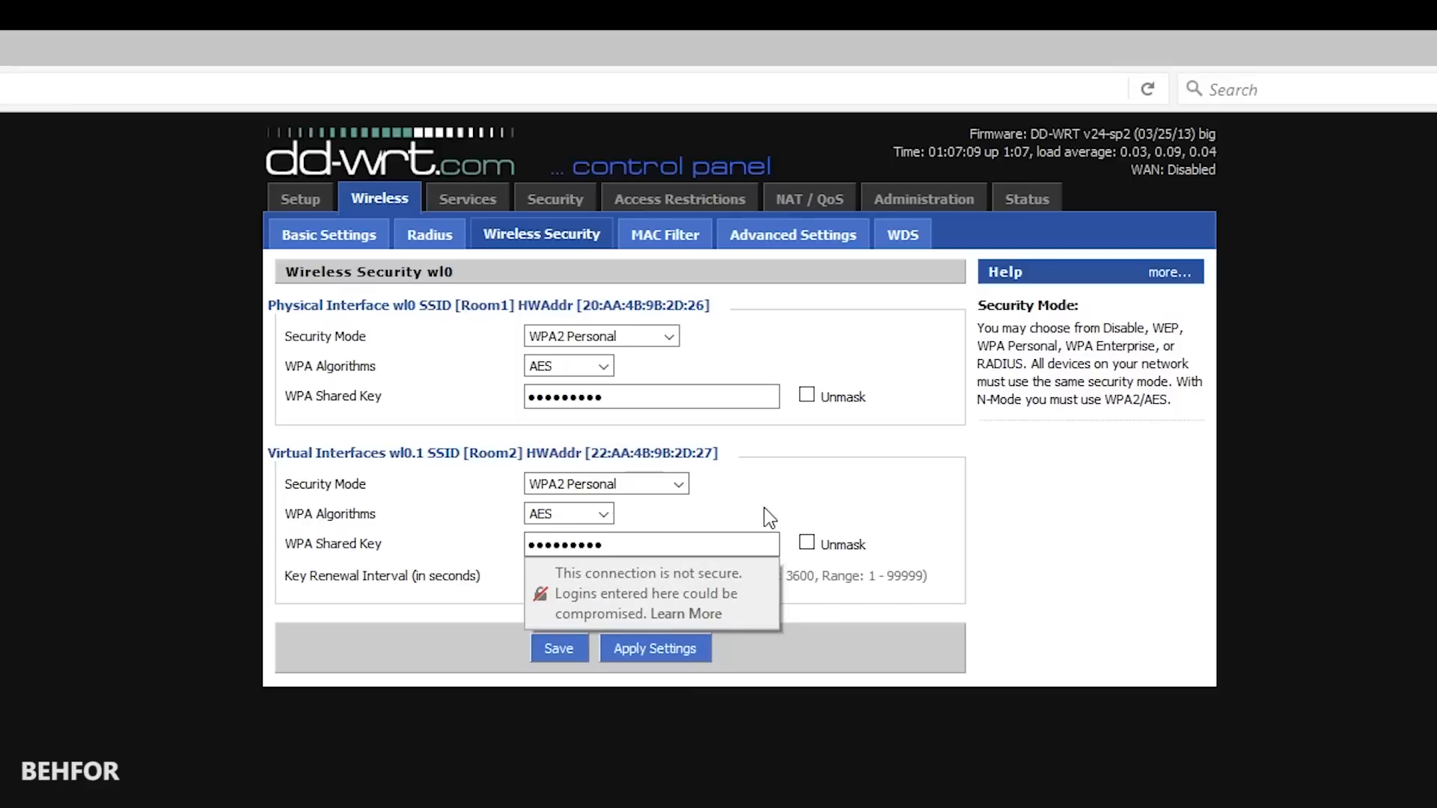
pyautogui.click(559, 648)
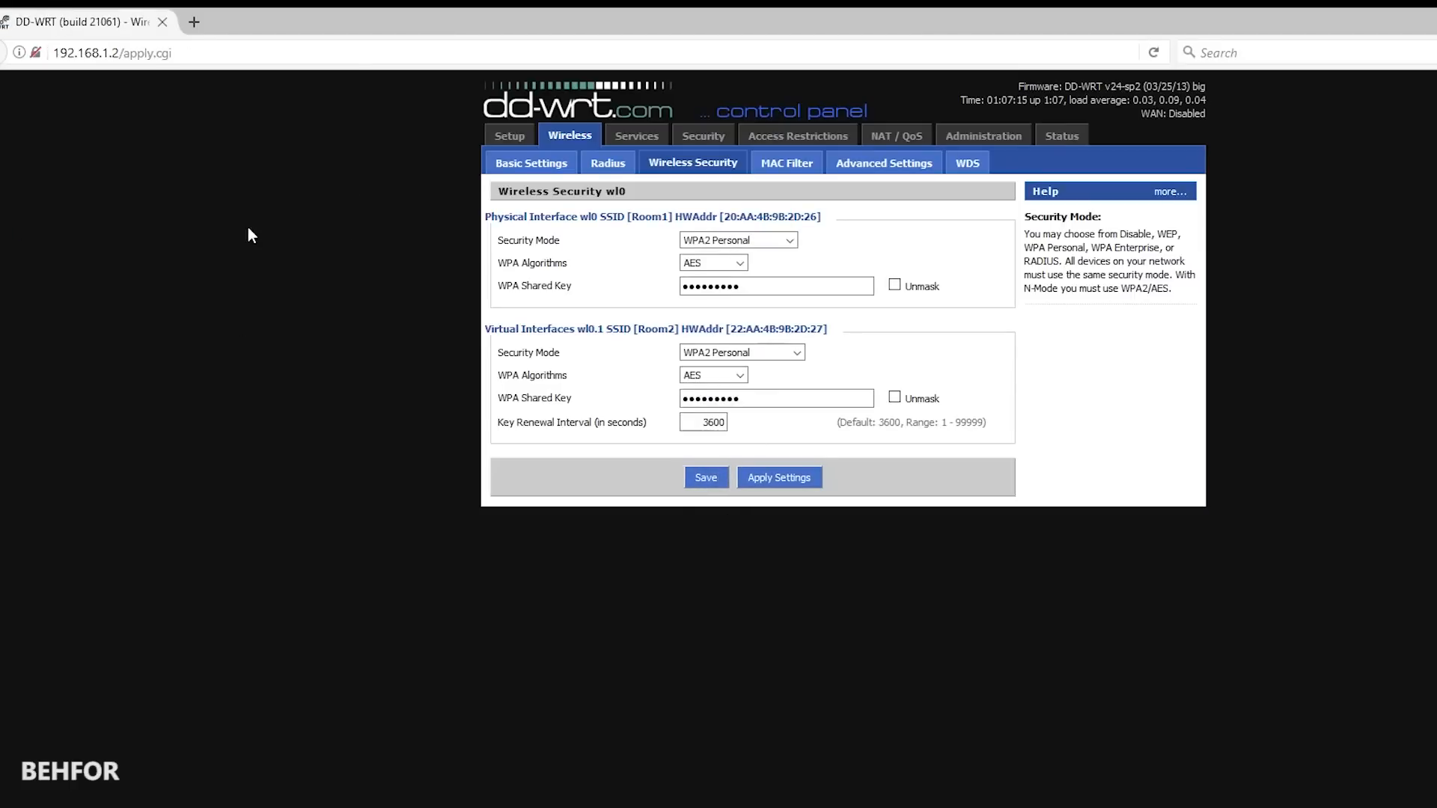
pyautogui.moveTo(753, 452)
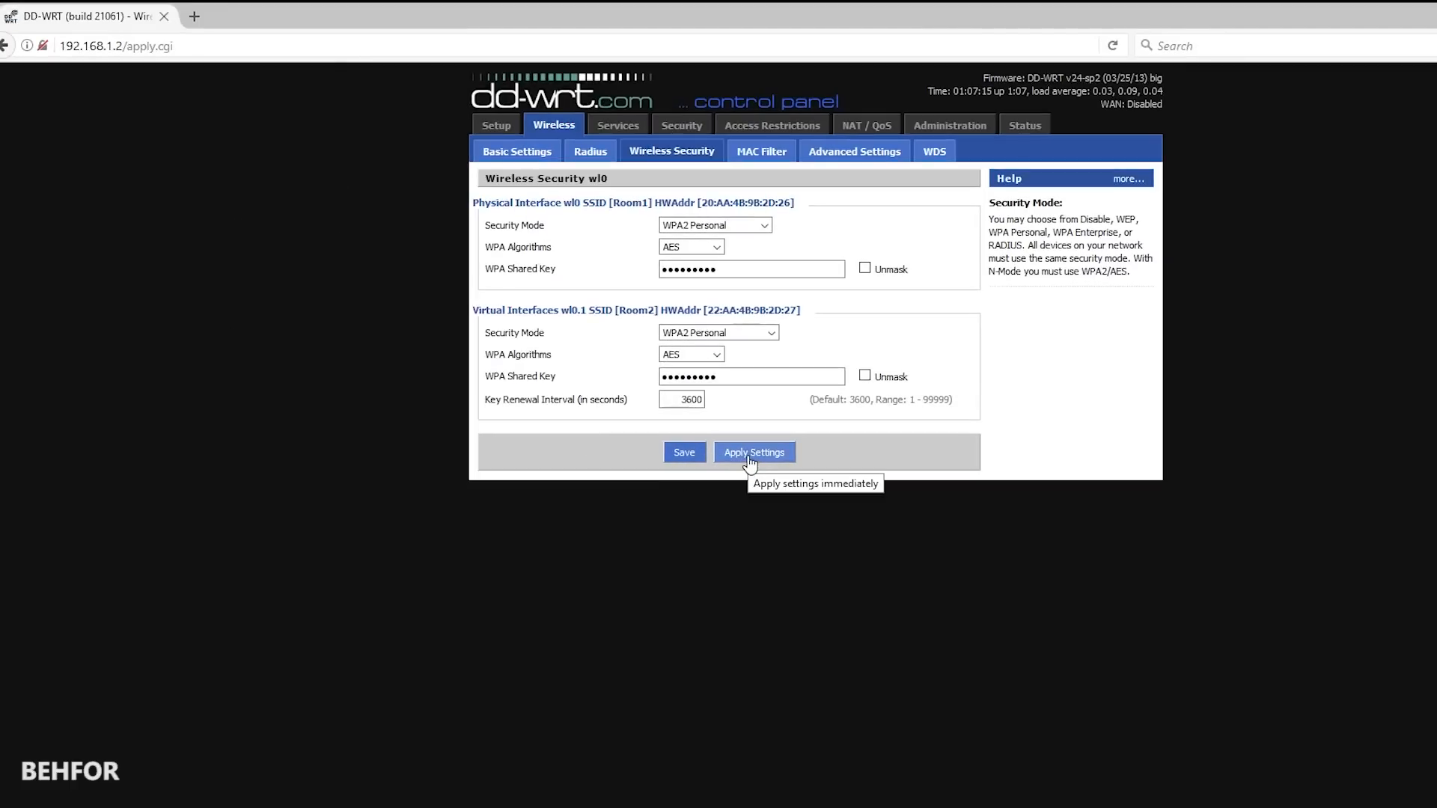
pyautogui.click(753, 453)
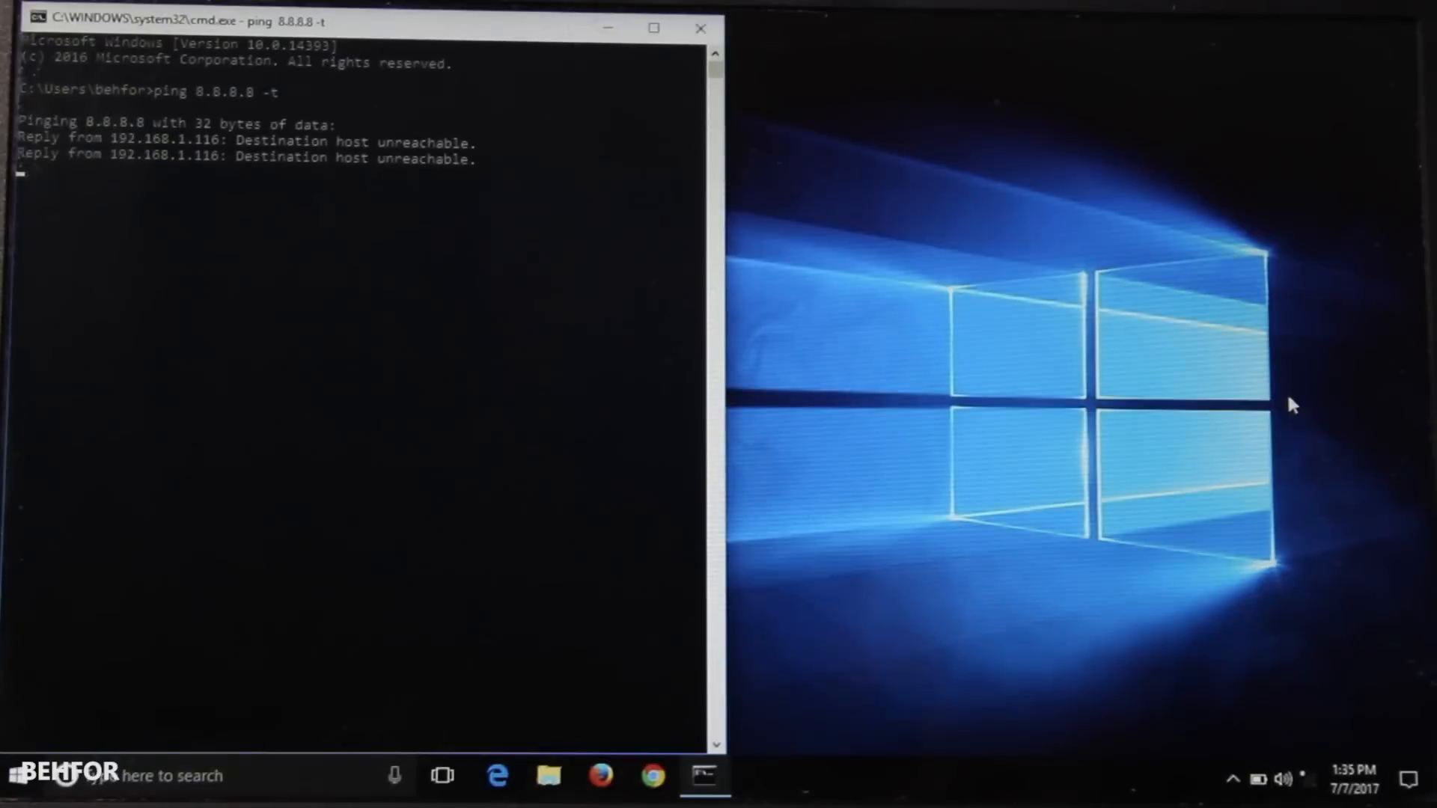
pyautogui.moveTo(1279, 407)
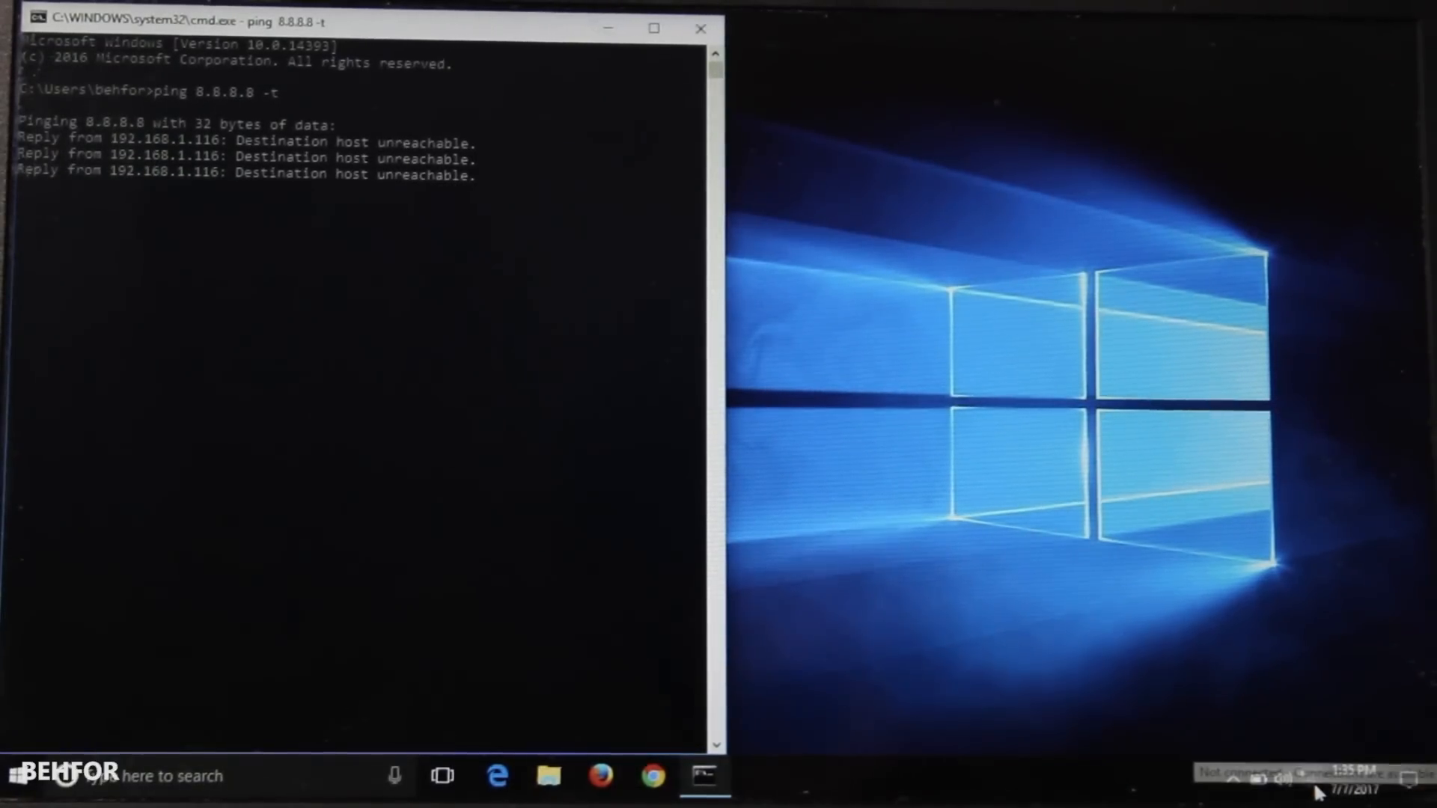
# Step: Join the laptop to the Room2 wireless network with its security key, allowing PC discovery
pyautogui.click(1283, 777)
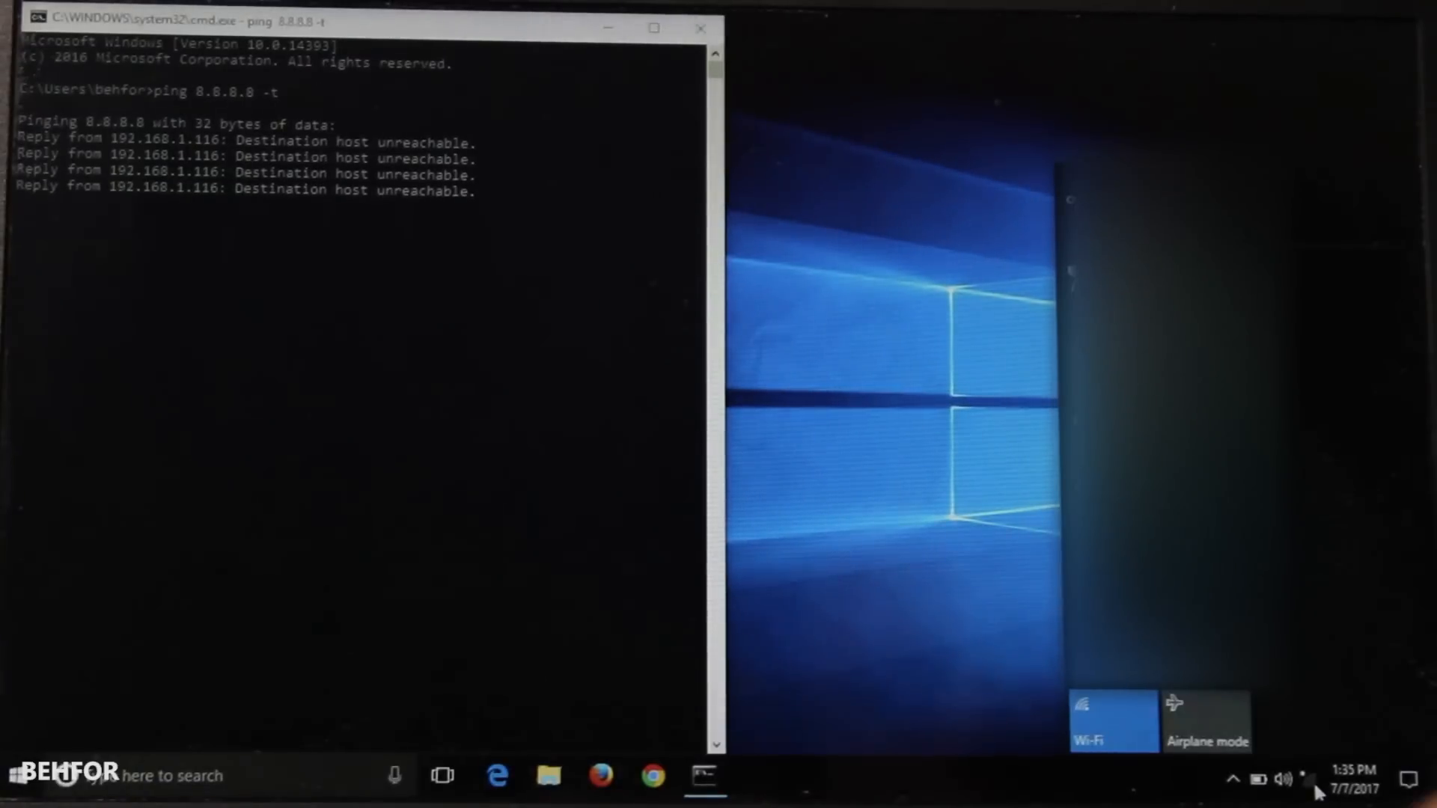
pyautogui.click(1112, 723)
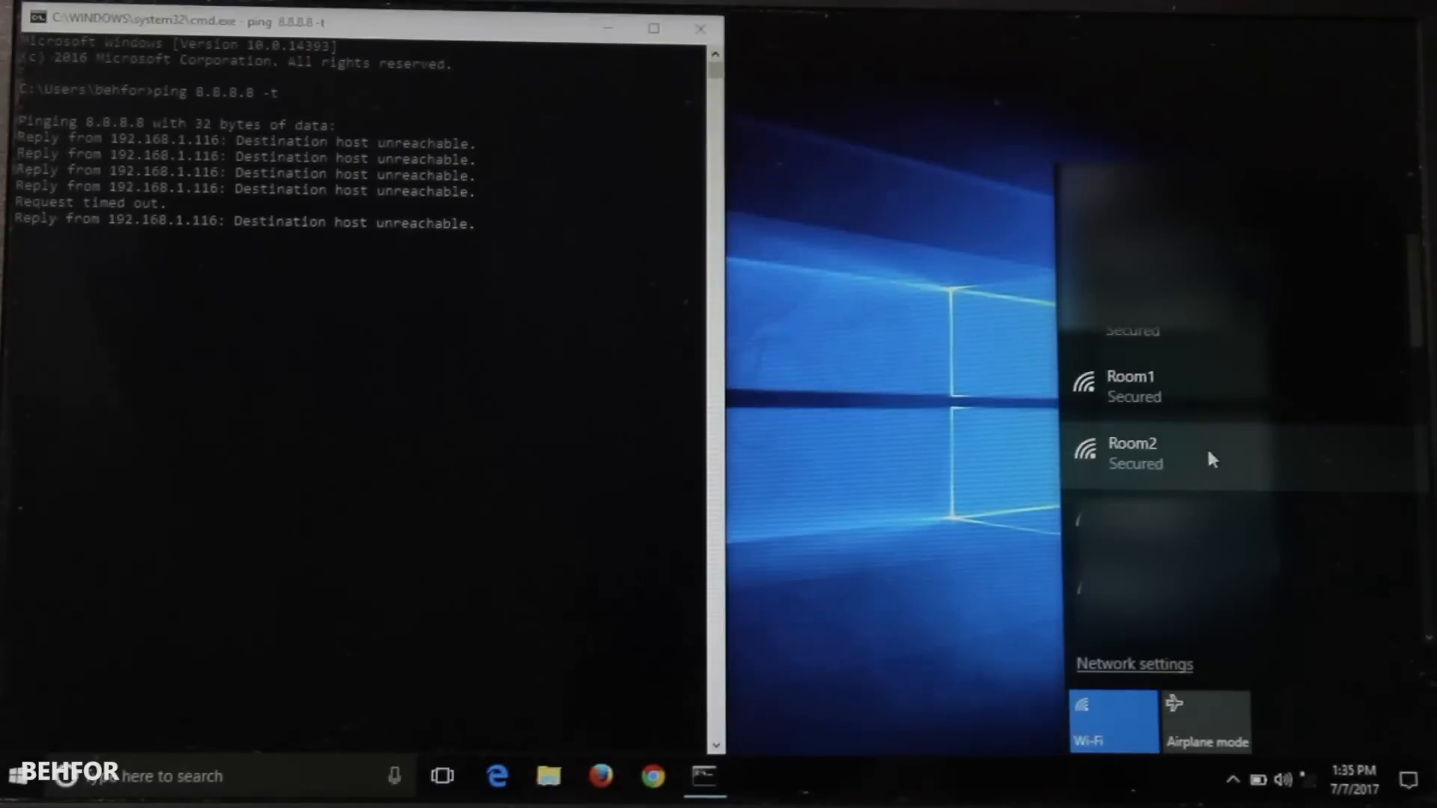
pyautogui.click(1132, 452)
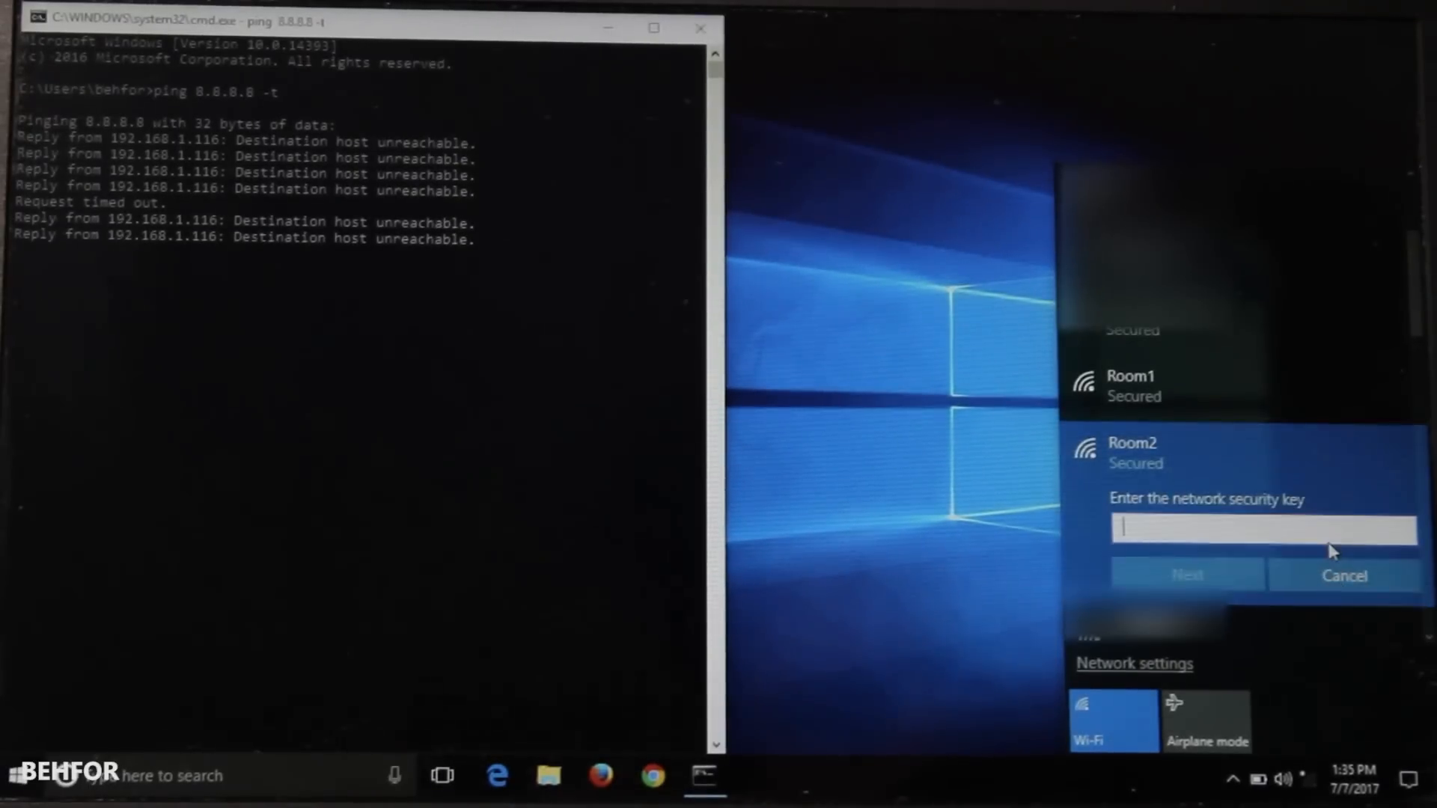
pyautogui.write('*')
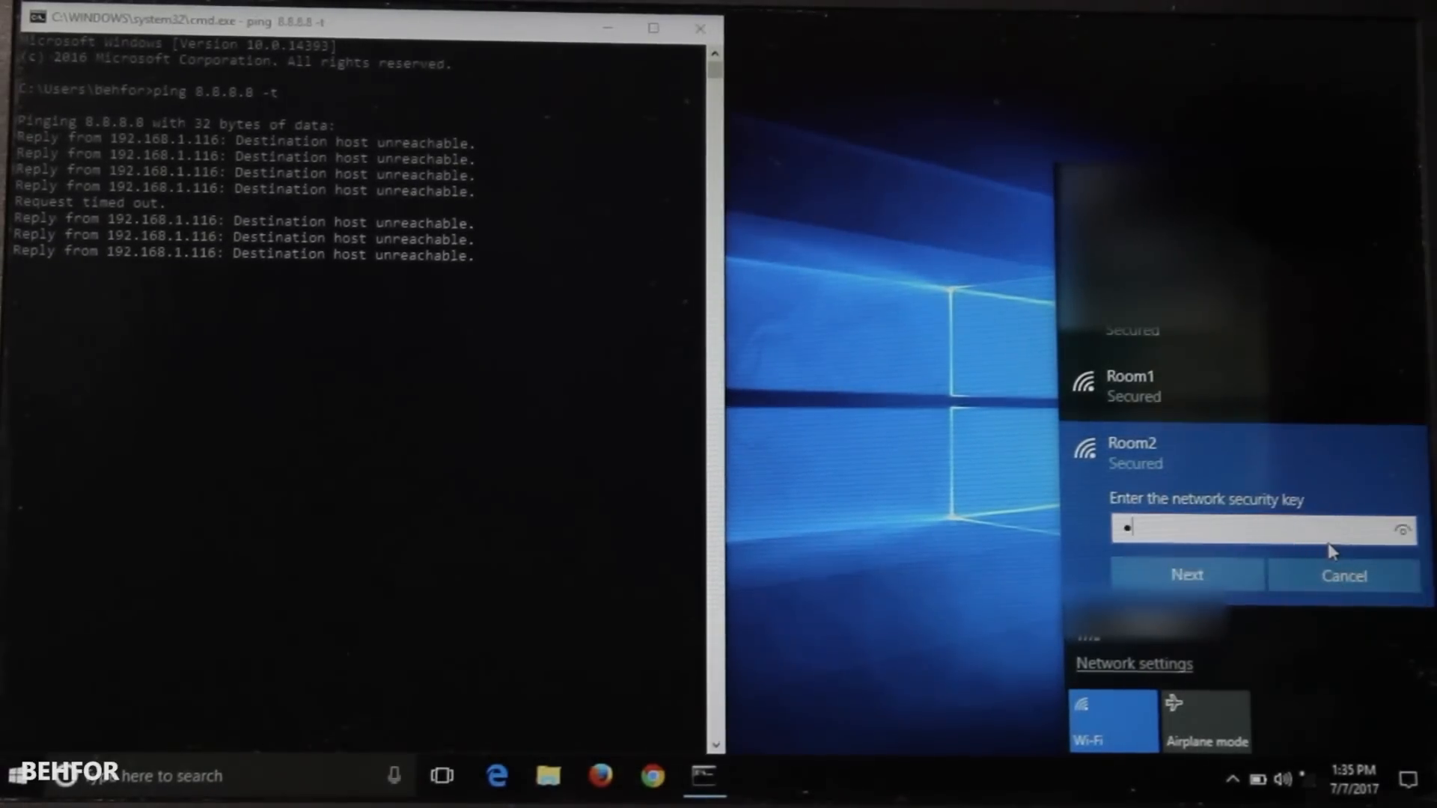
pyautogui.write('password')
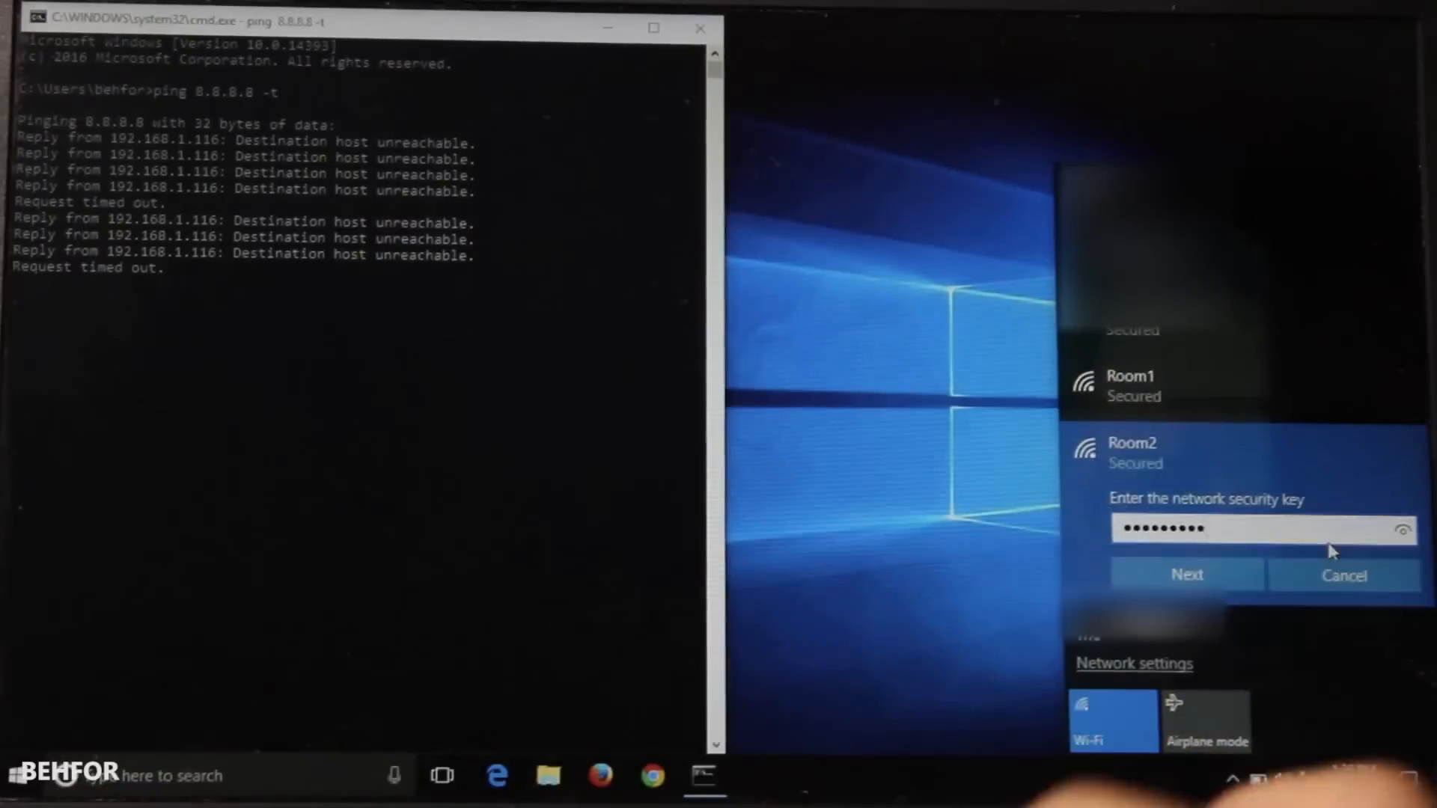
pyautogui.click(1186, 575)
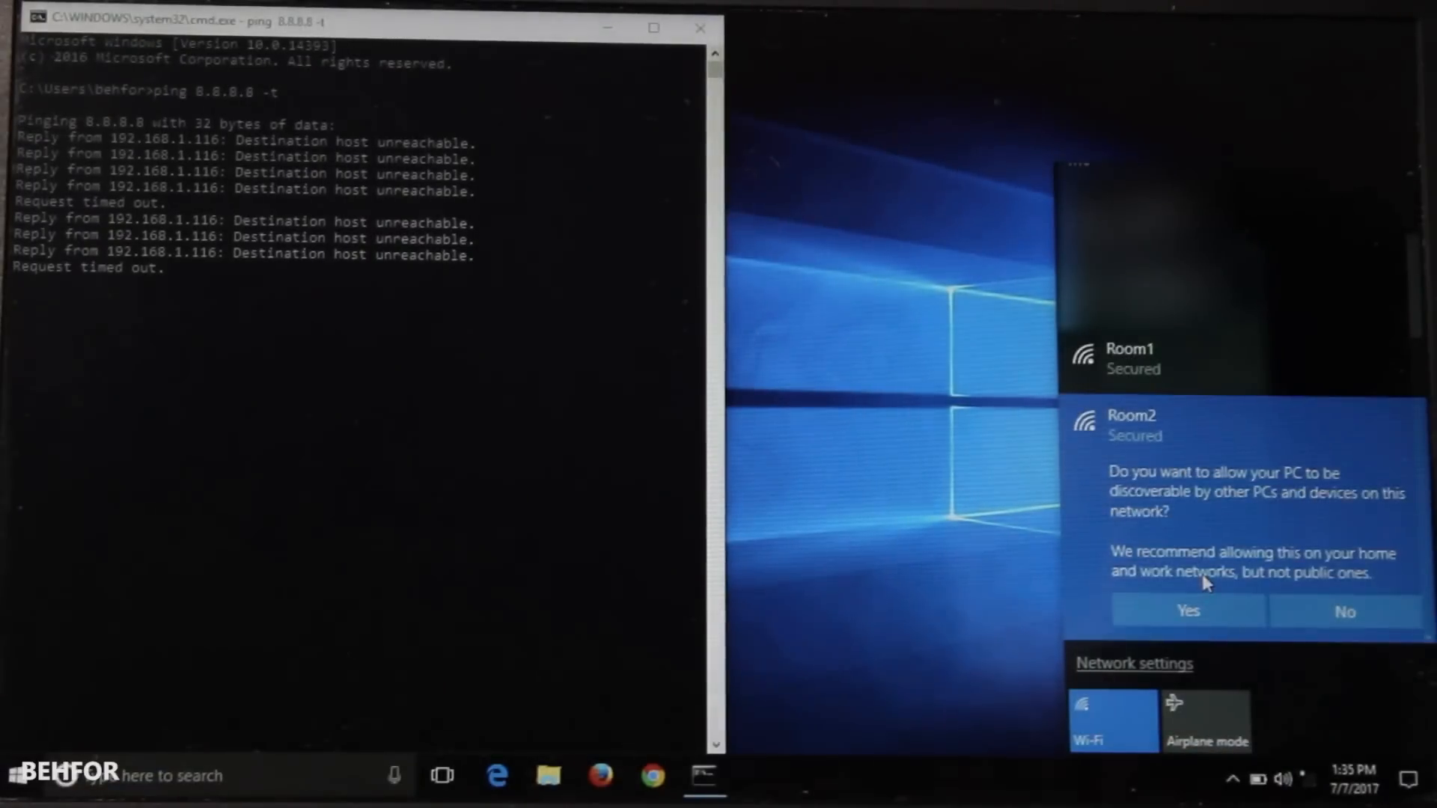
pyautogui.click(1187, 611)
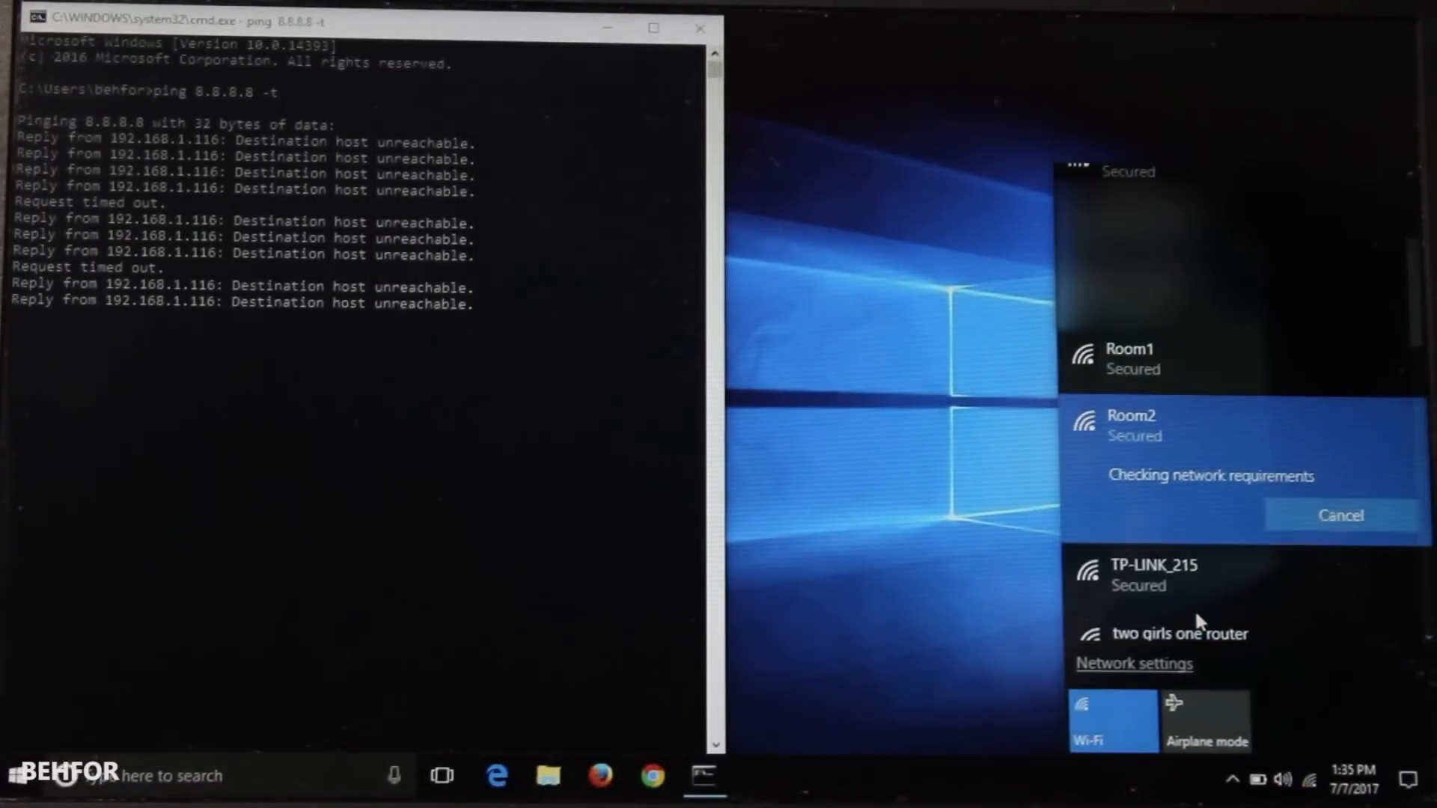
pyautogui.moveTo(1347, 620)
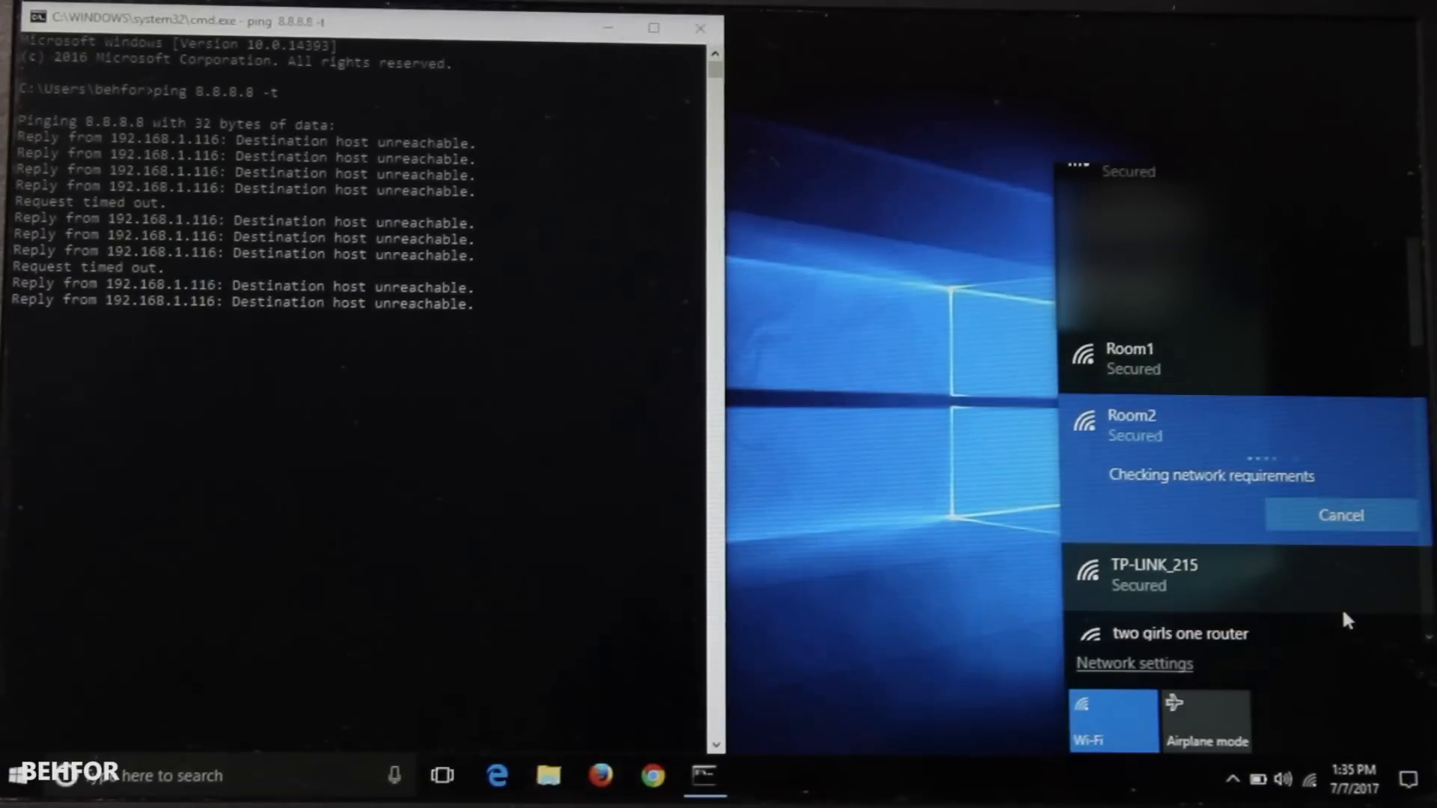
# Step: Confirm pings to 8.8.8.8 get replies and launch Firefox from the taskbar
pyautogui.click(1340, 513)
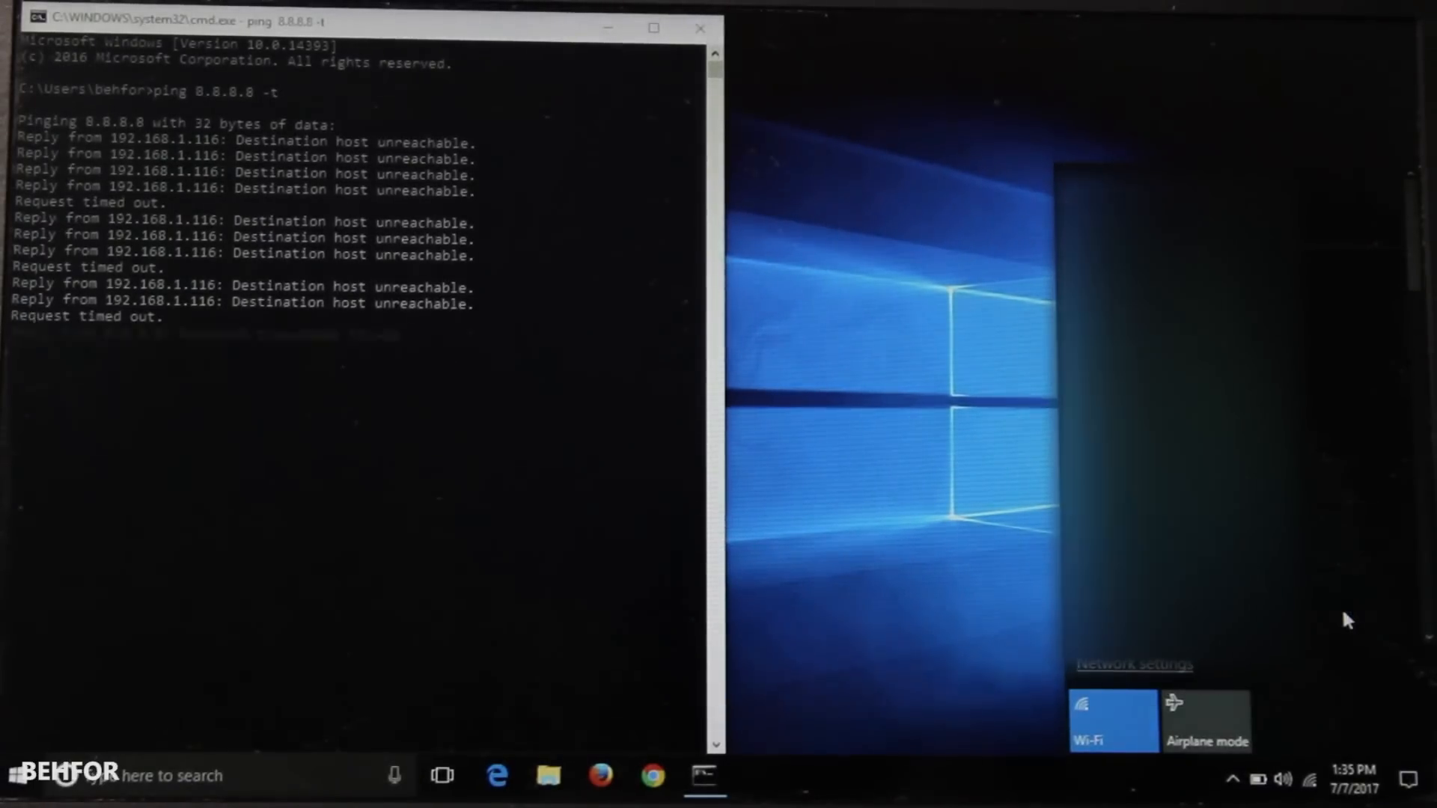
pyautogui.click(1113, 721)
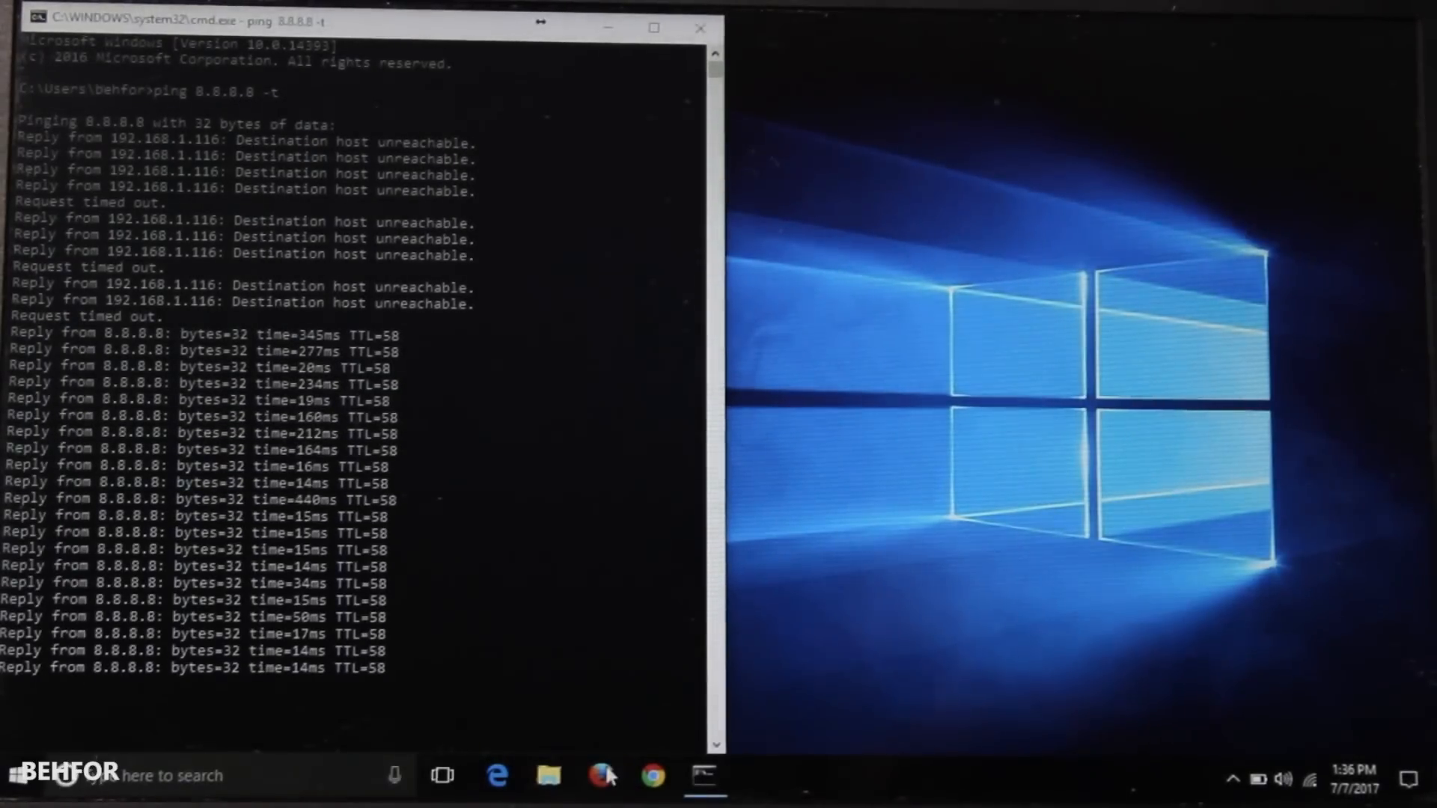
pyautogui.click(602, 777)
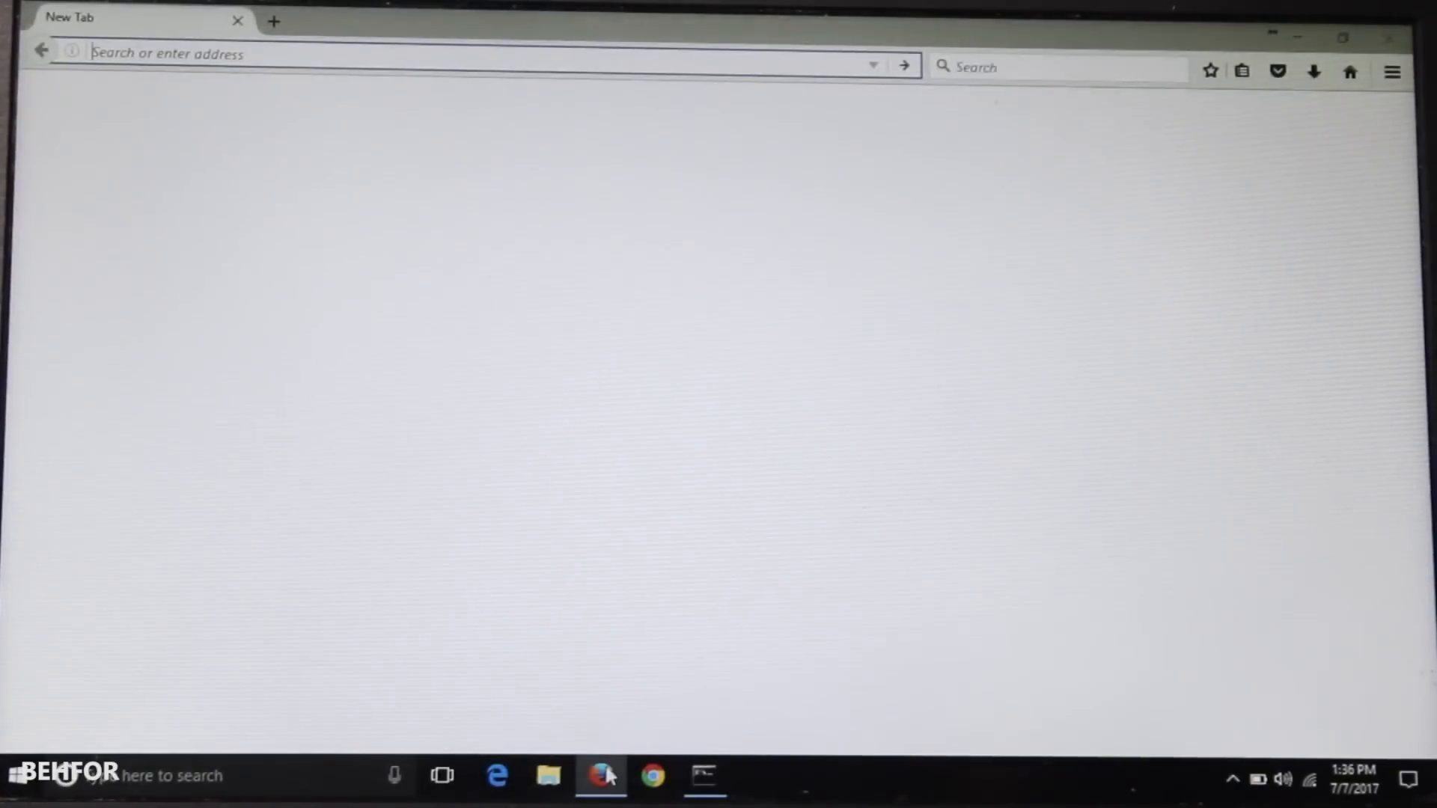